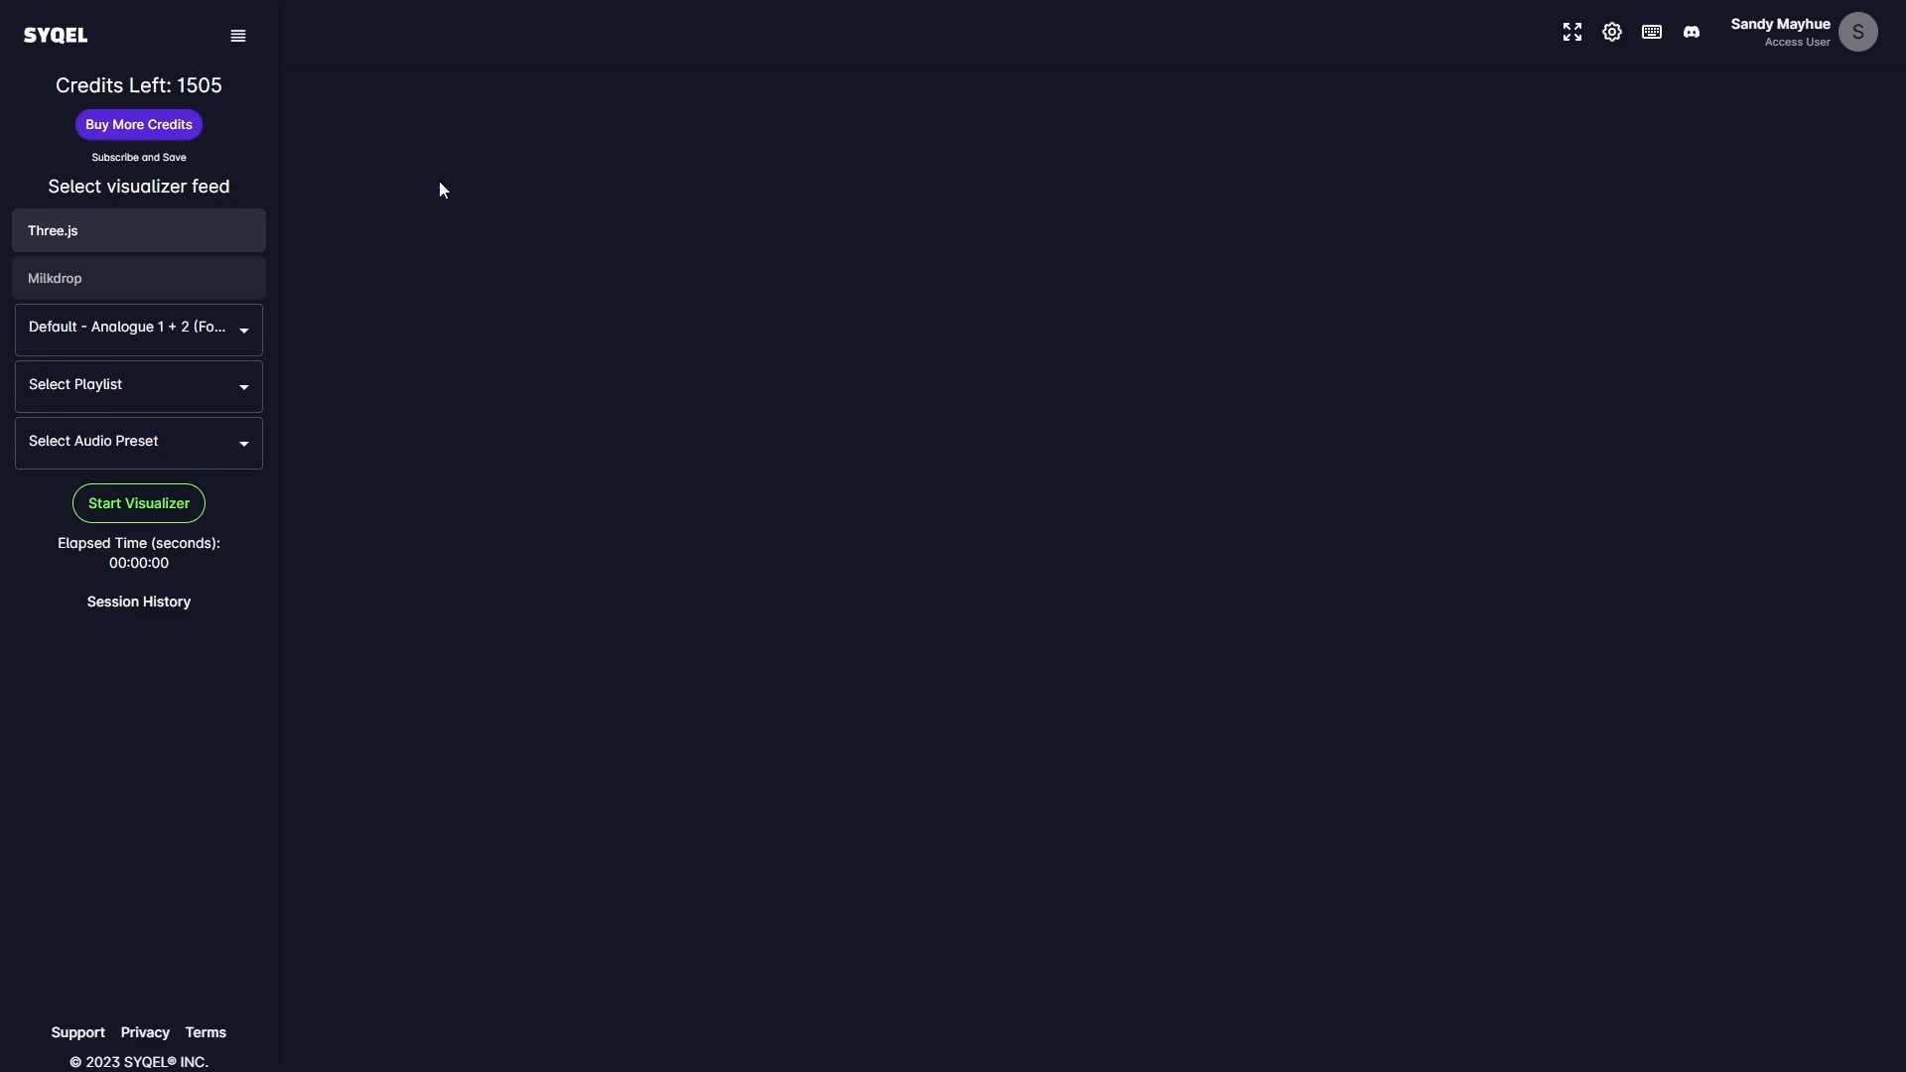
Step: Start the visualizer with the Three.js feed selected
left_click(137, 503)
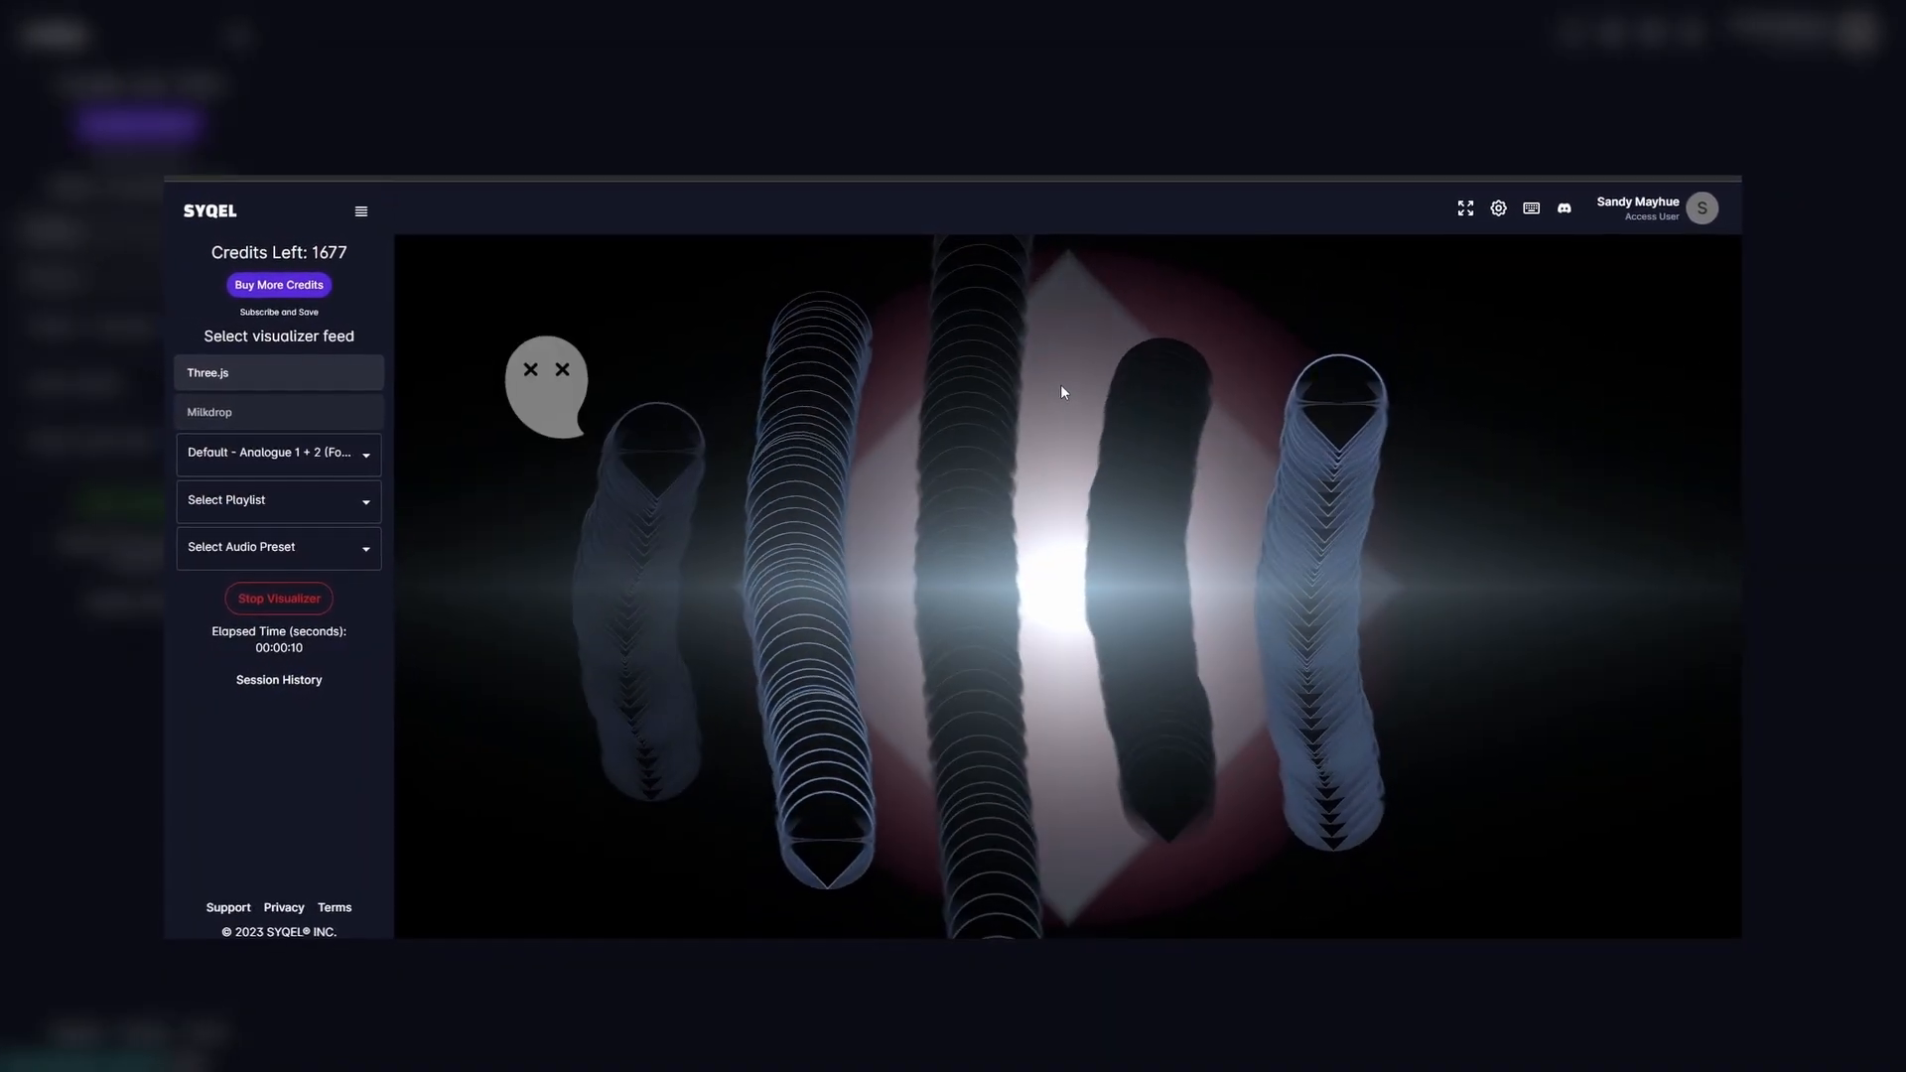
left_click(277, 454)
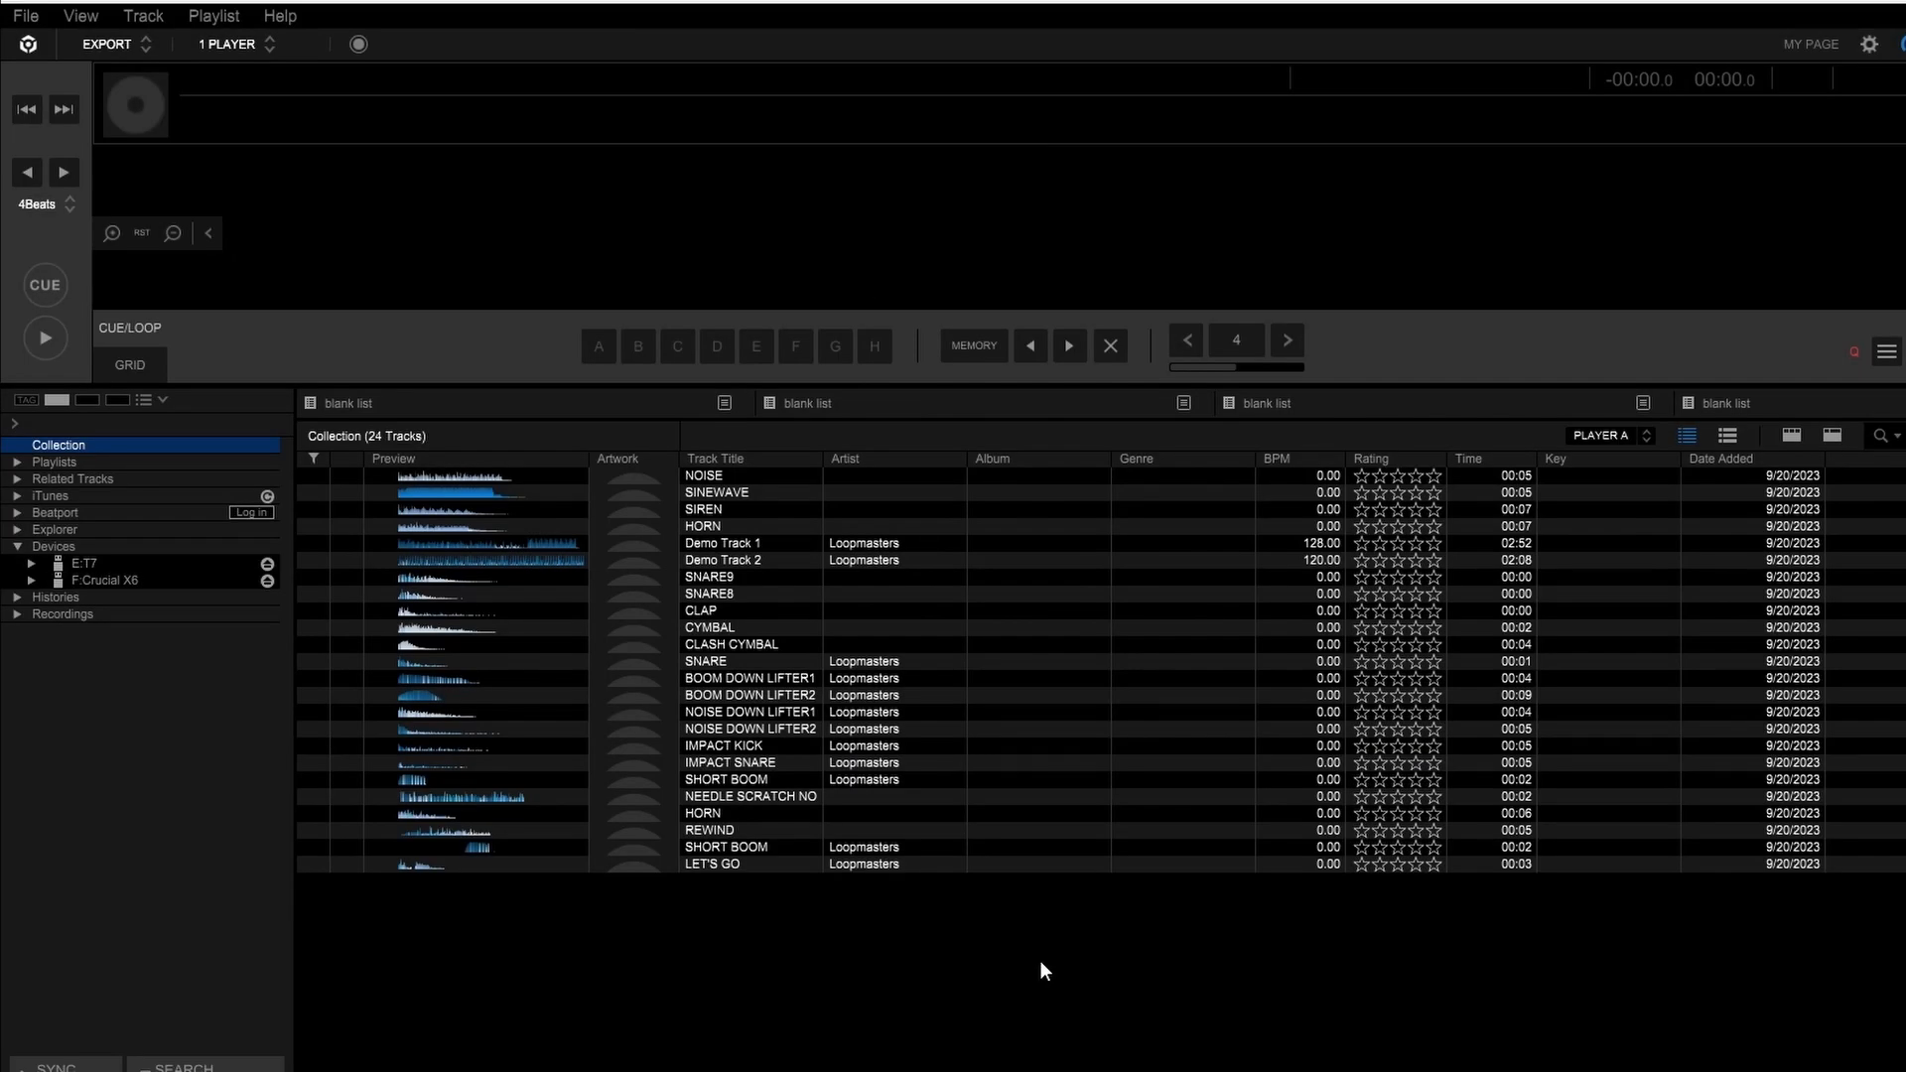
mouse_move(325, 366)
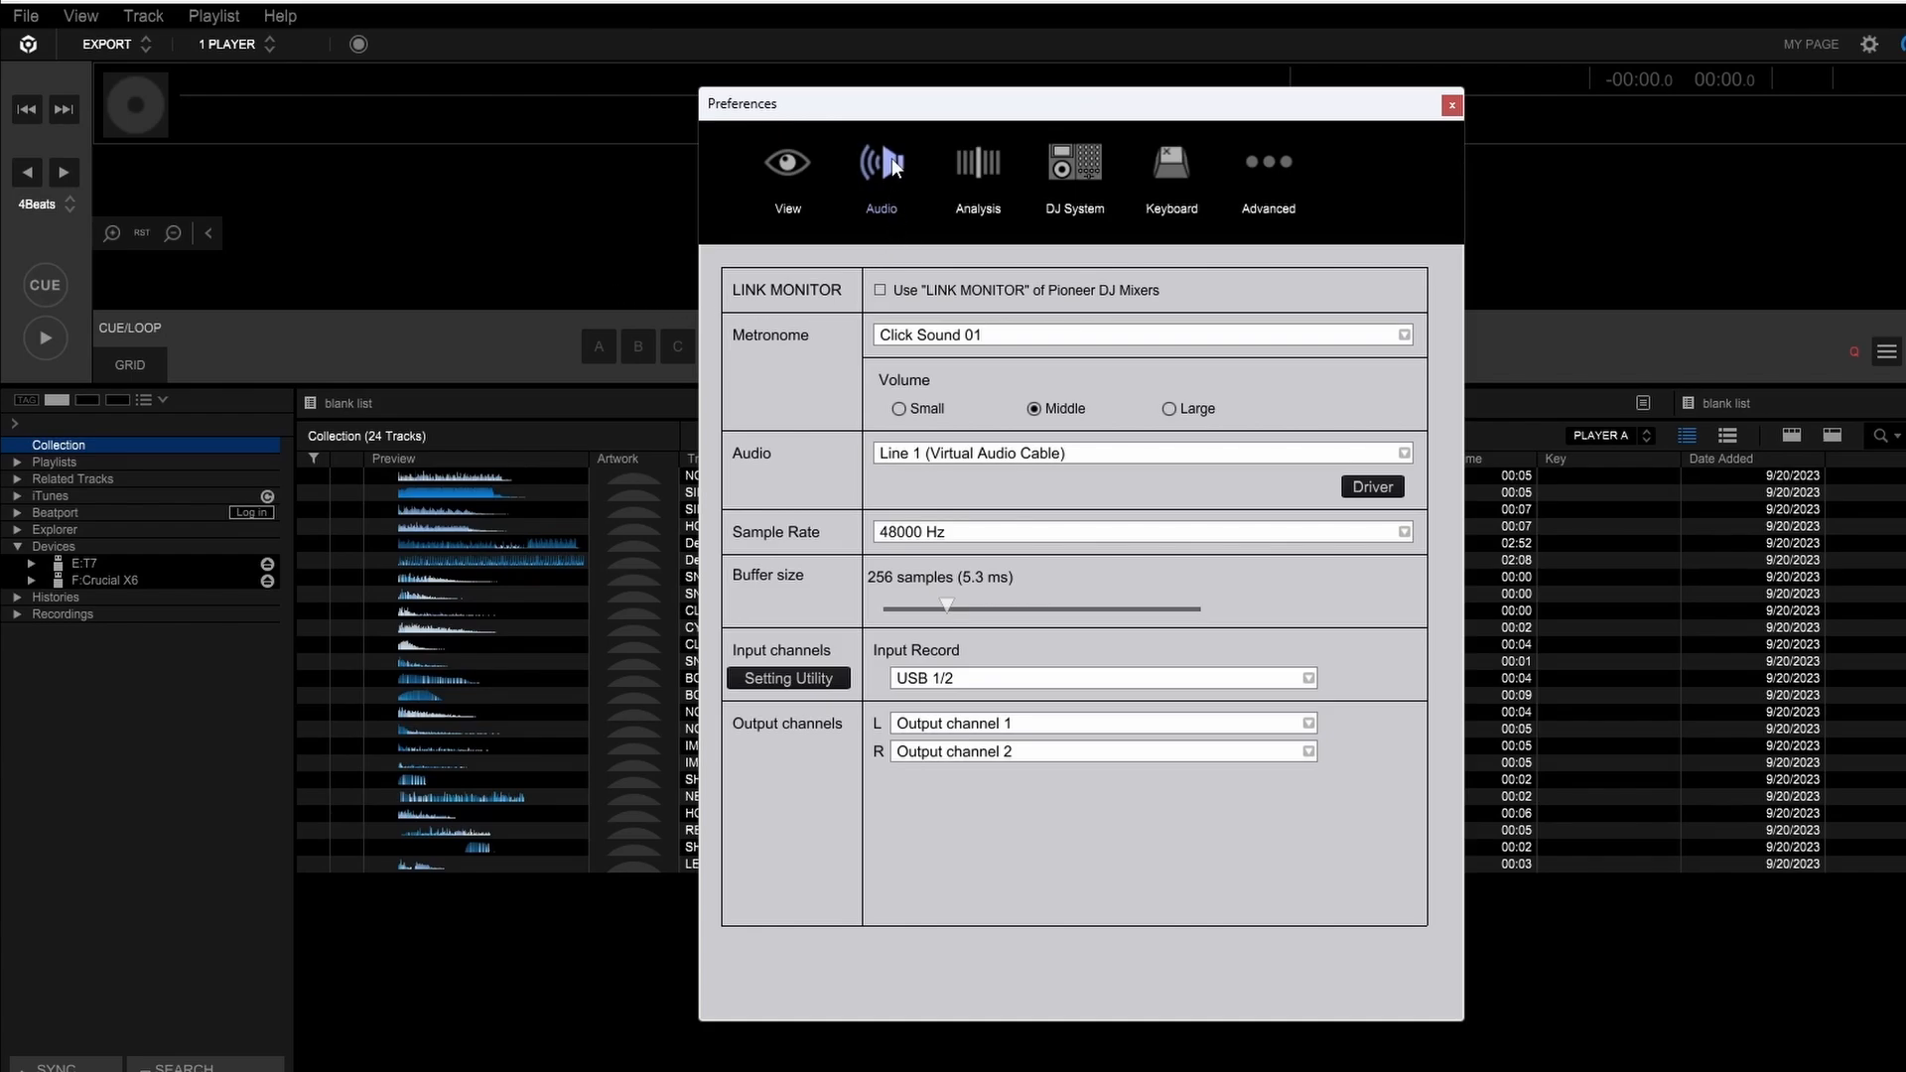
mouse_move(973, 464)
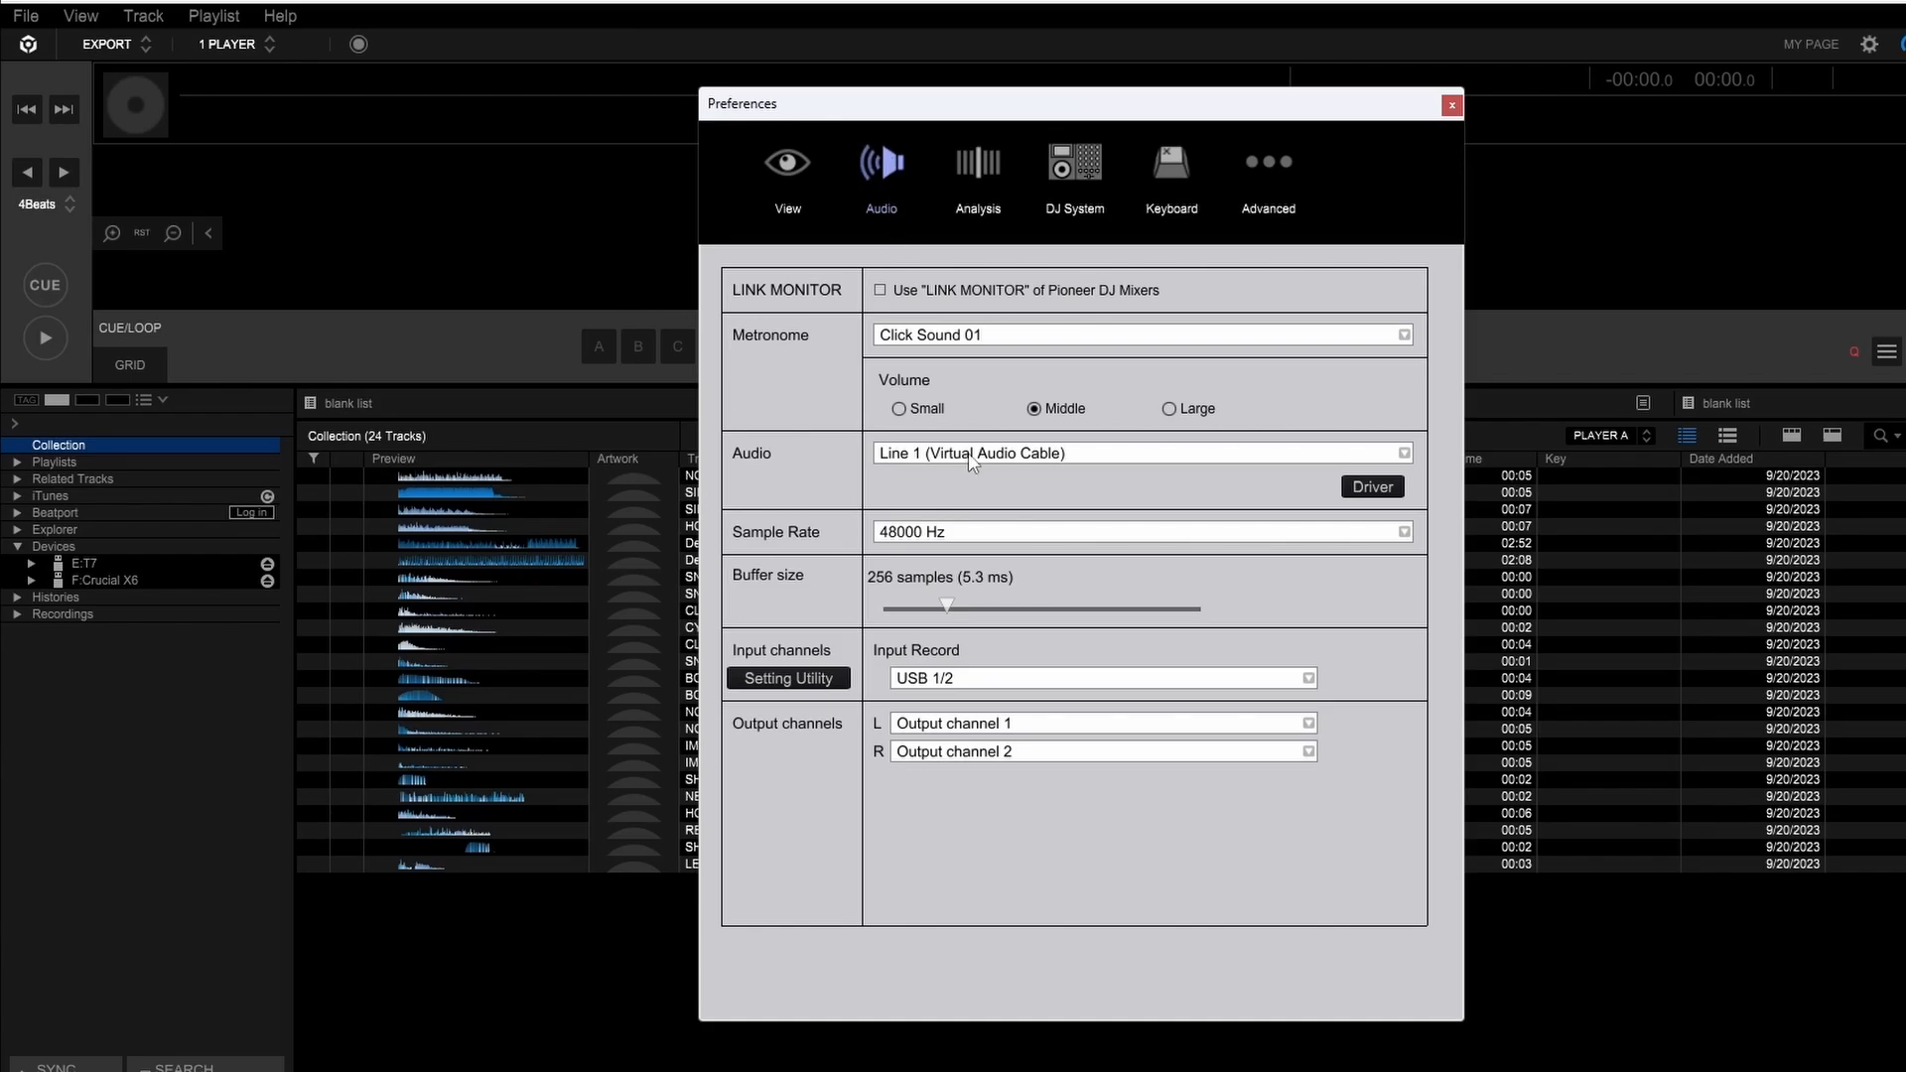
mouse_move(996, 563)
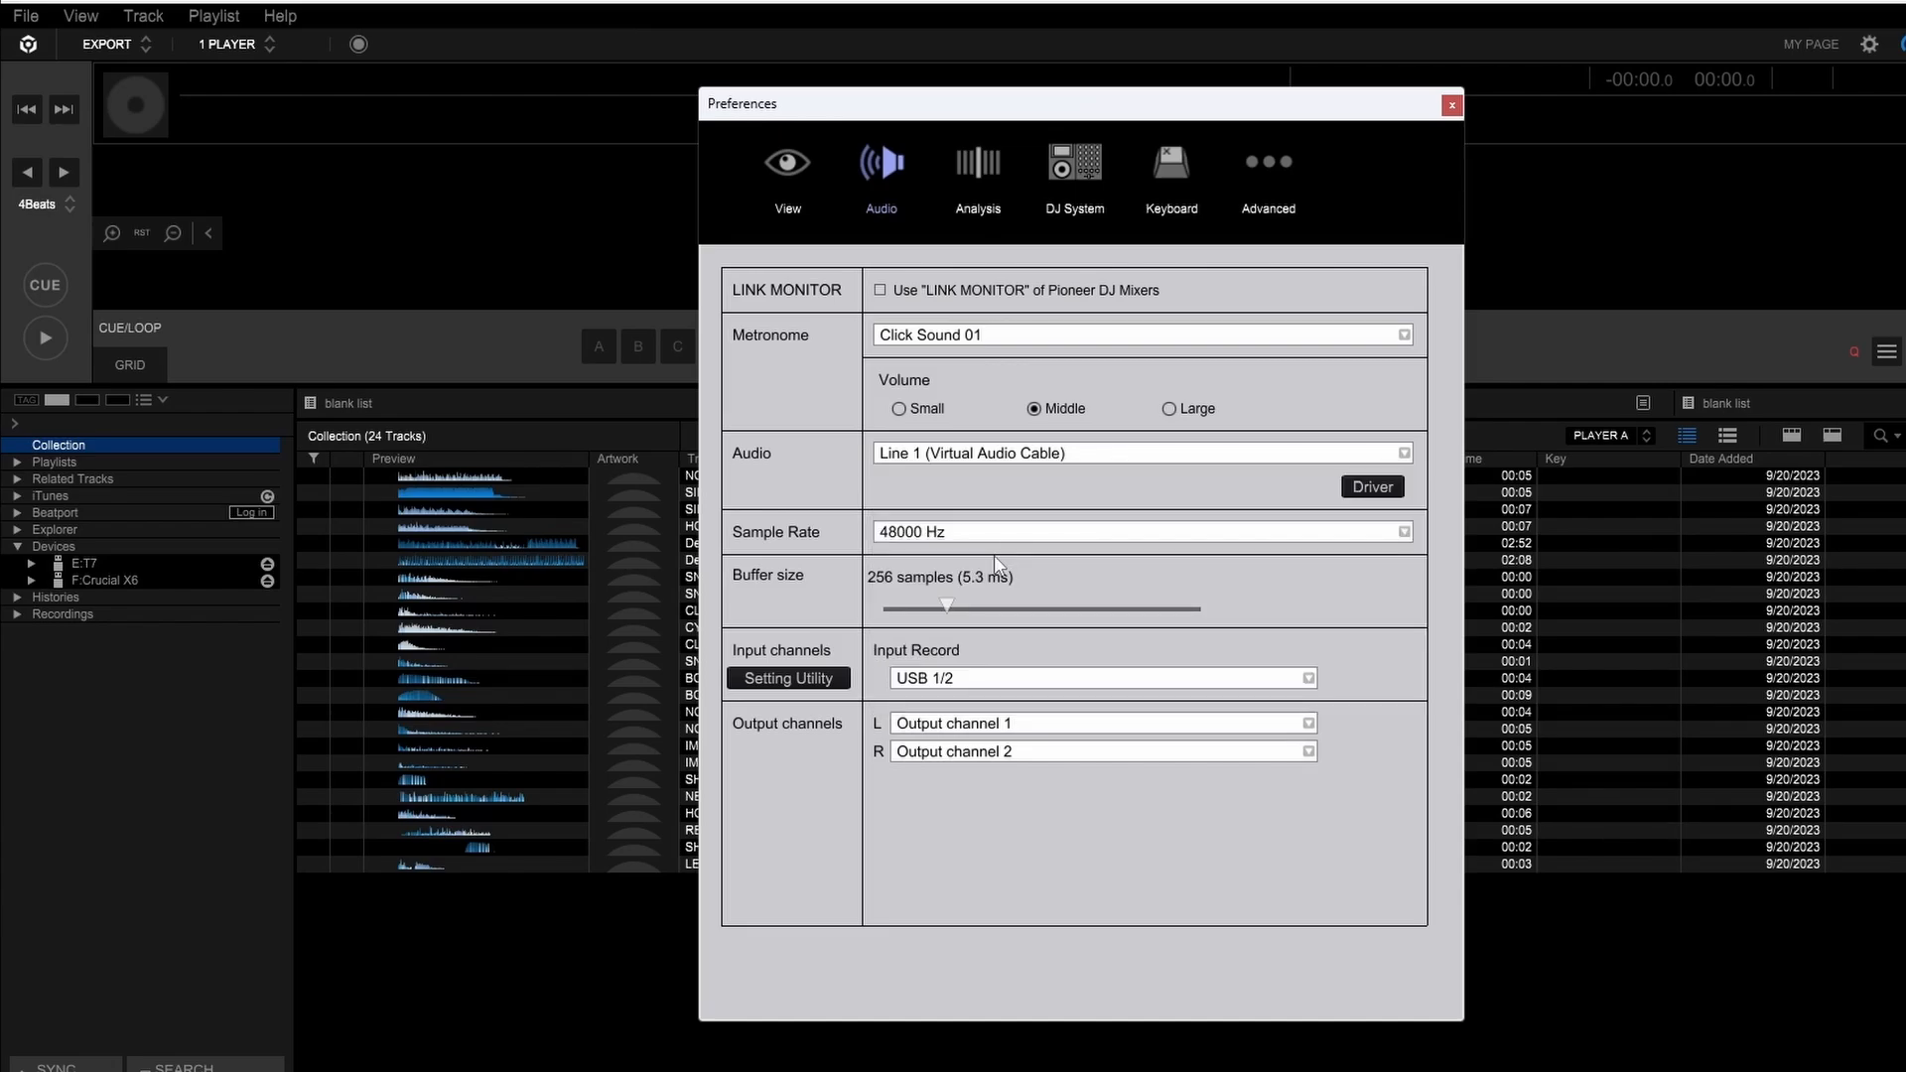
mouse_move(1018, 563)
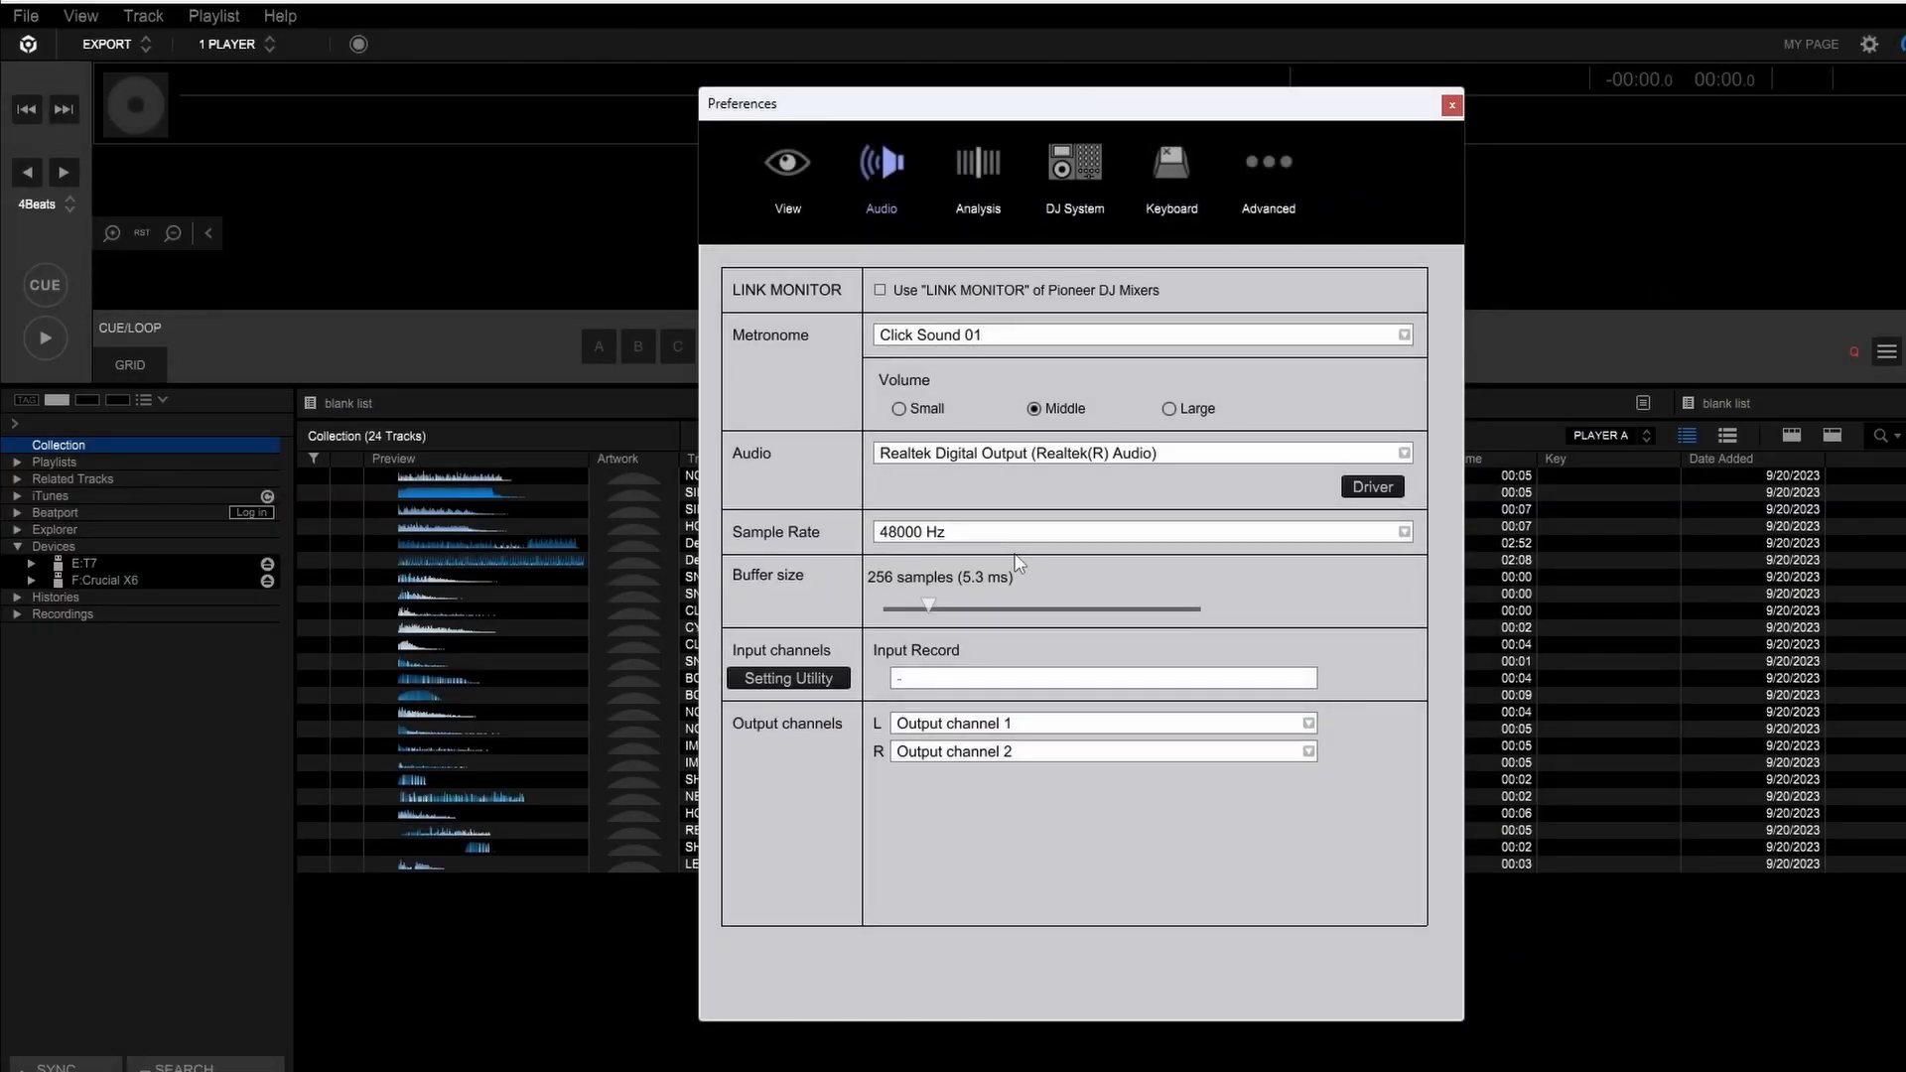
mouse_move(994, 463)
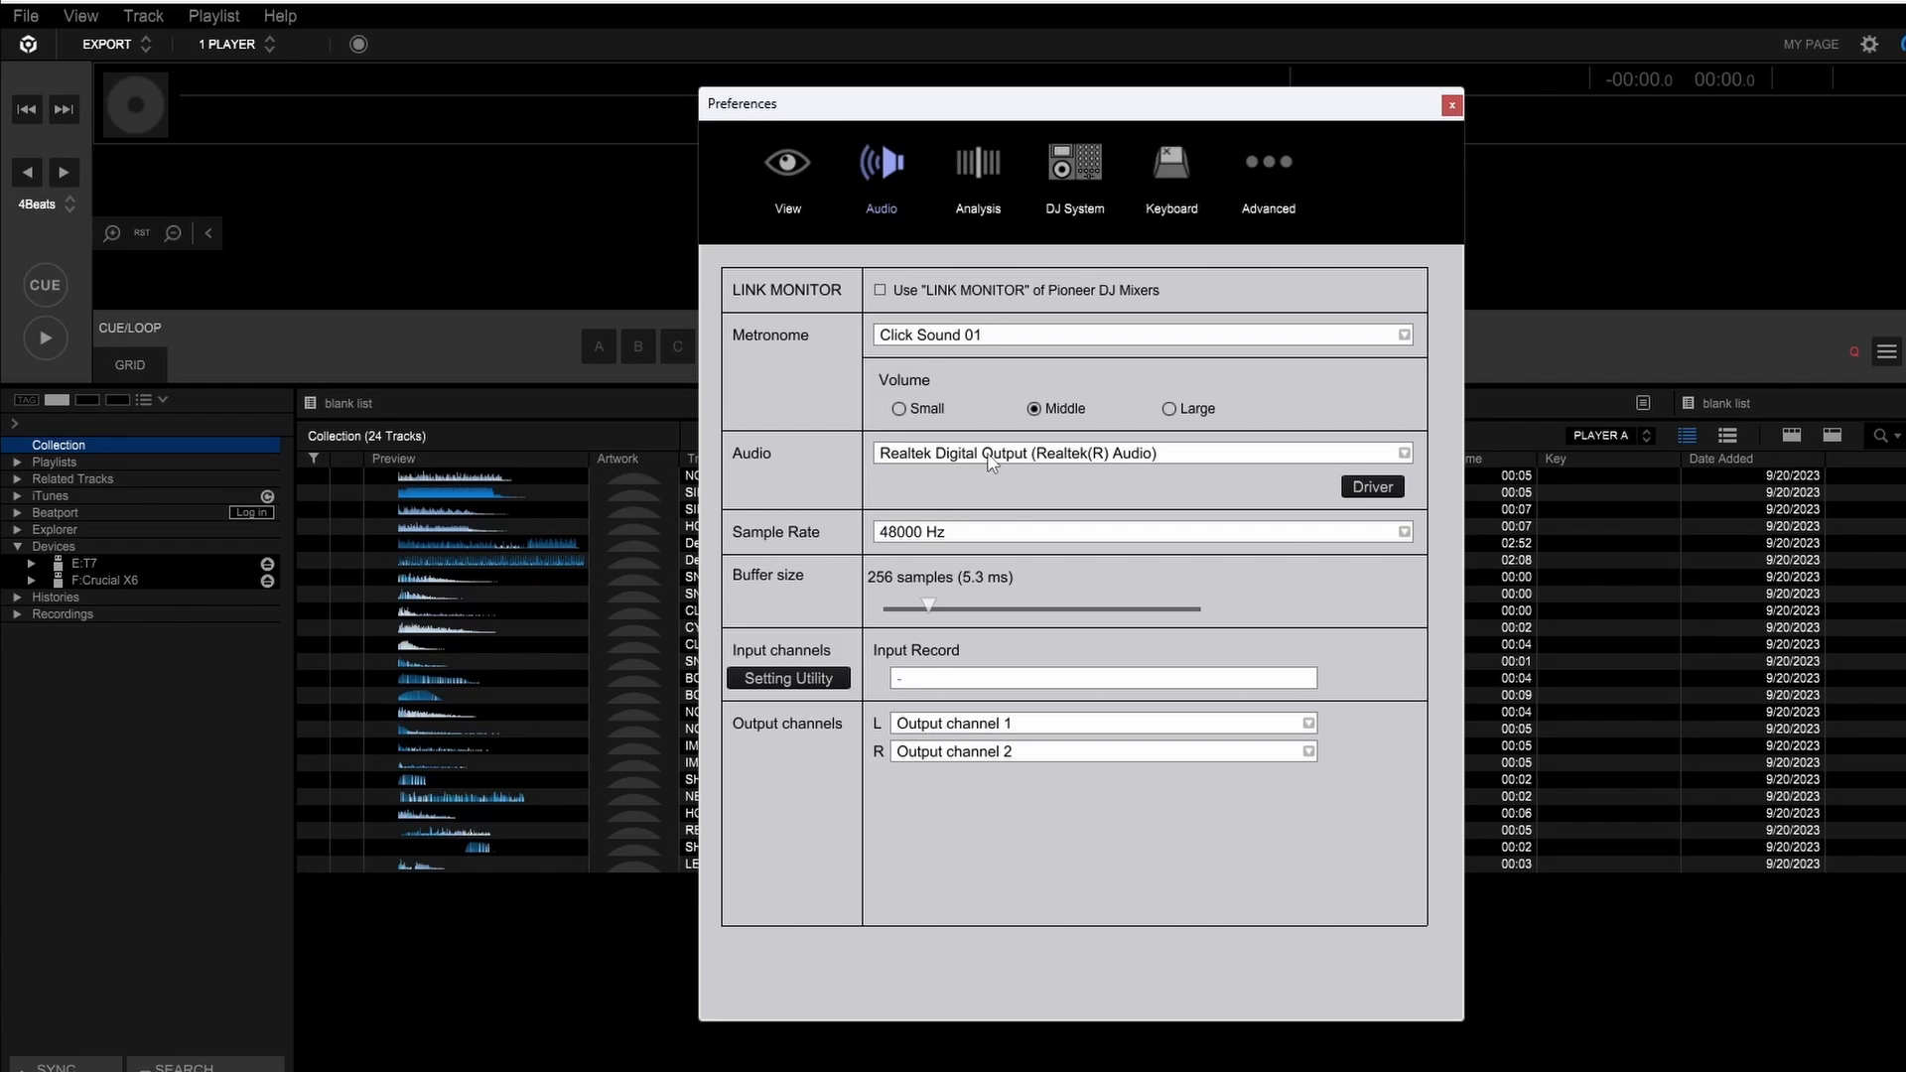
Step: Open Rekordbox's Audio device list to switch output to Realtek Digital Output
left_click(1403, 453)
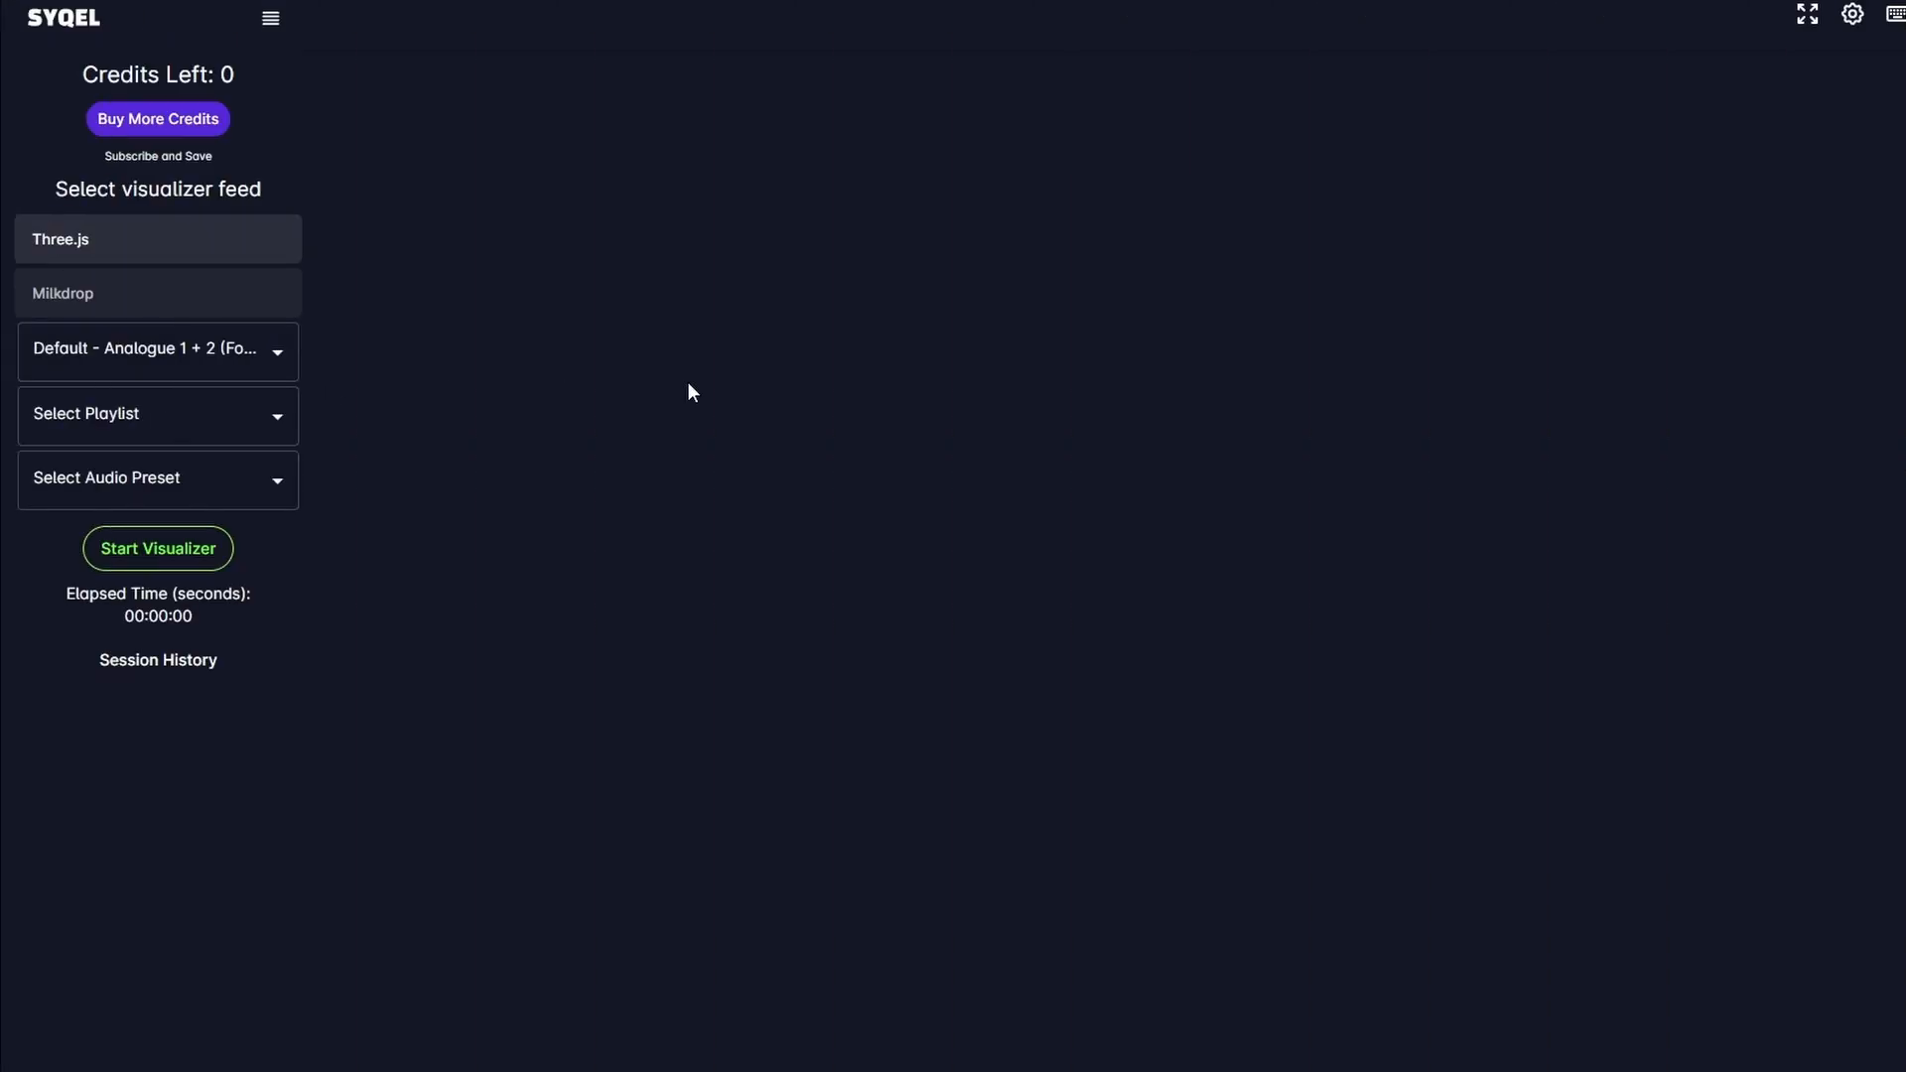
mouse_move(313, 377)
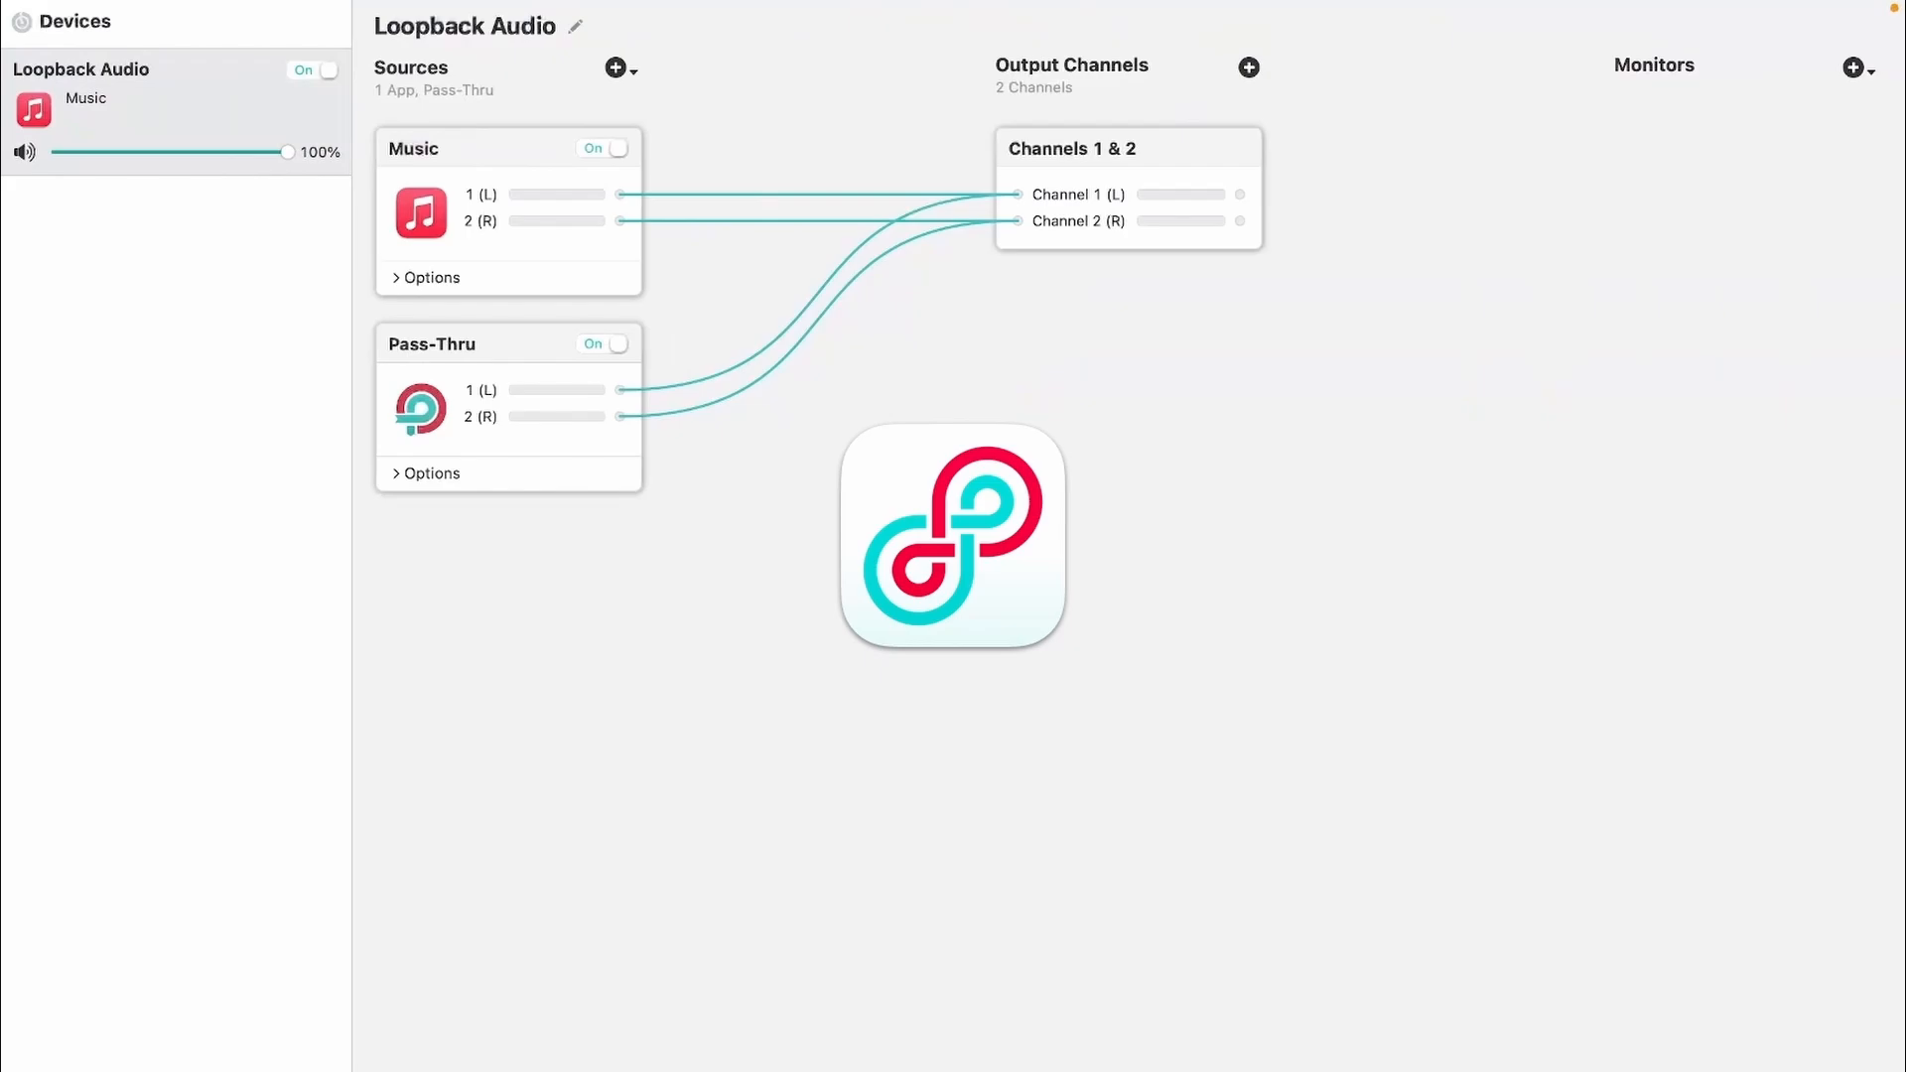
mouse_move(117, 802)
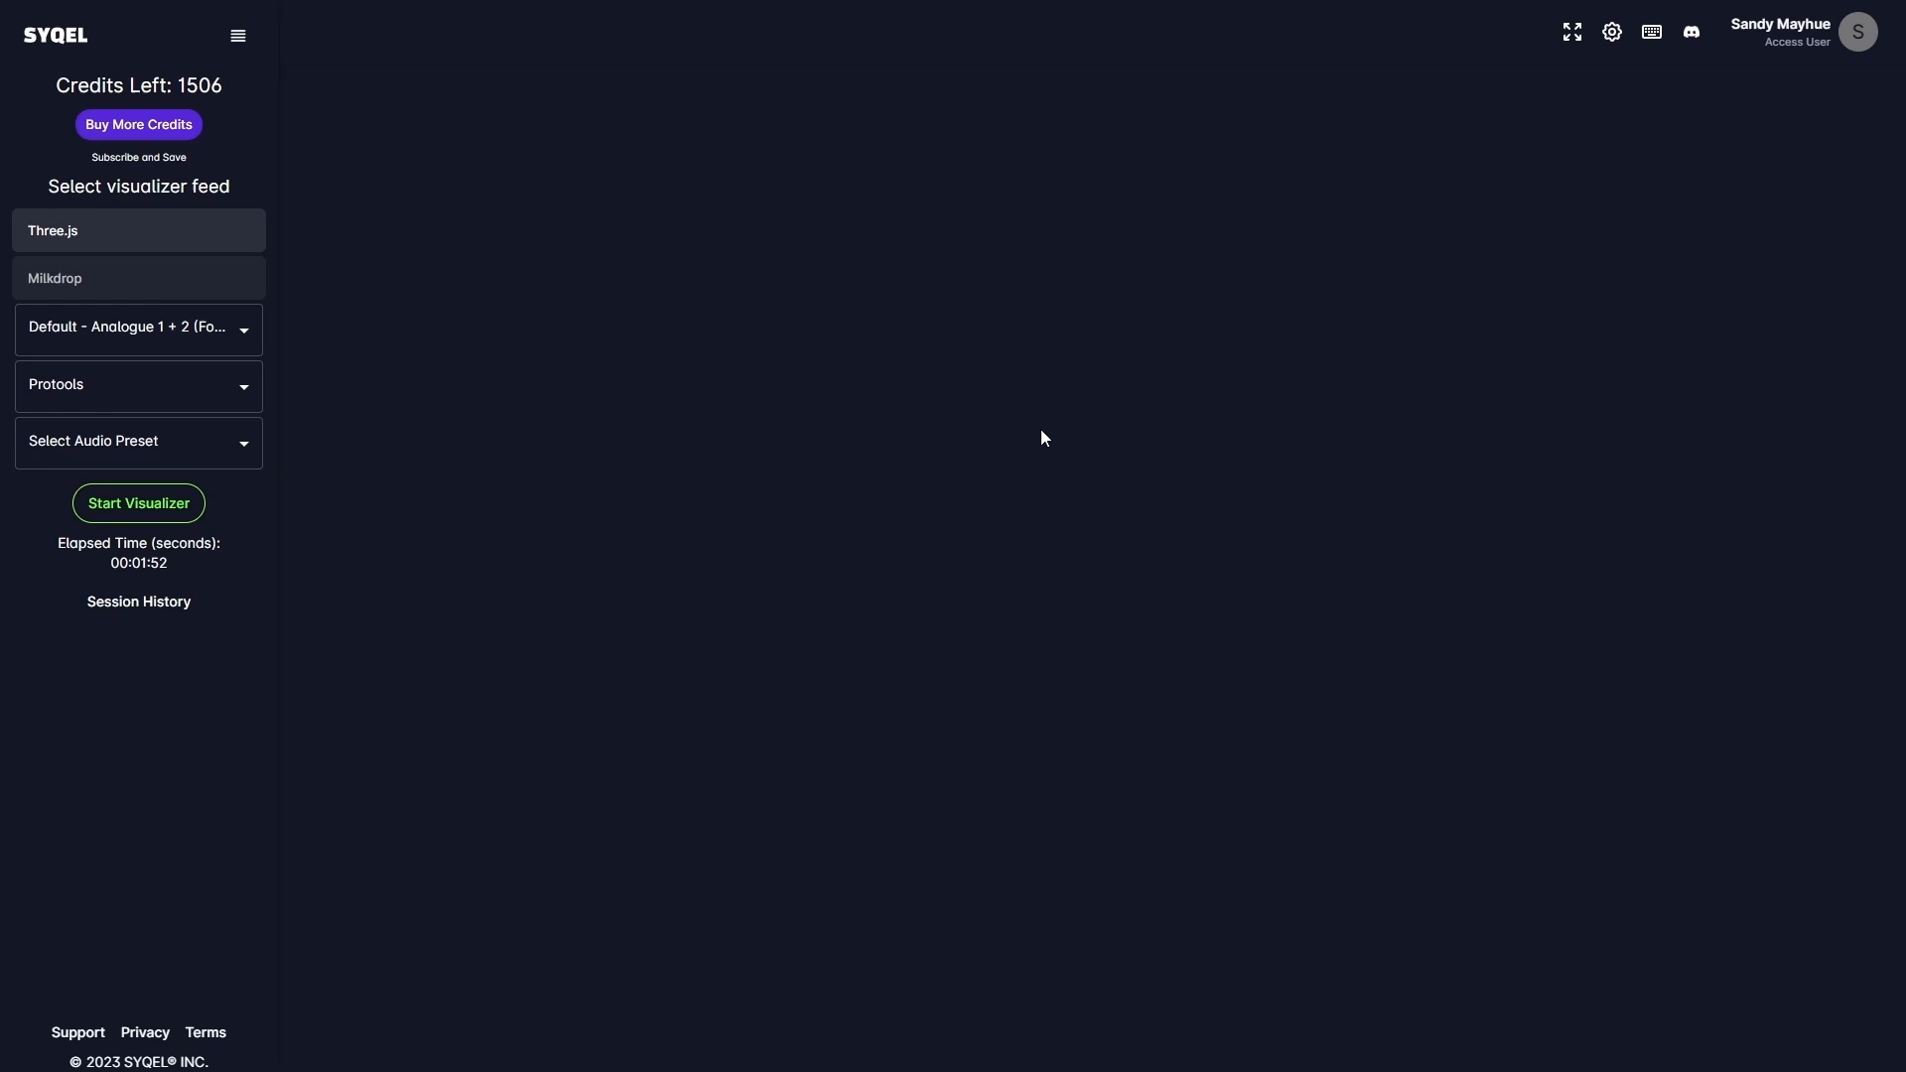
left_click(1613, 32)
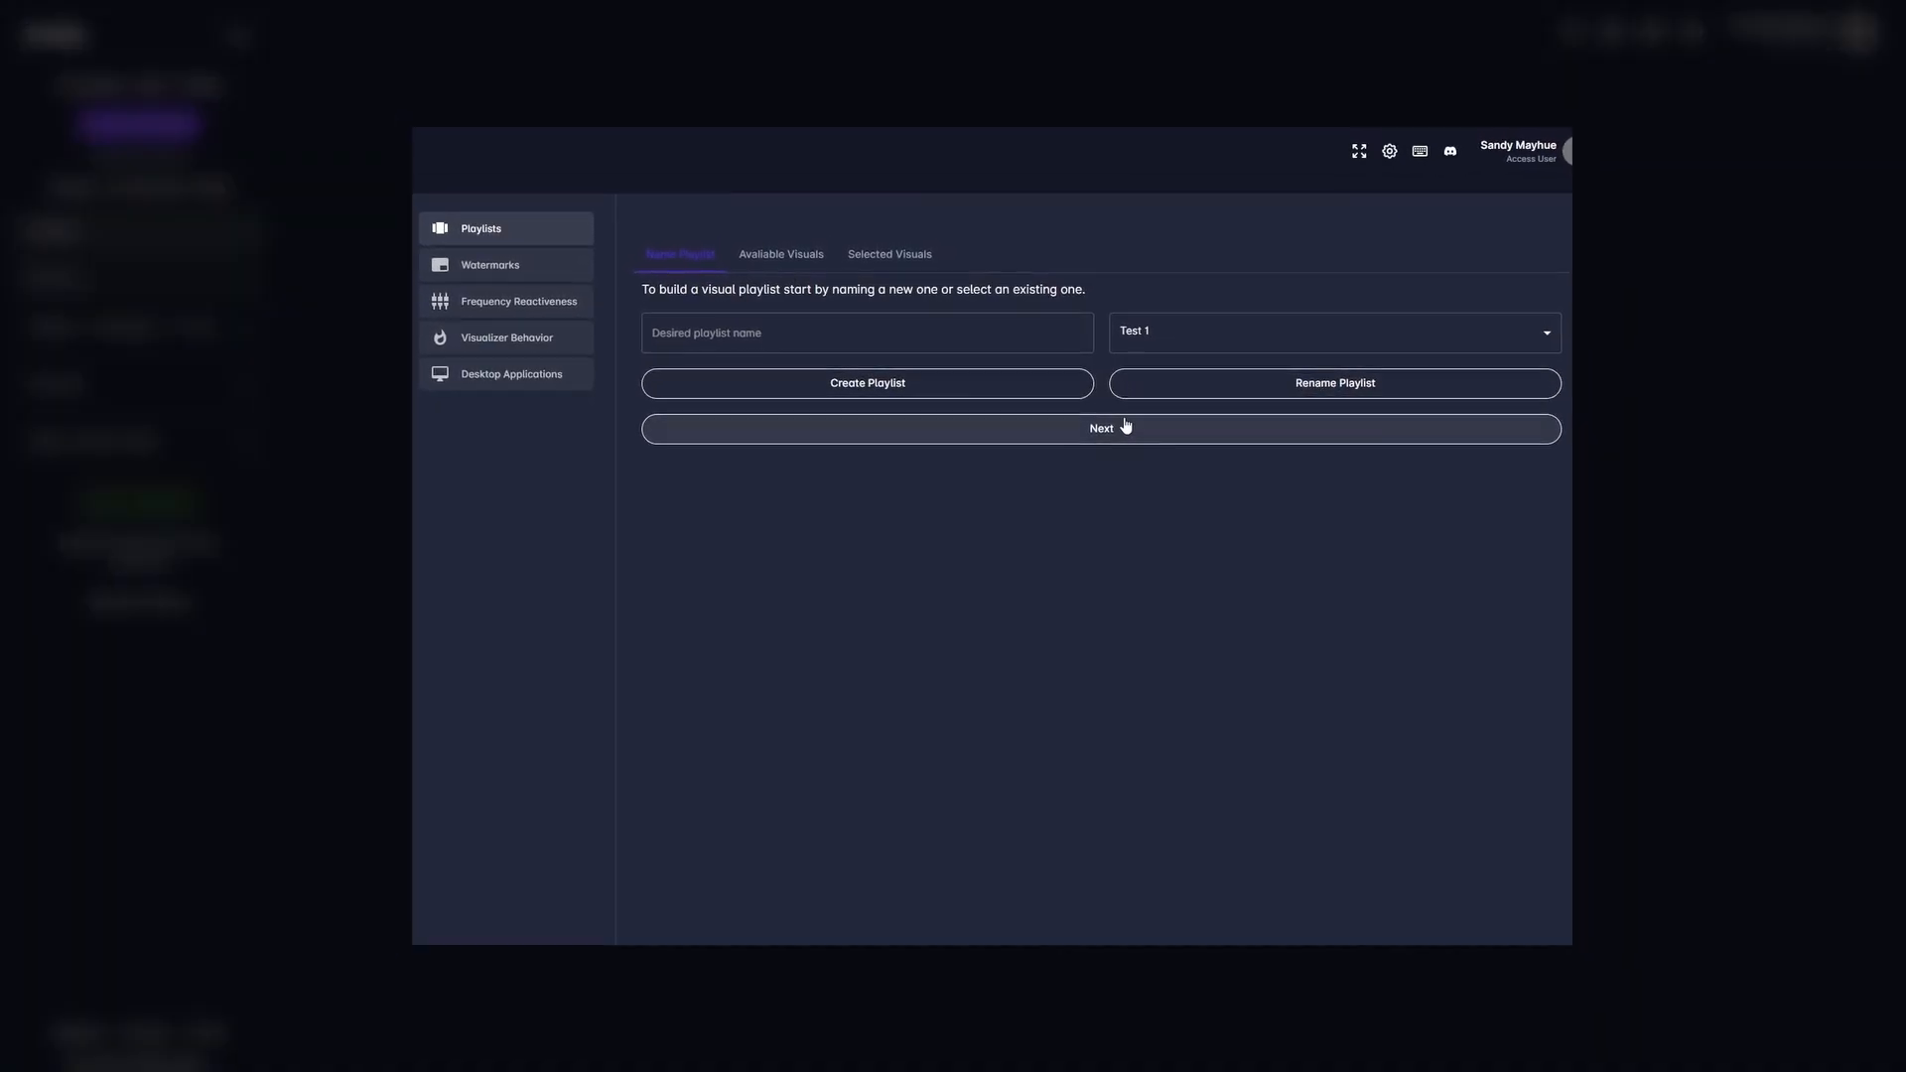
left_click(1100, 428)
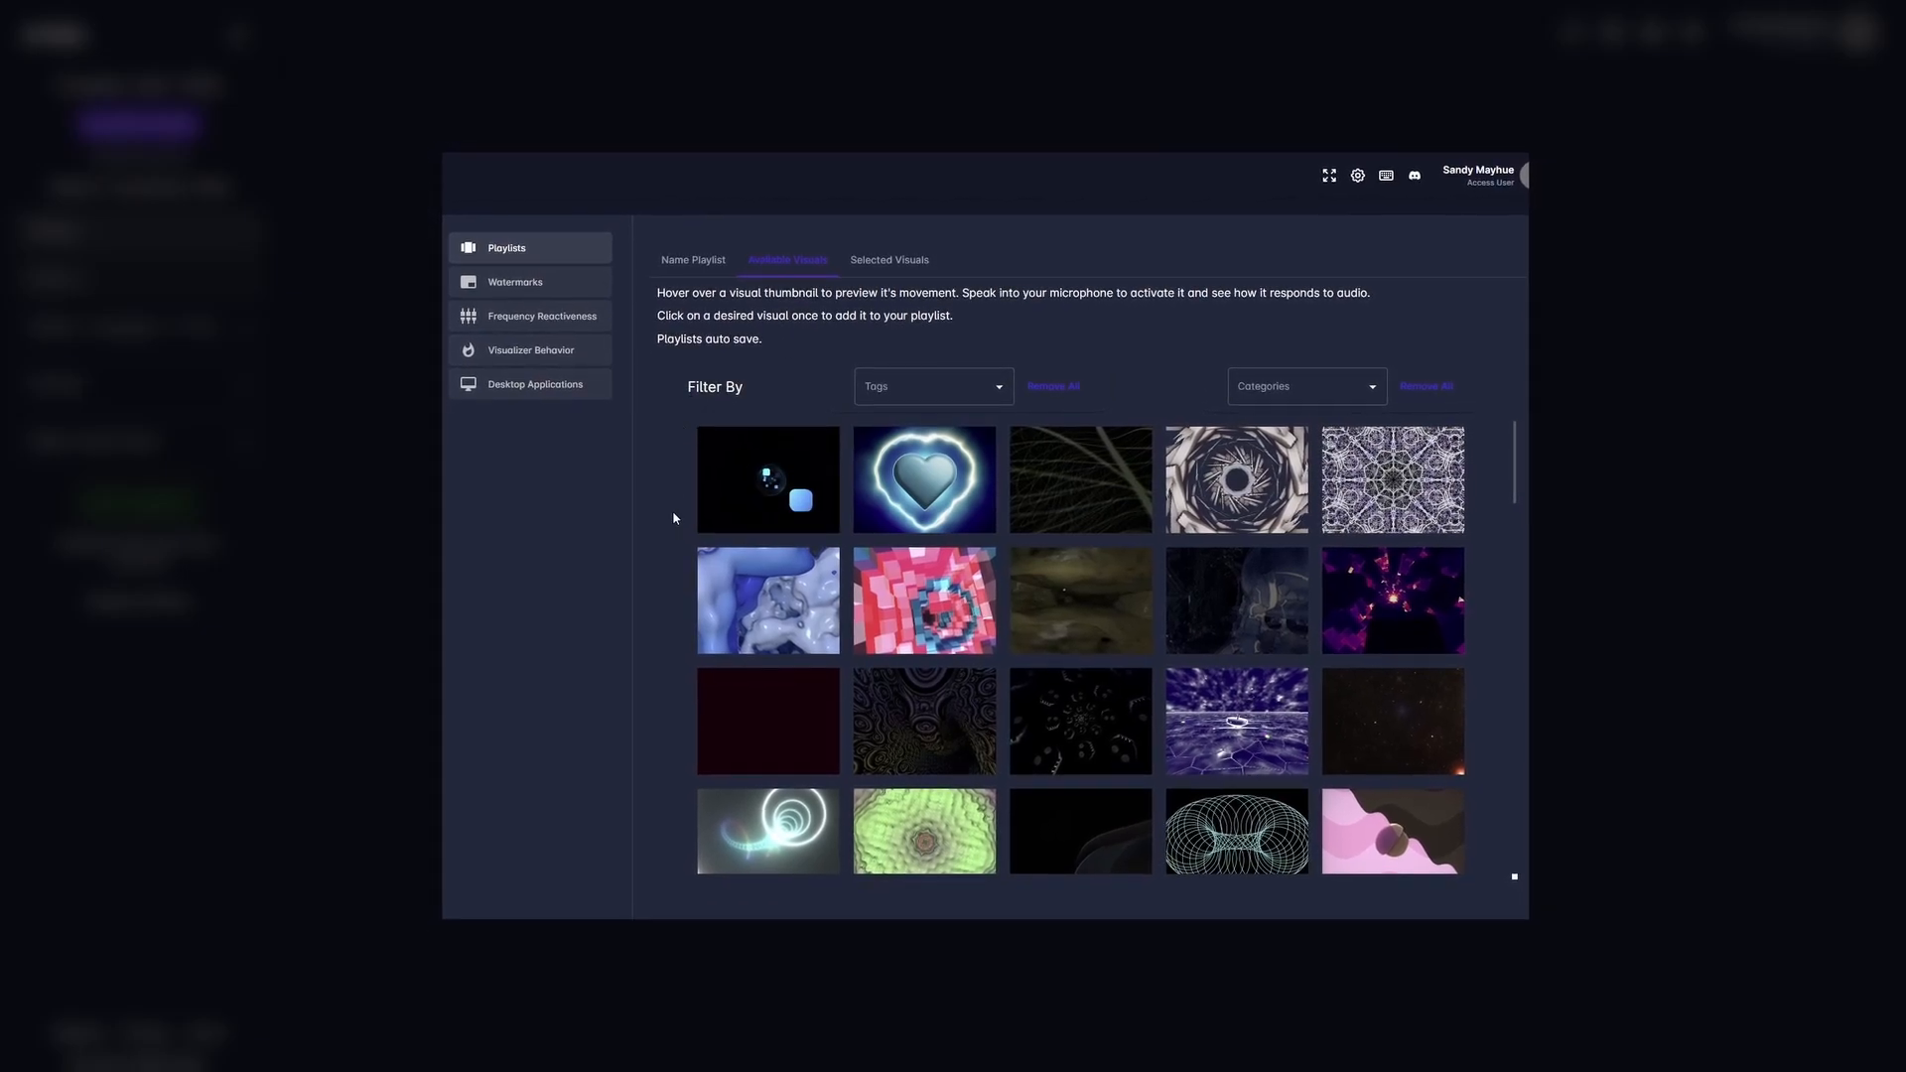
scroll("down", 3)
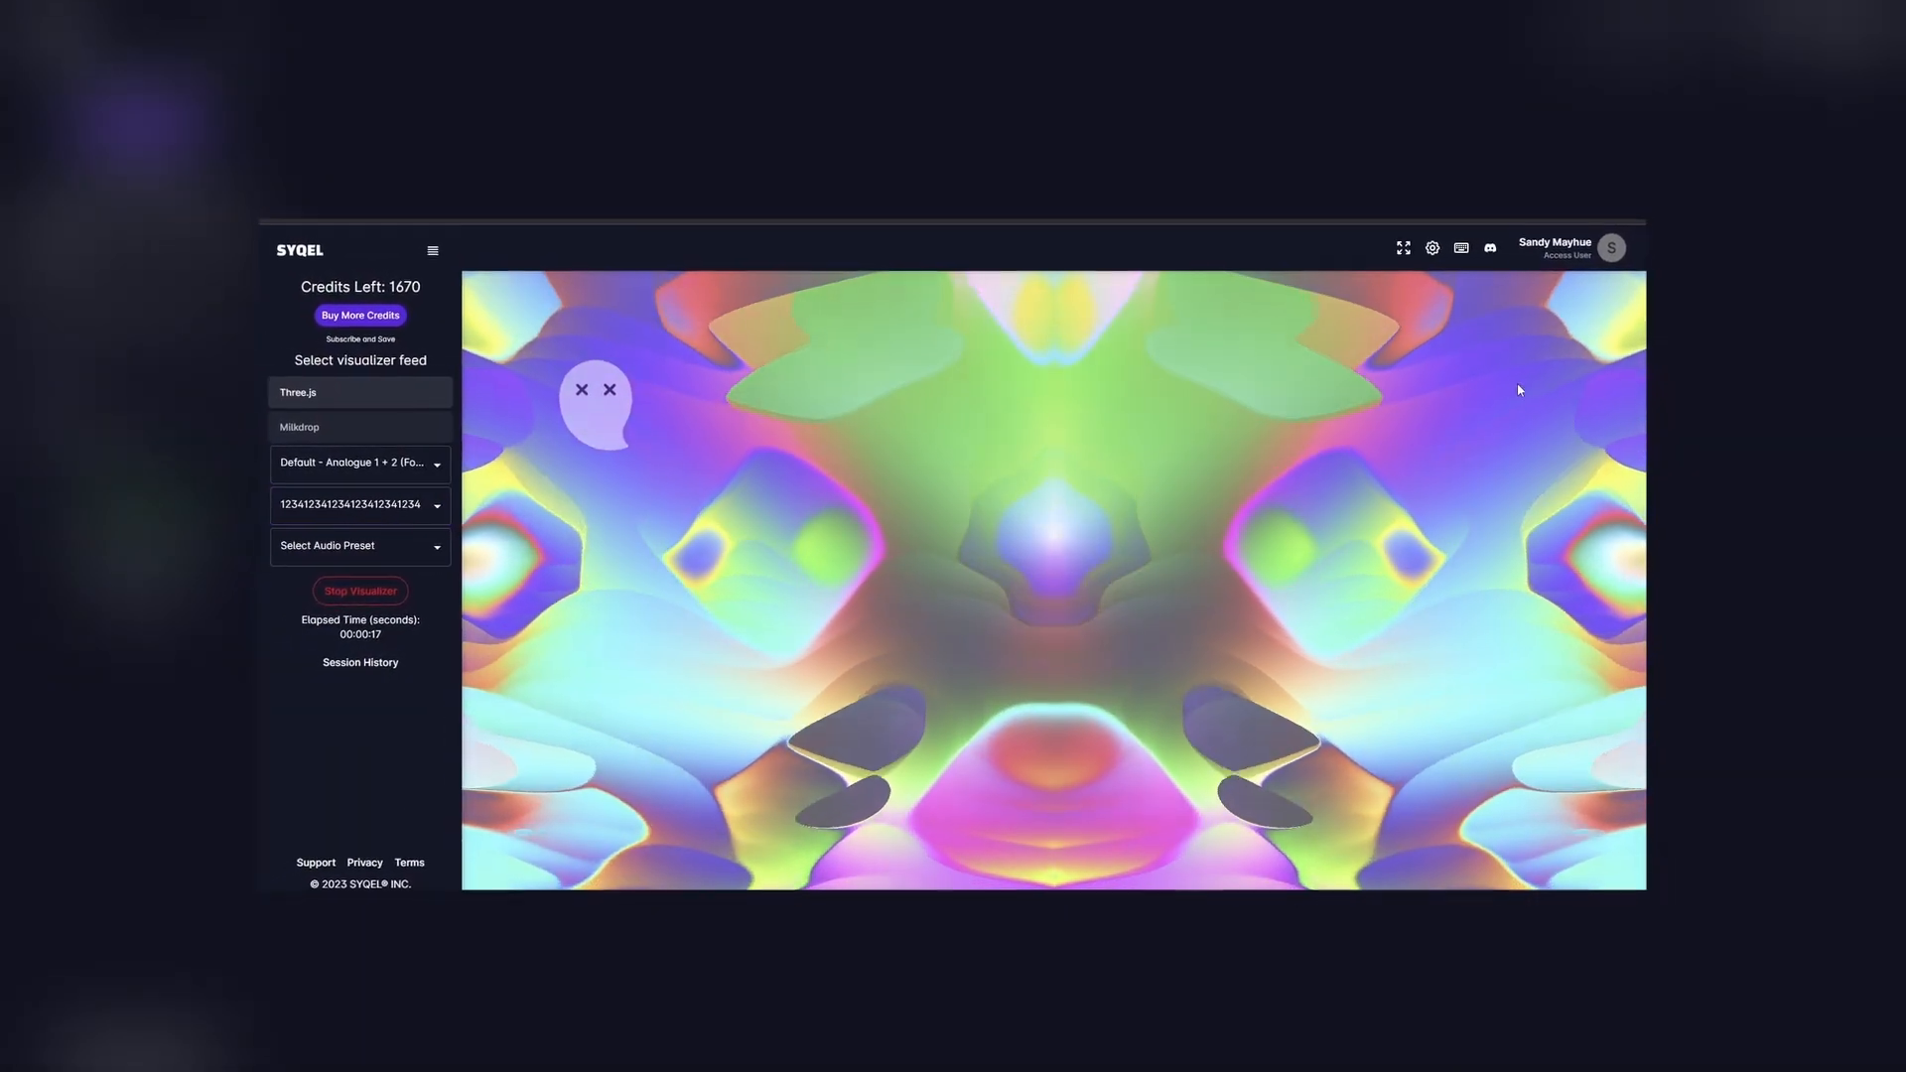
left_click(360, 591)
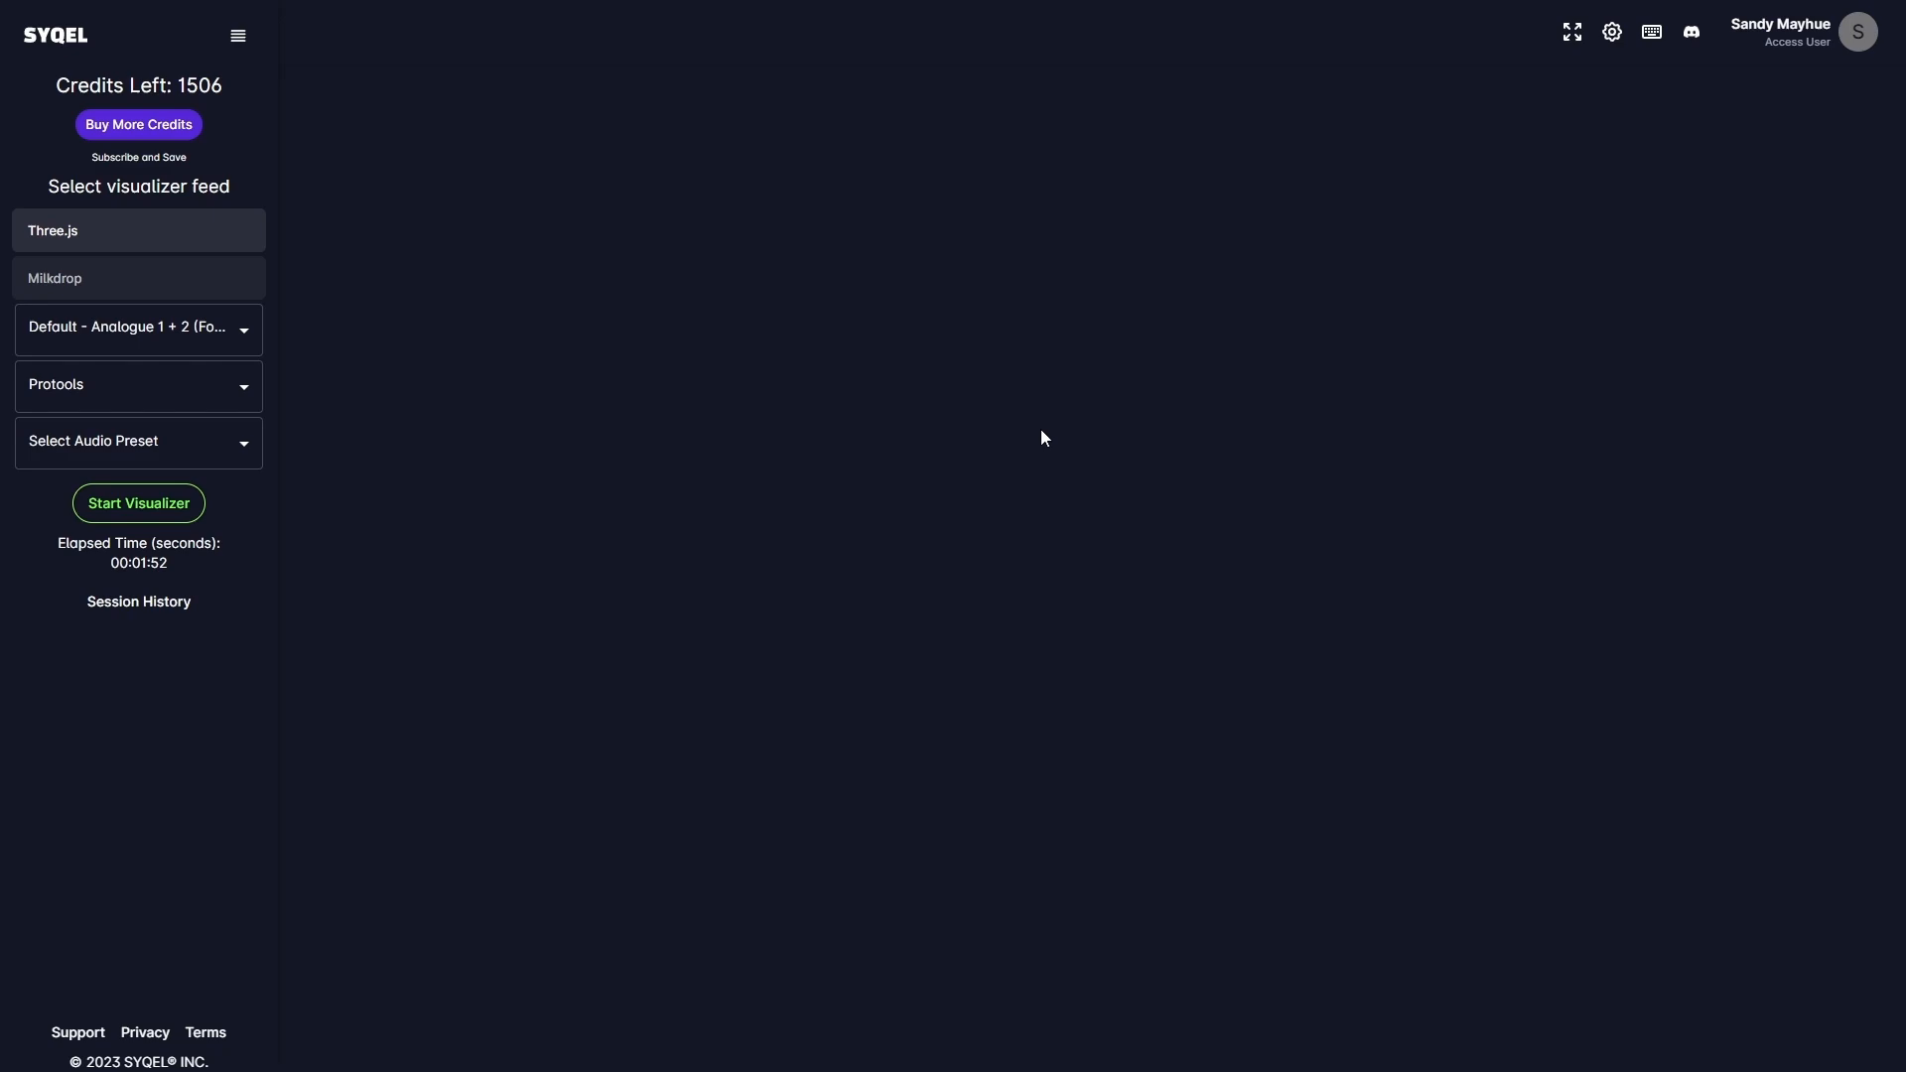
mouse_move(1637, 88)
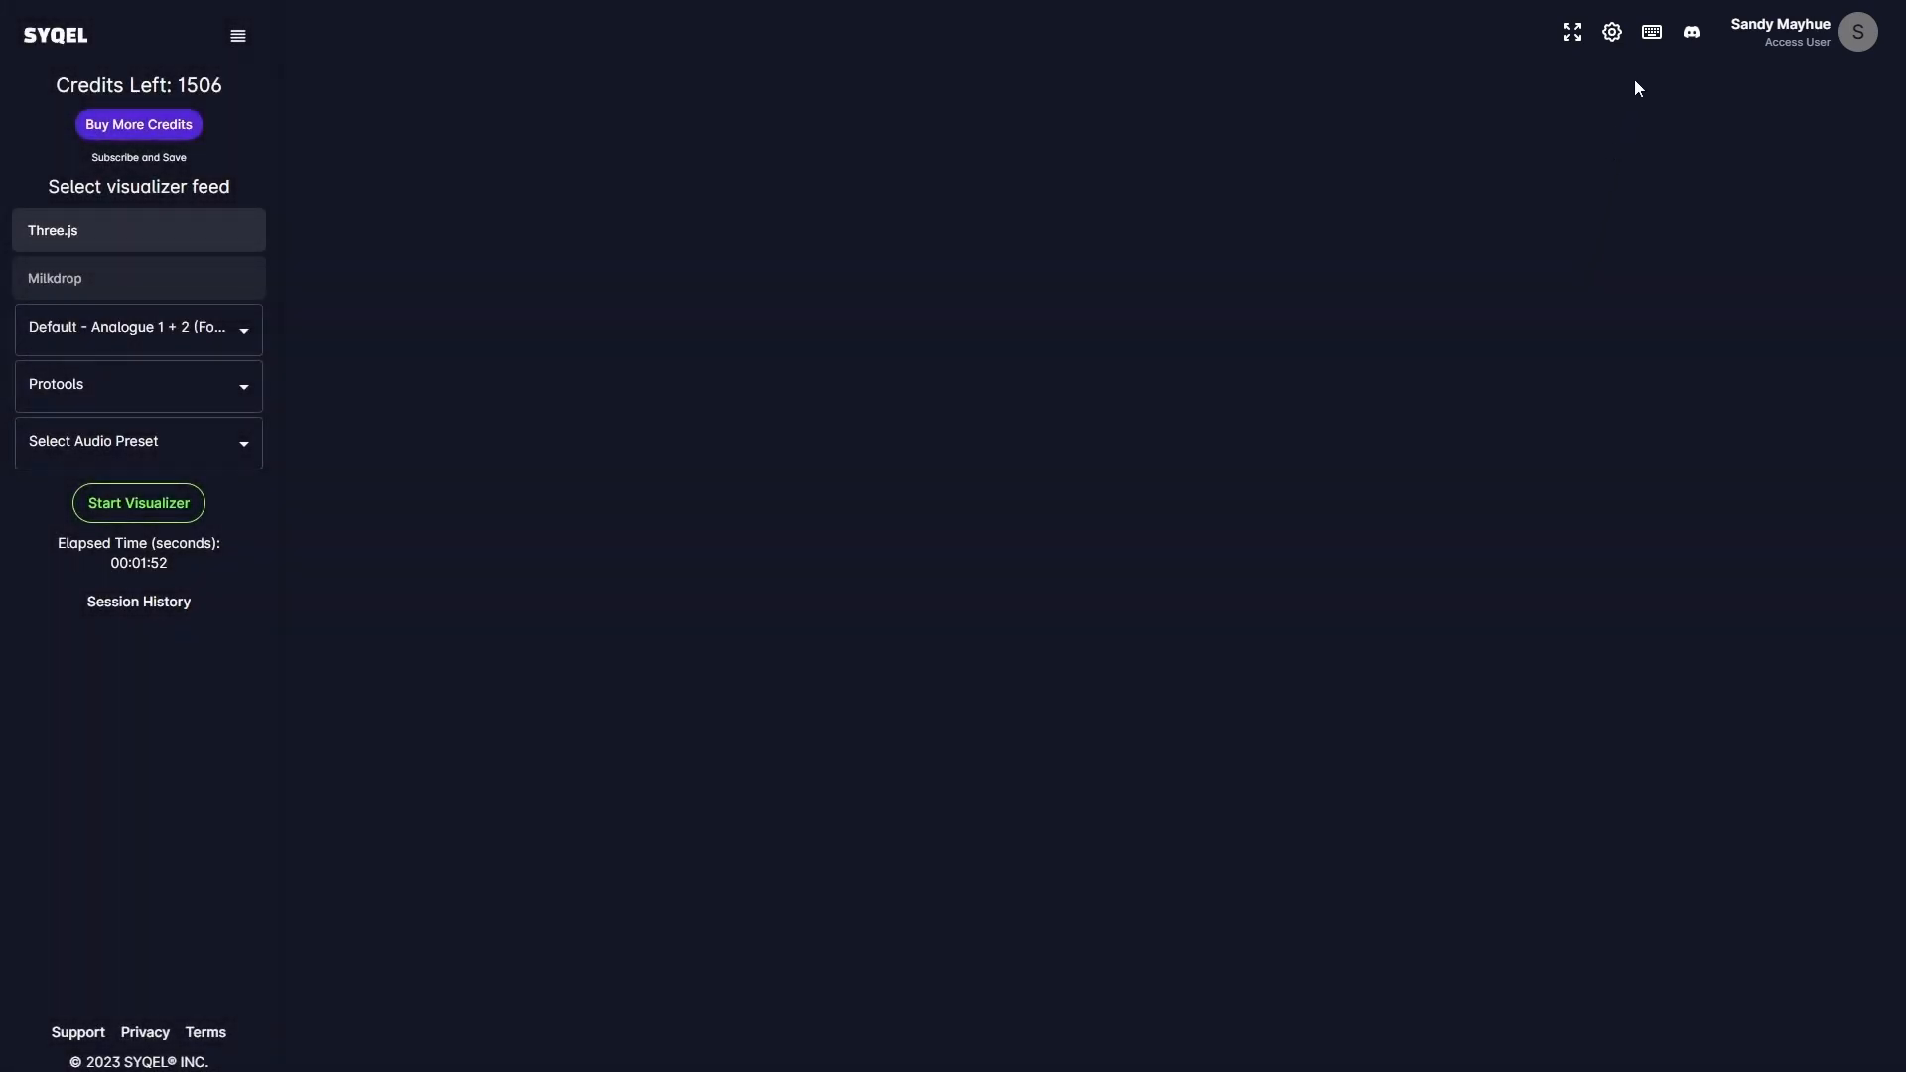
Step: Open Syqel Settings at the Name Playlist tab, showing playlist Test 1
left_click(1613, 32)
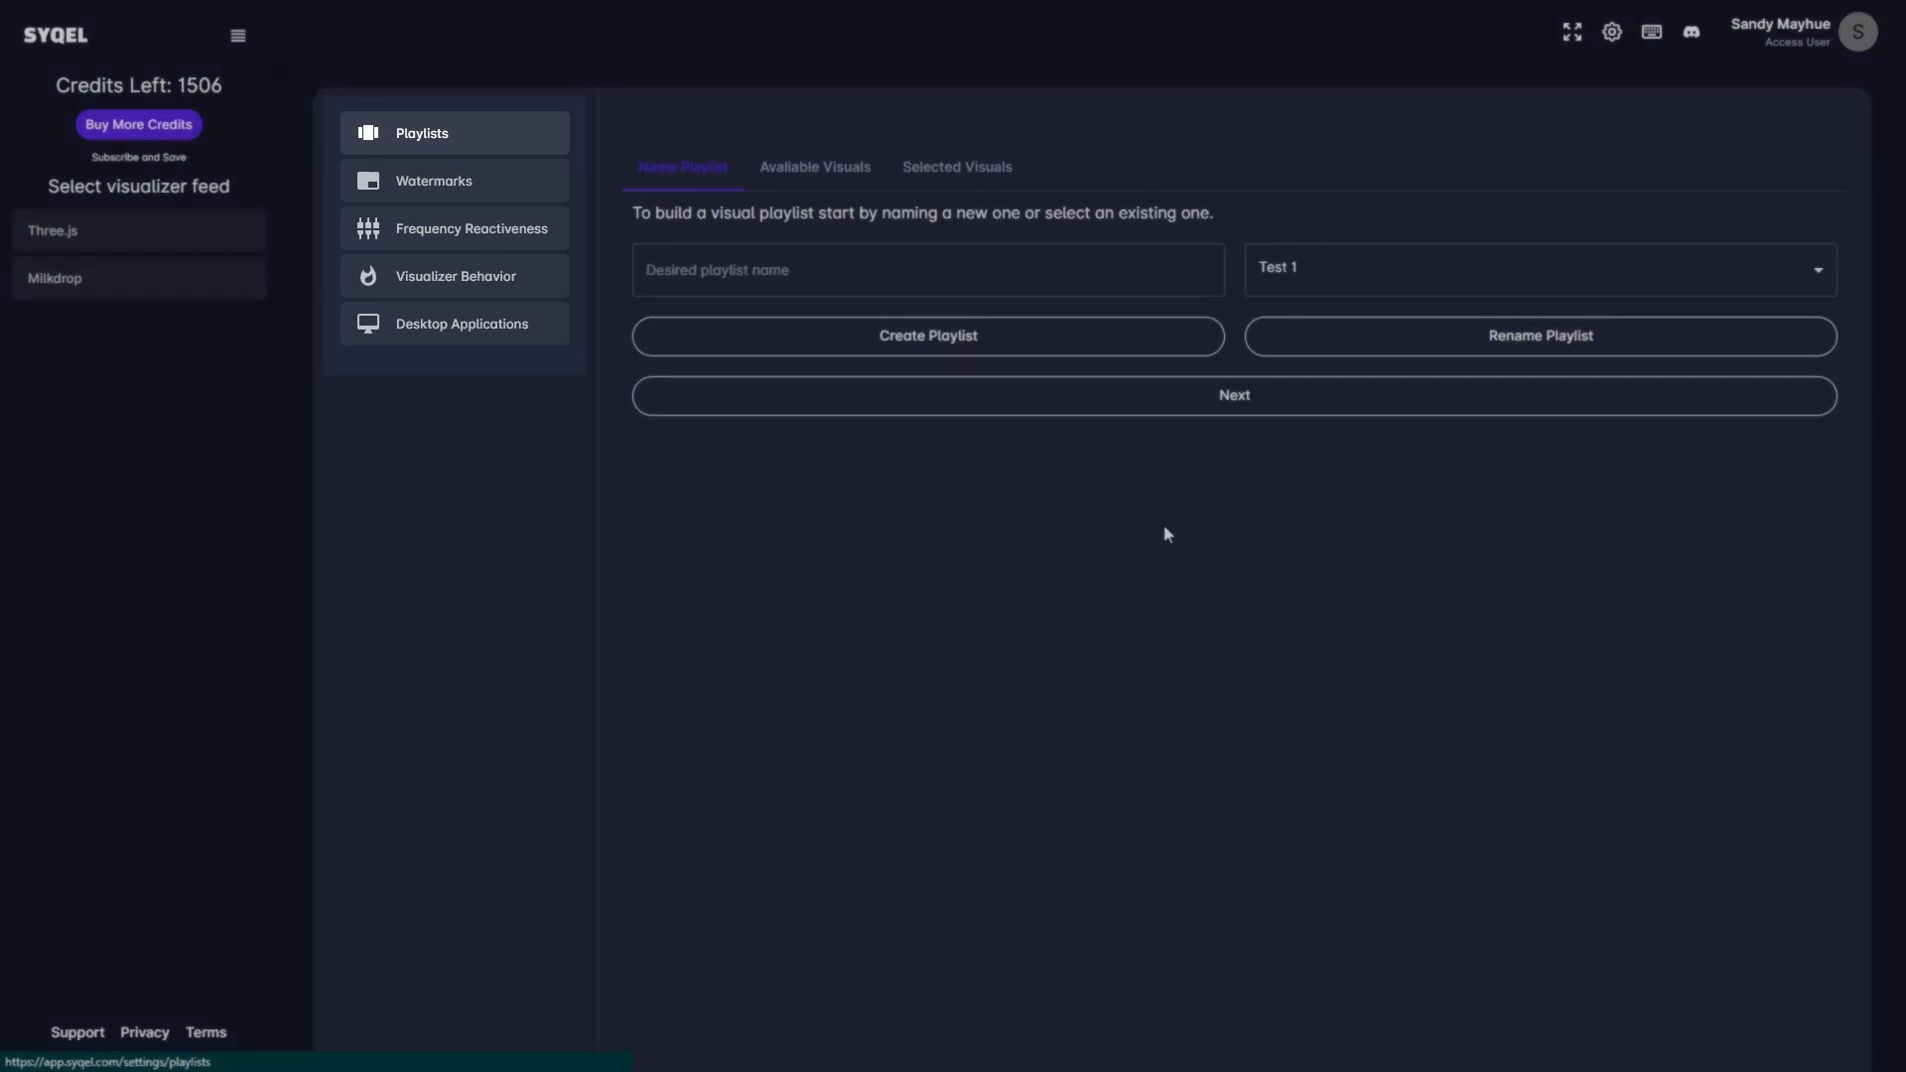
mouse_move(456, 134)
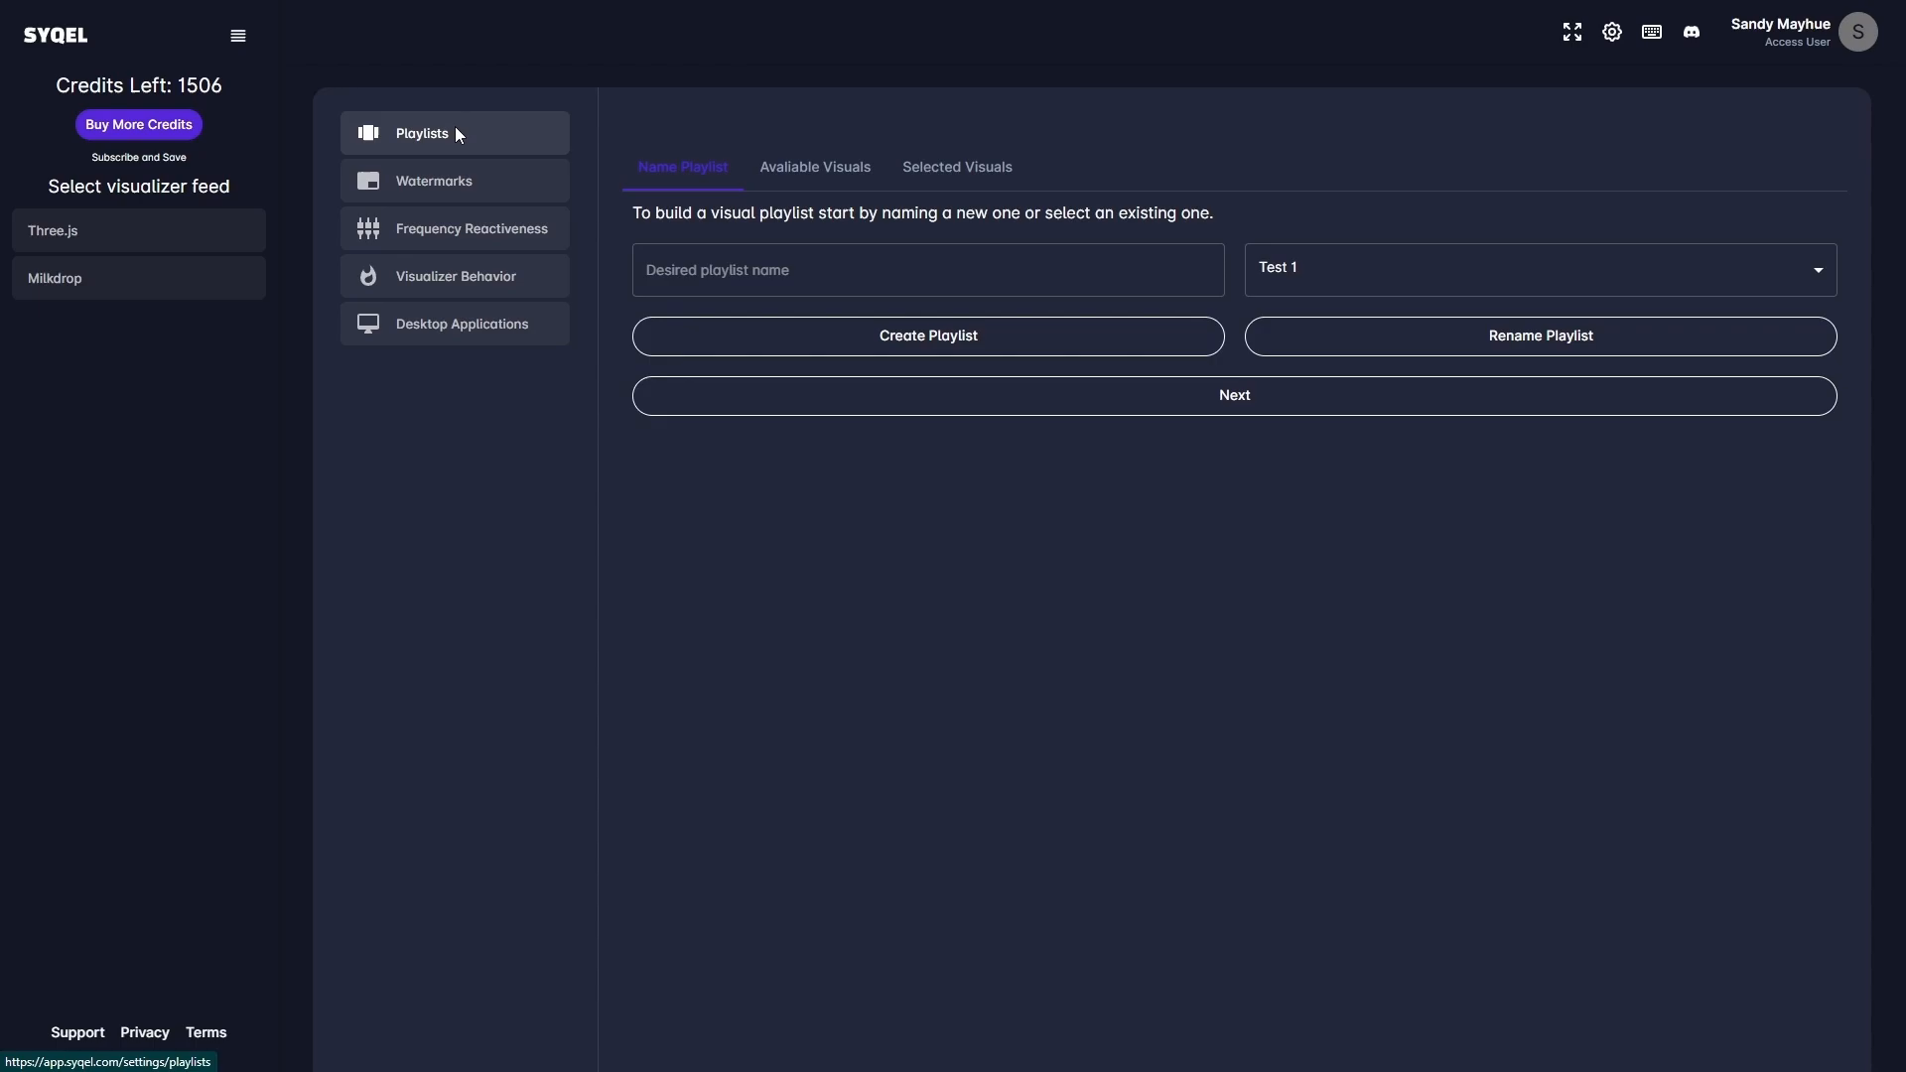
mouse_move(681, 145)
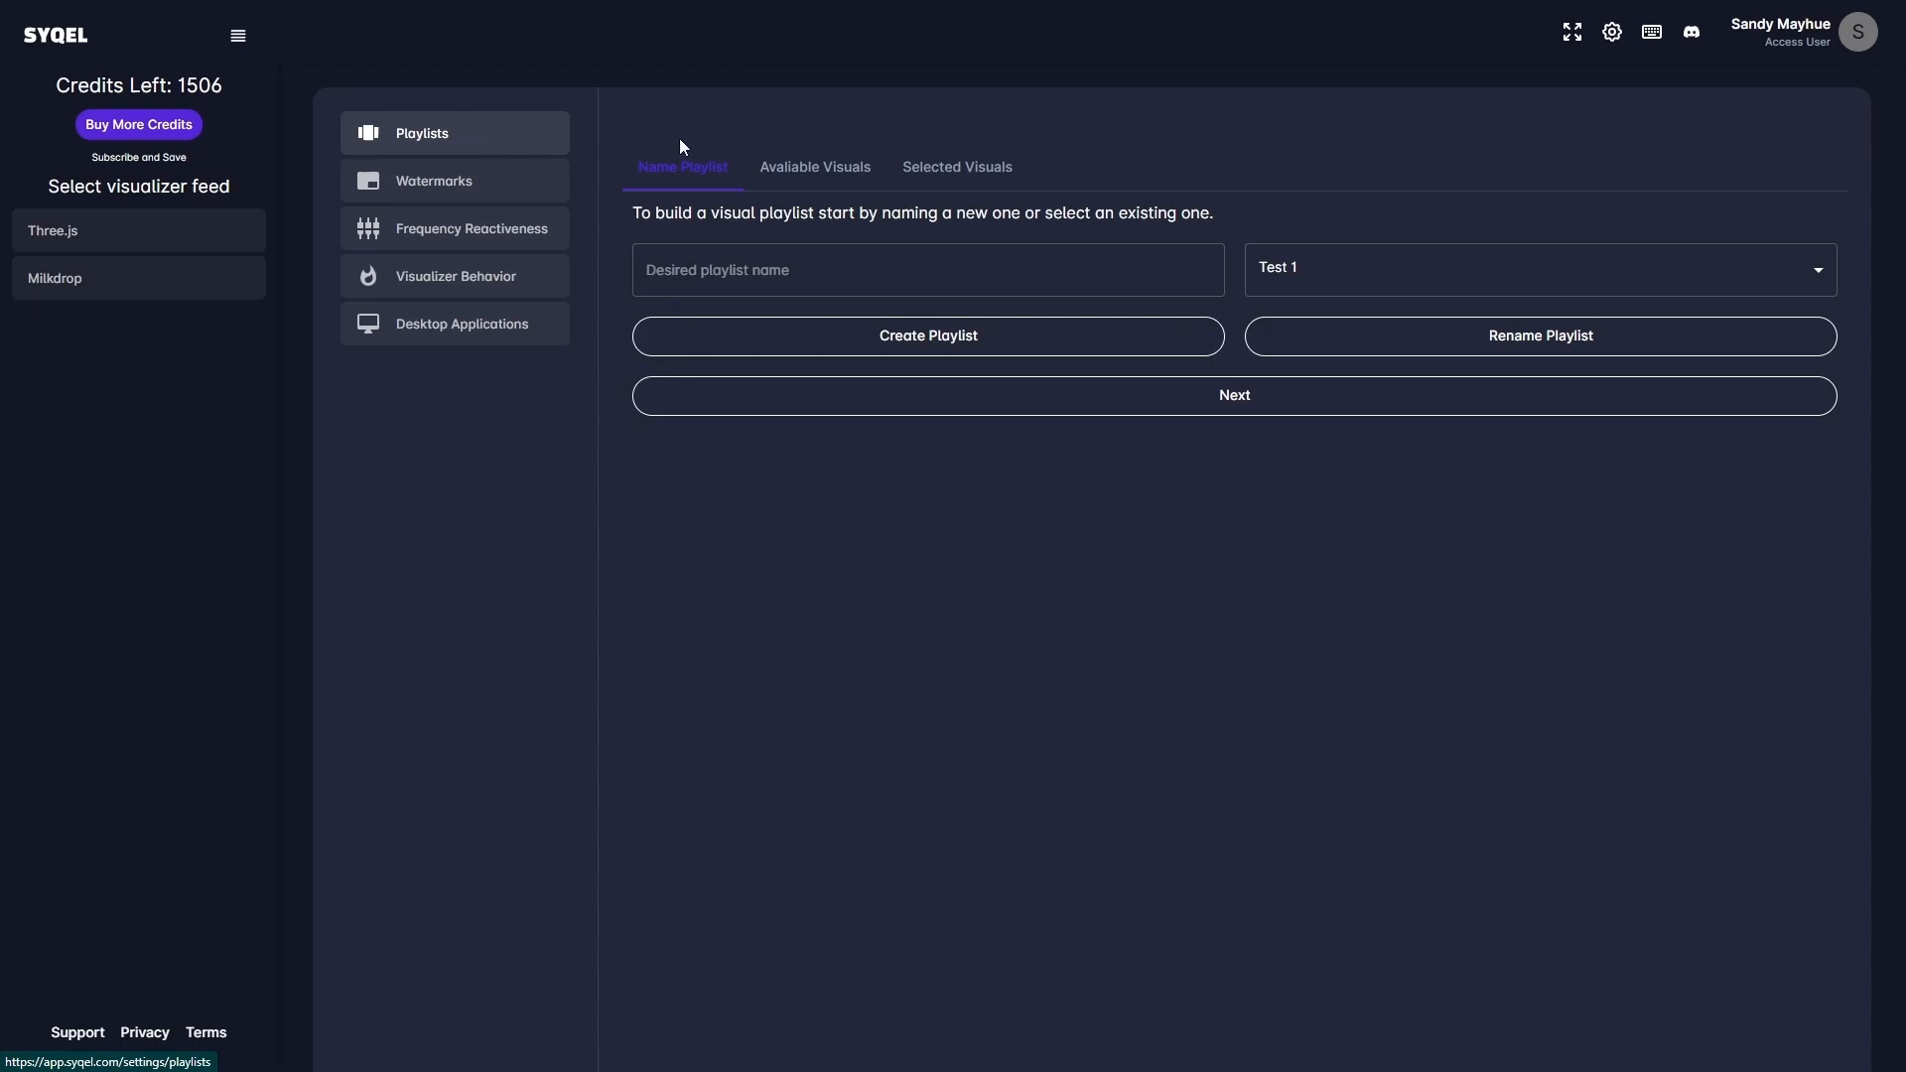
mouse_move(834, 210)
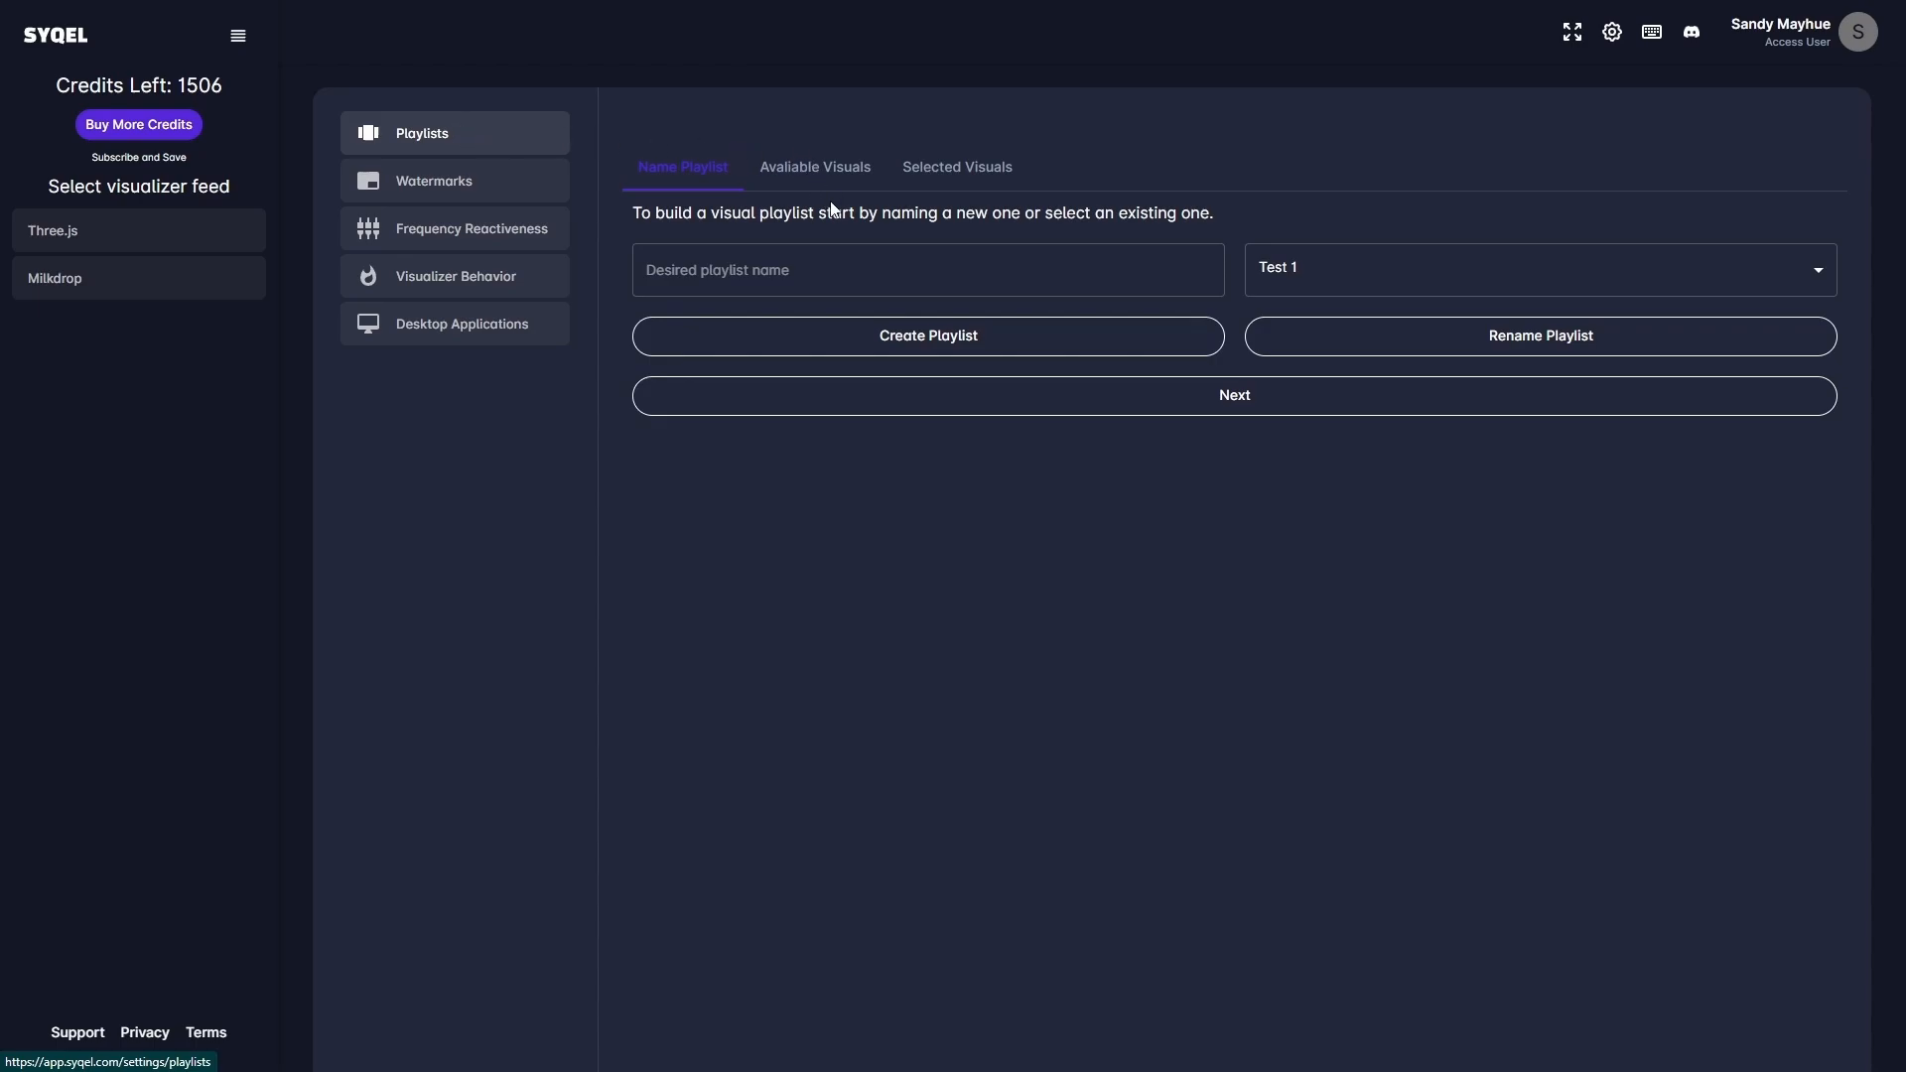
mouse_move(834, 210)
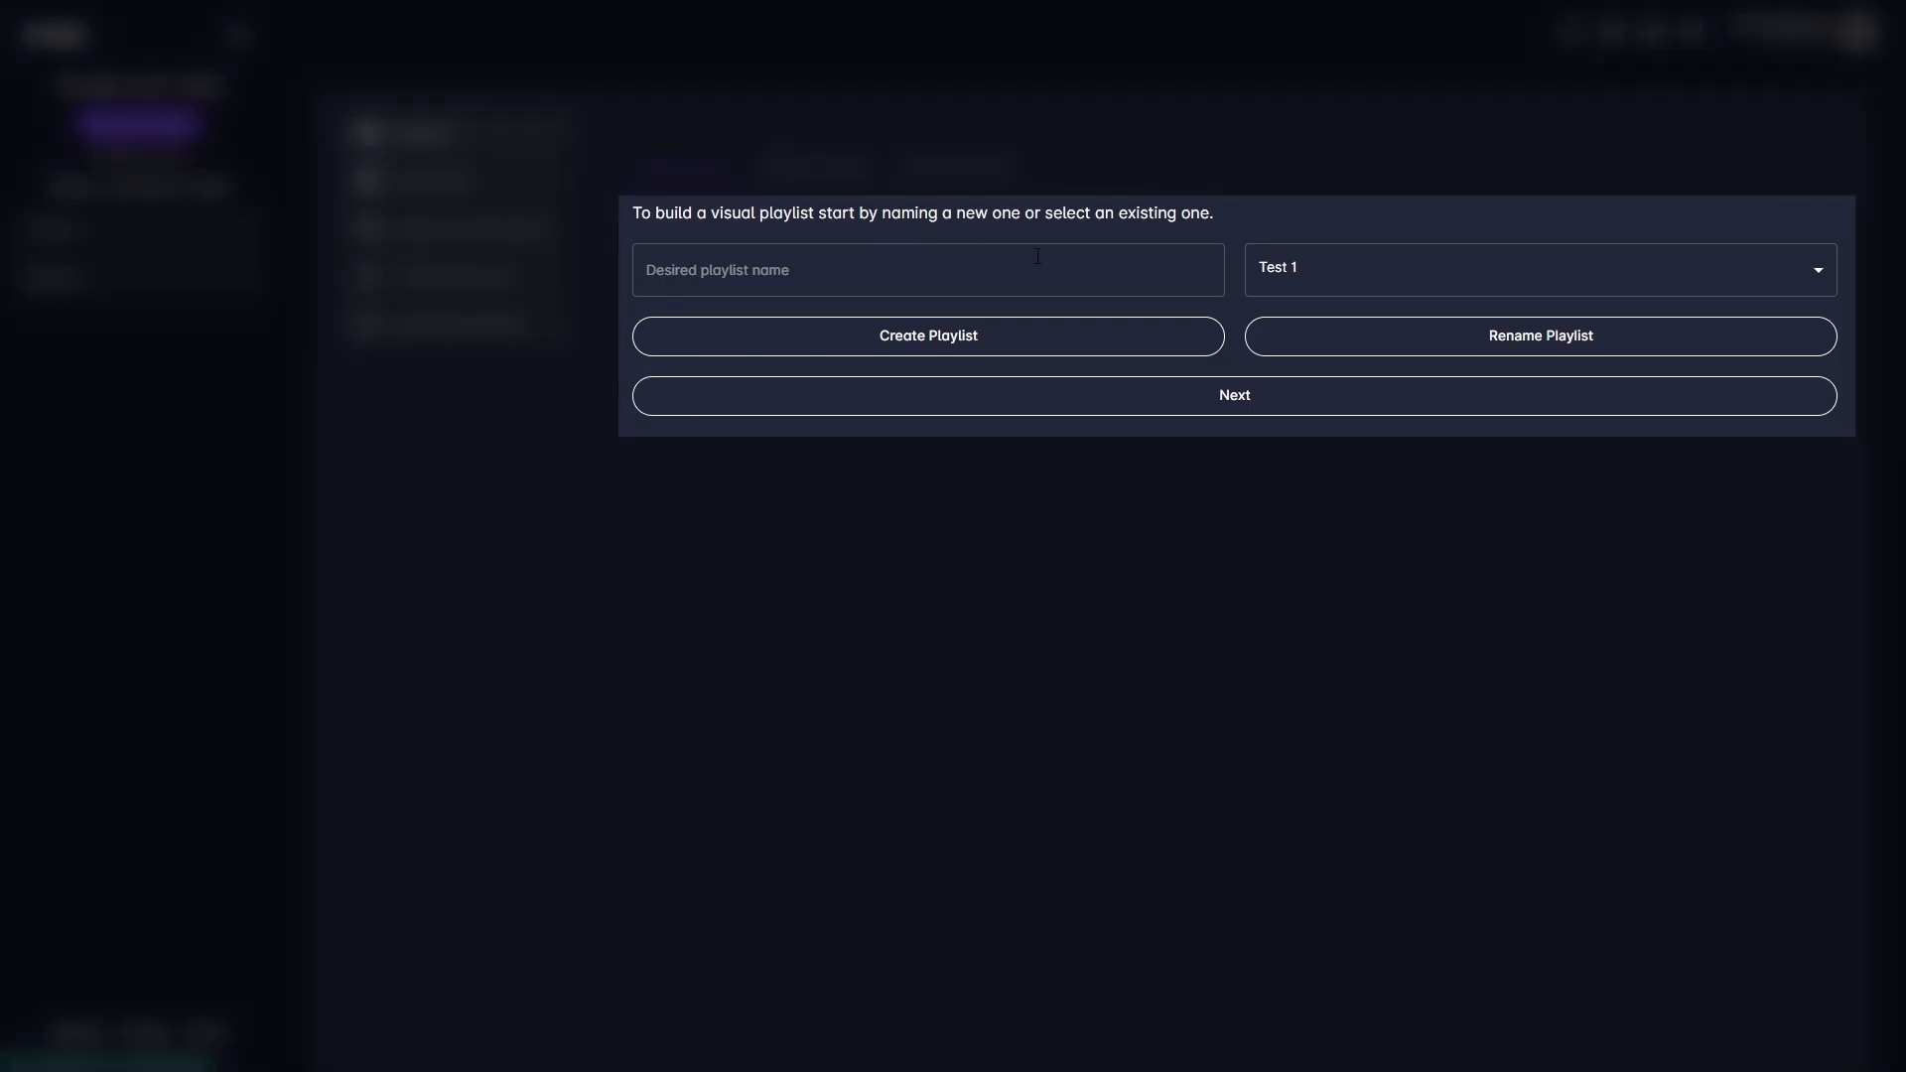
mouse_move(1264, 393)
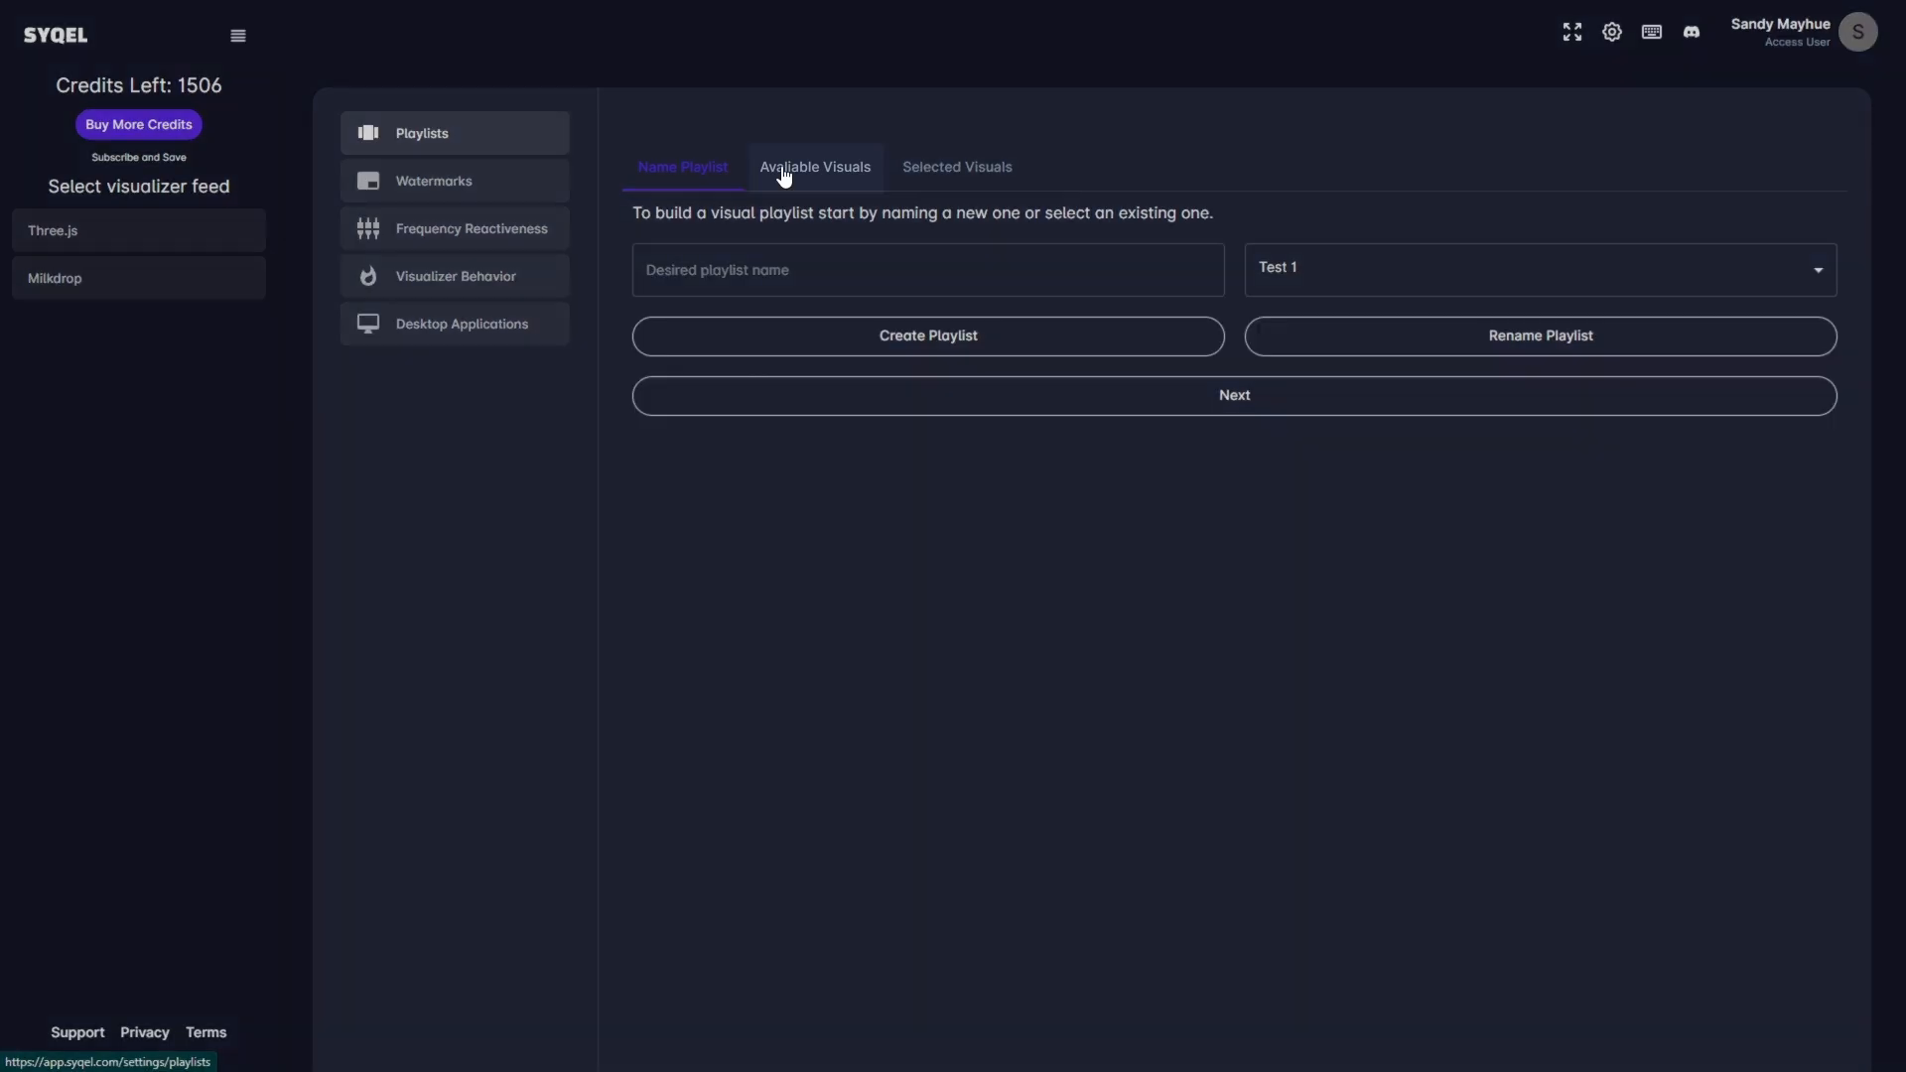
left_click(813, 167)
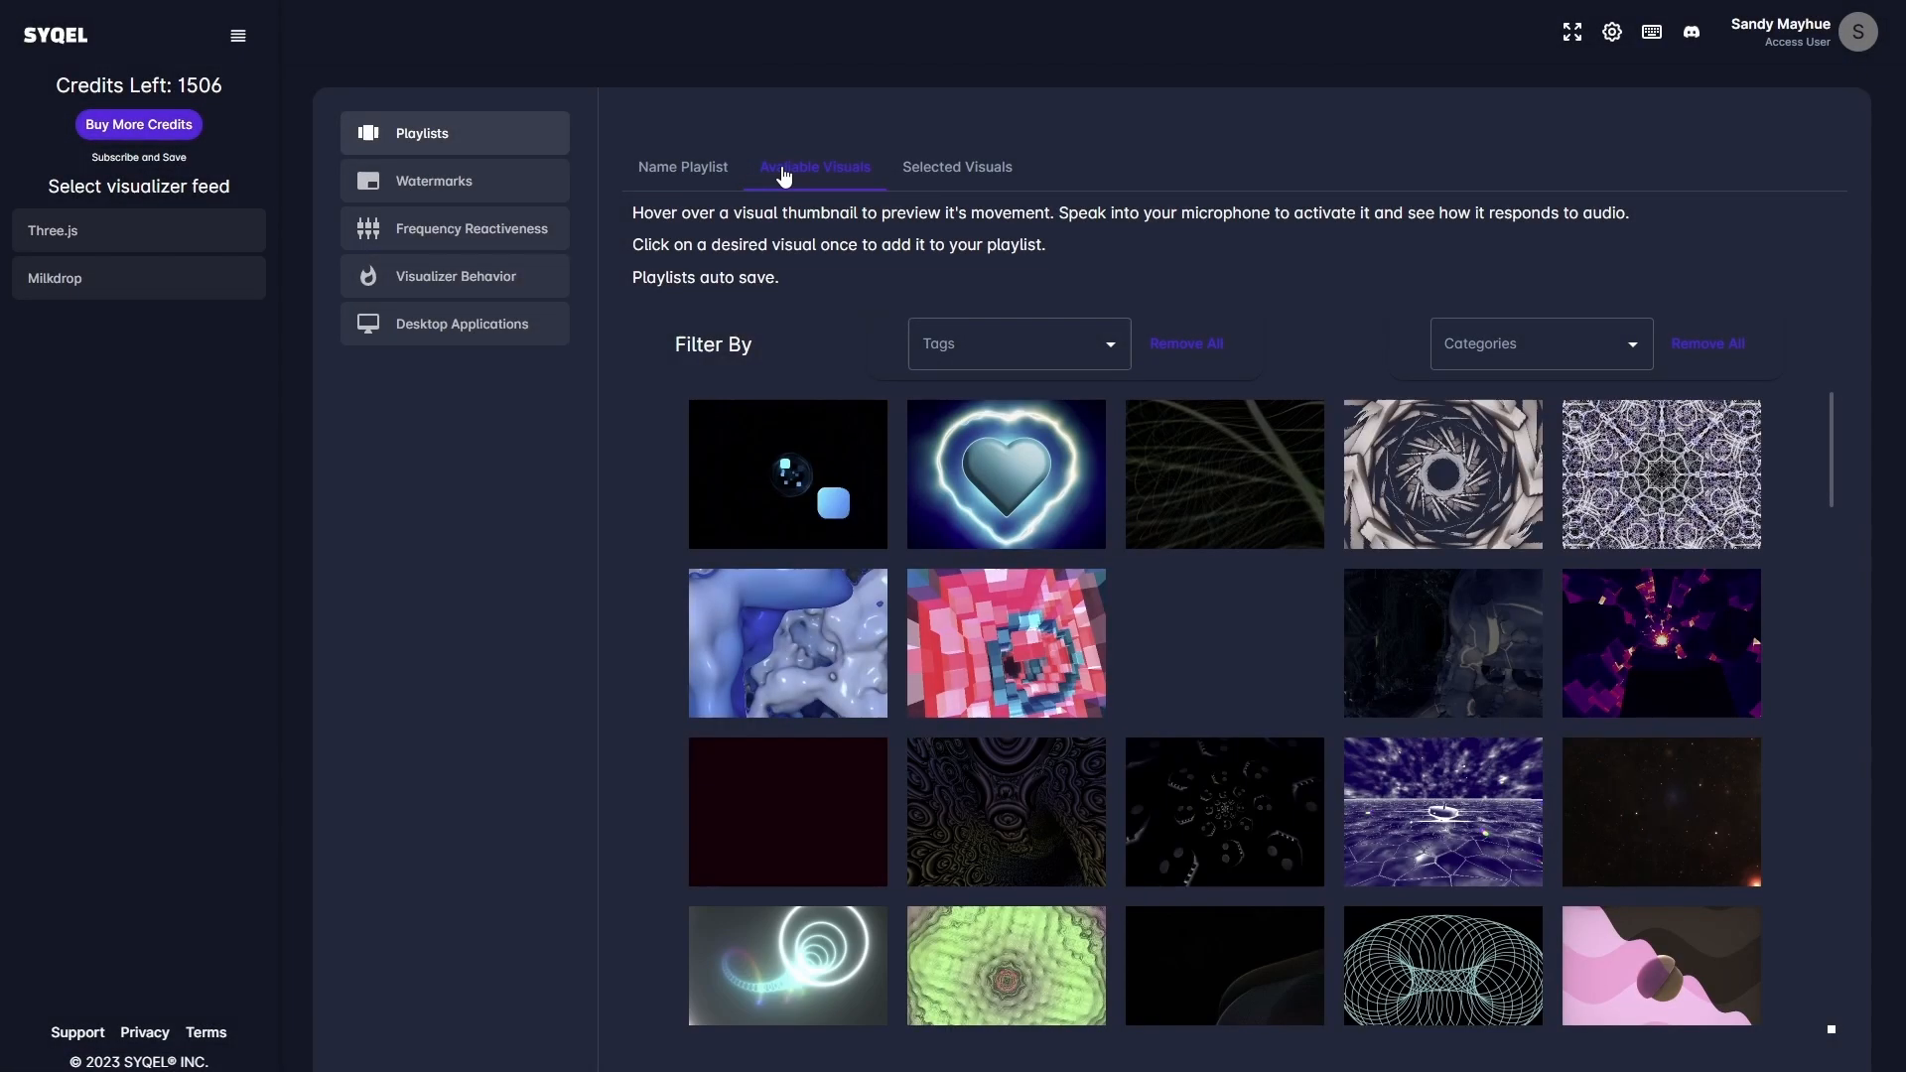
scroll("down", 3)
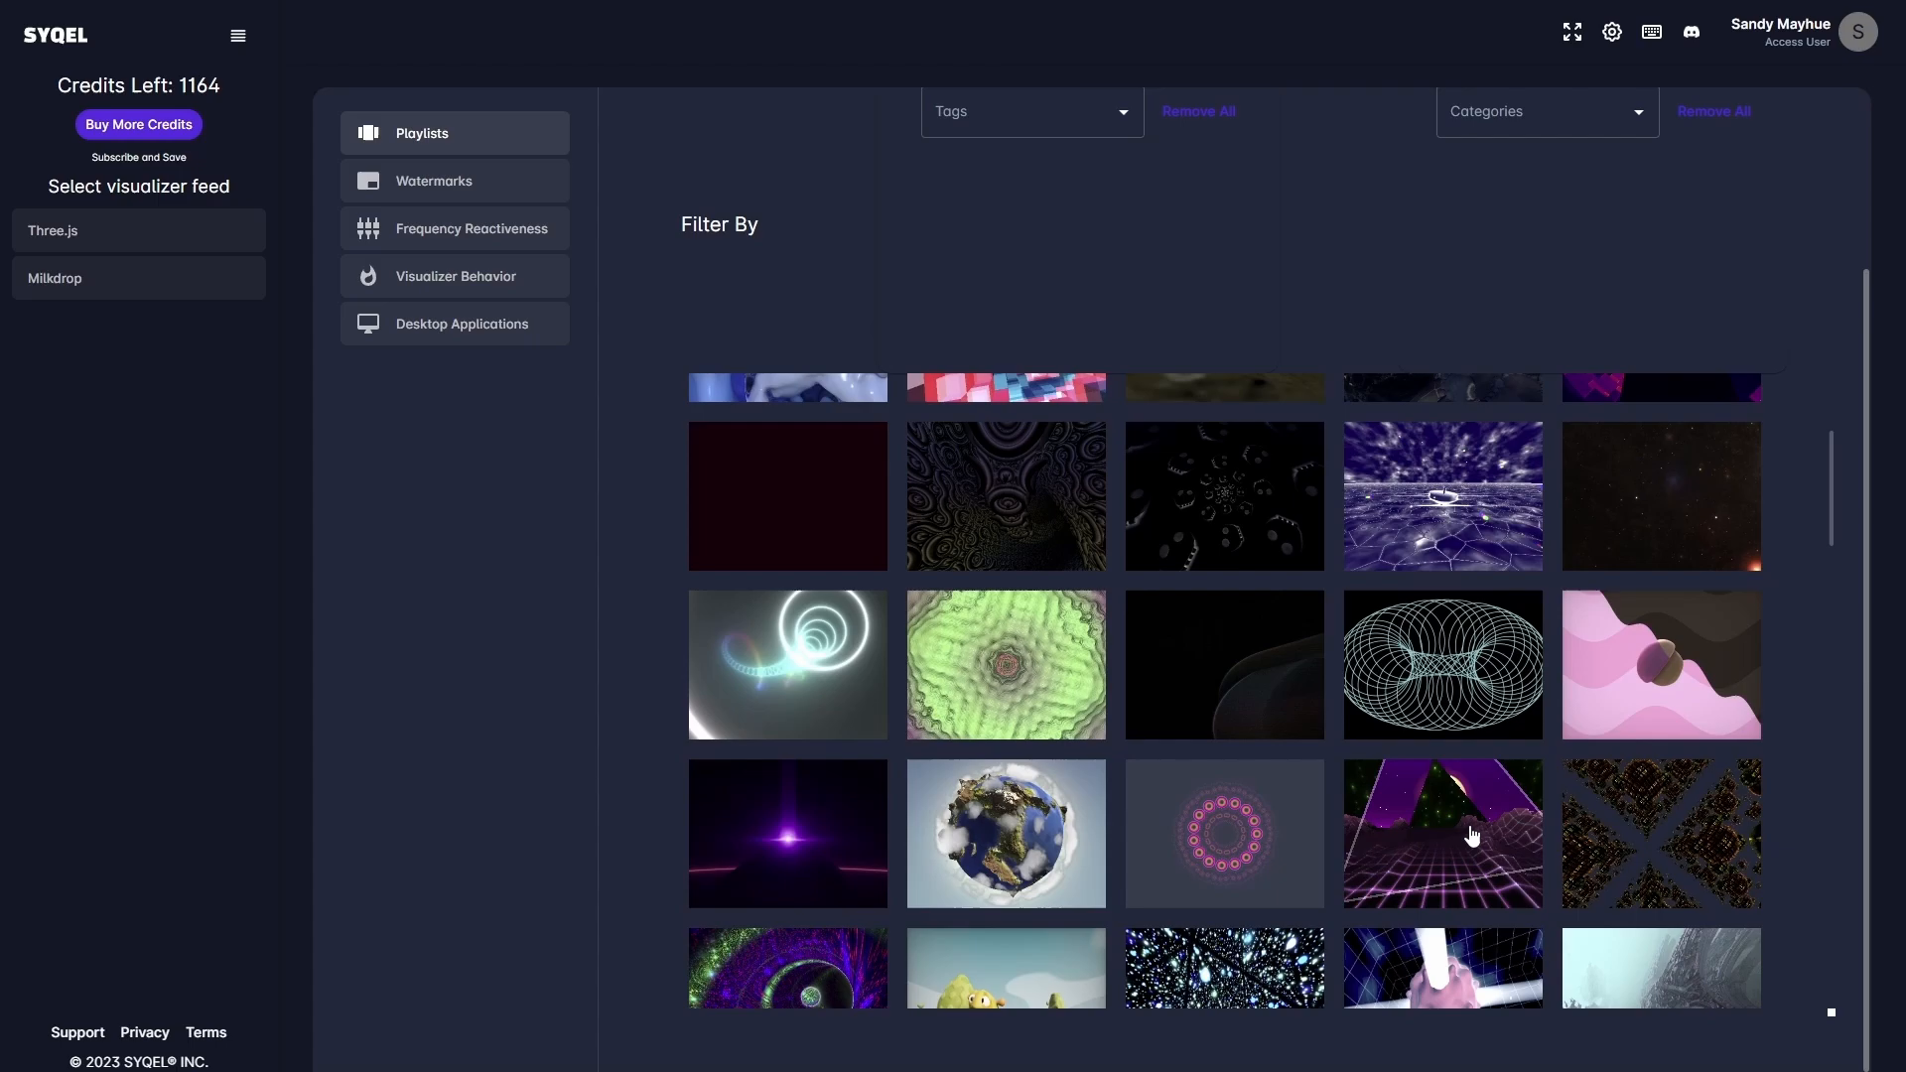
scroll("down", 3)
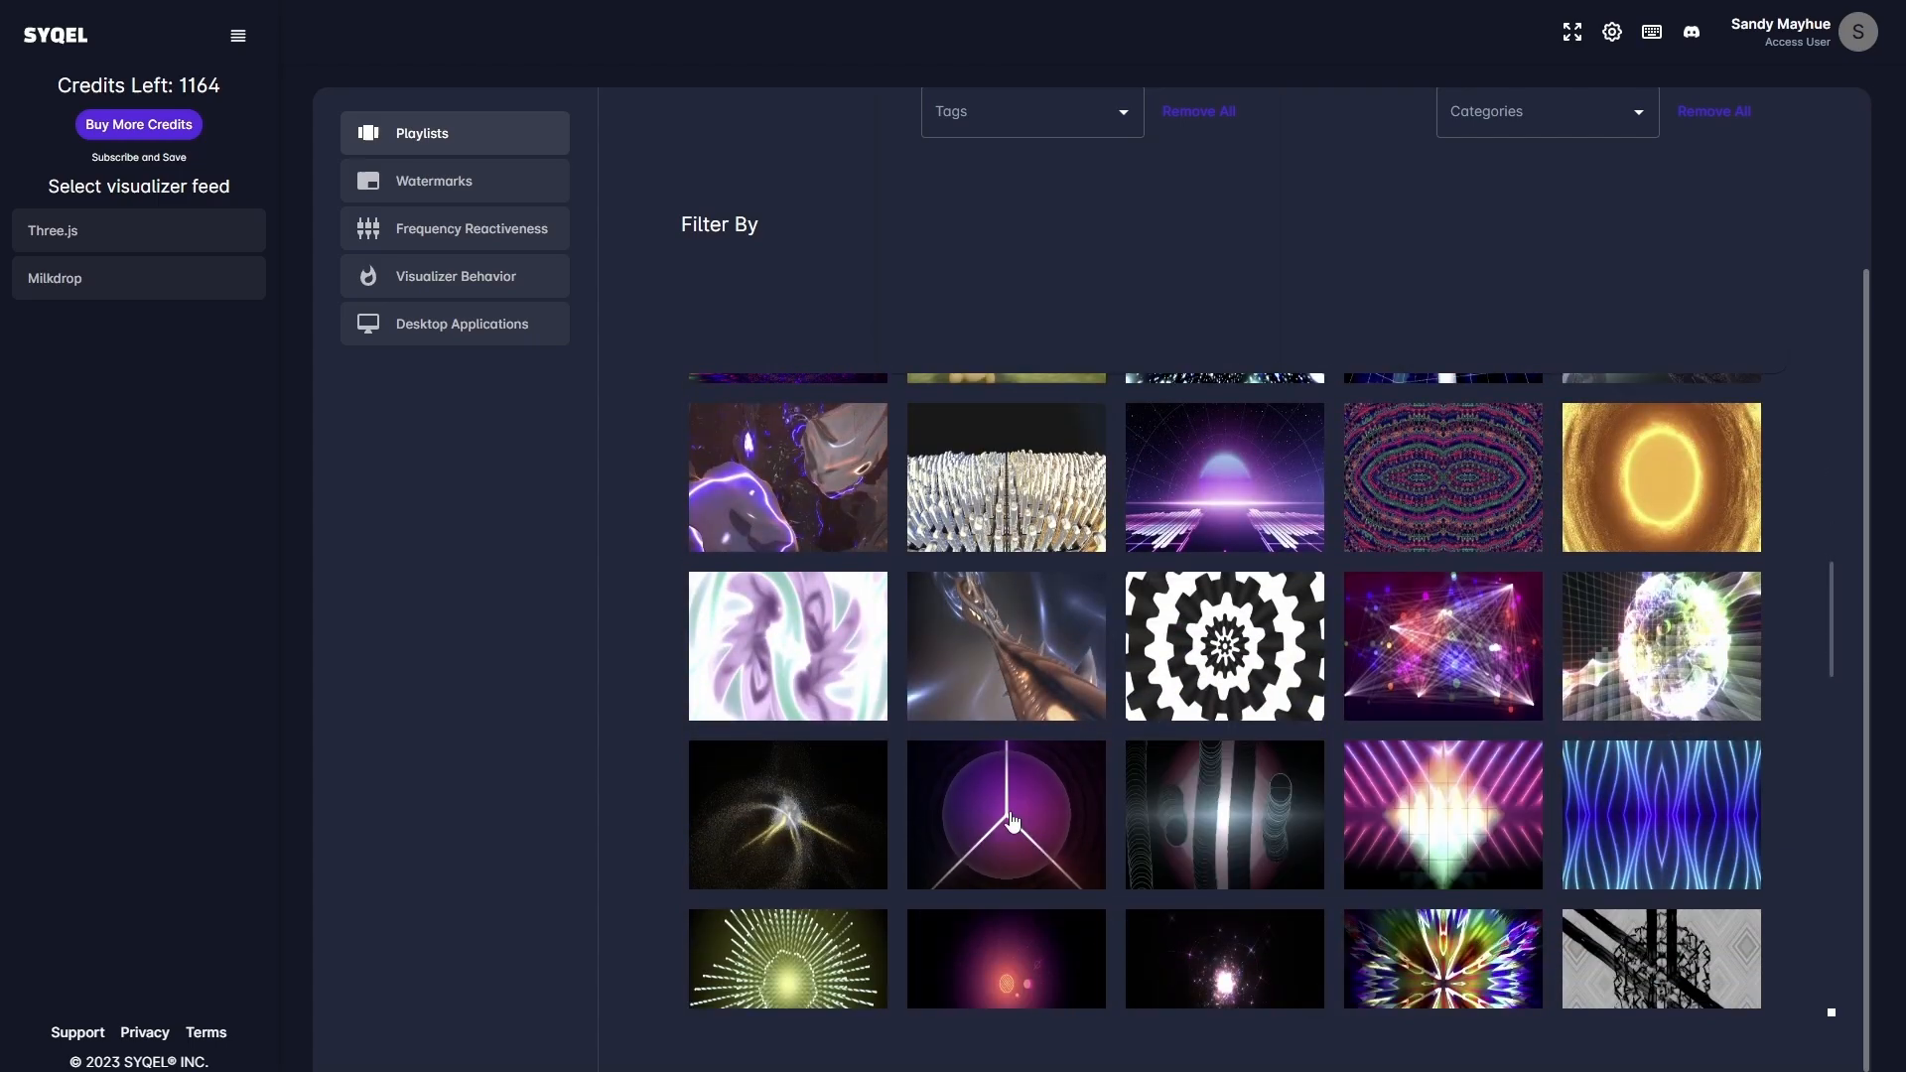
scroll("down", 3)
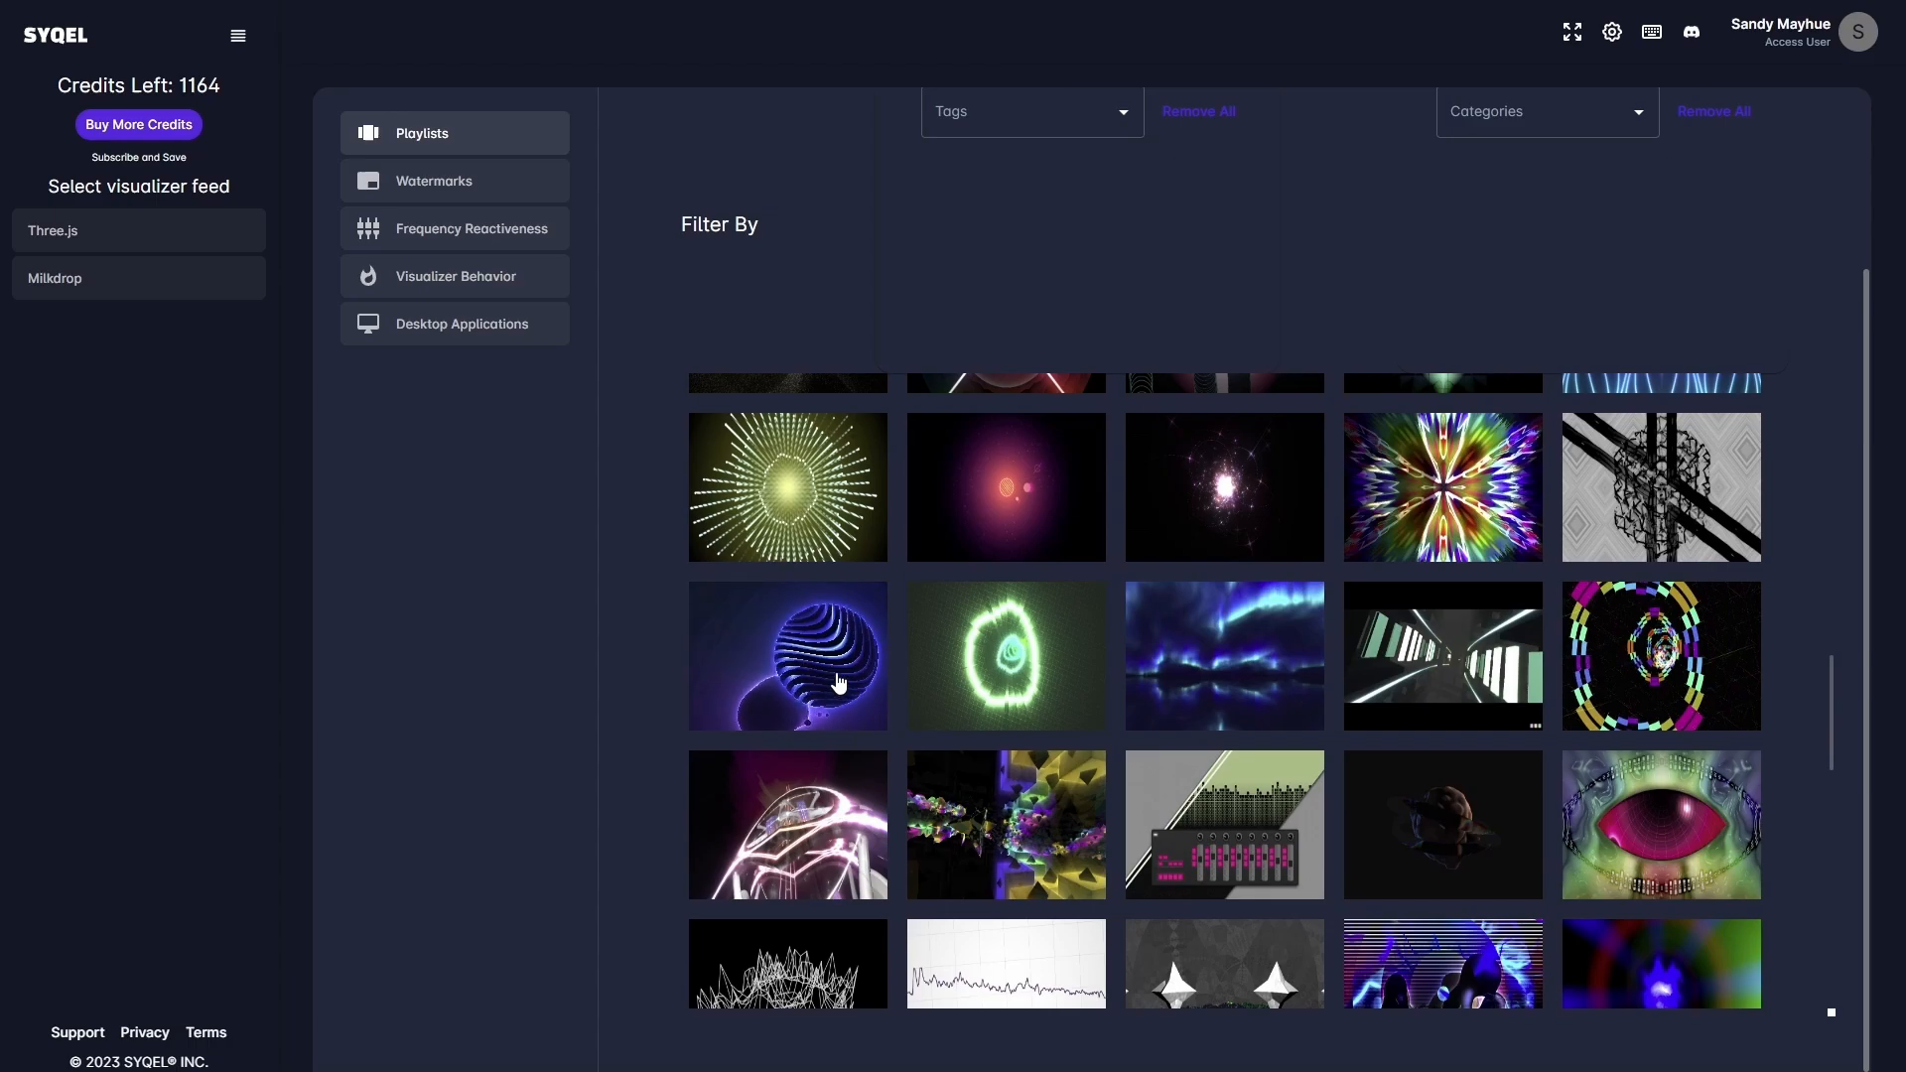
scroll("down", 3)
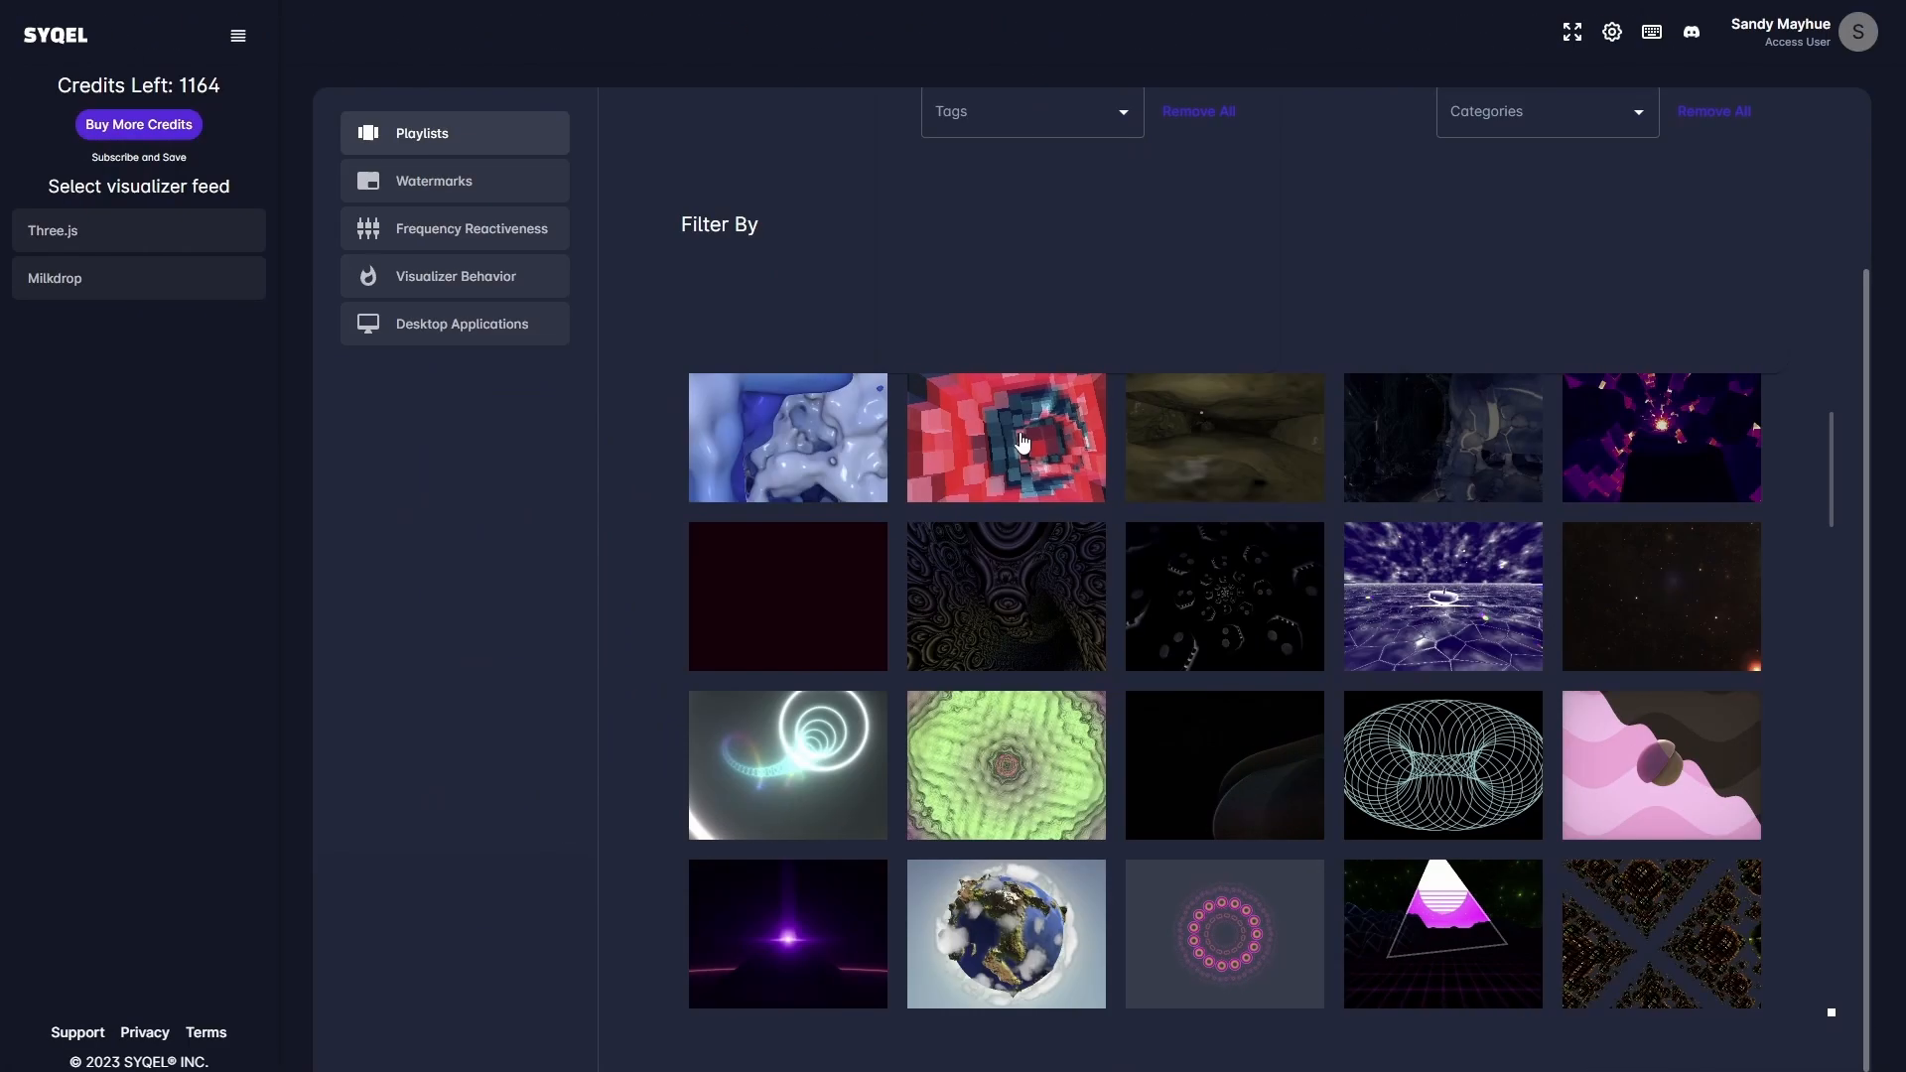
scroll("down", 3)
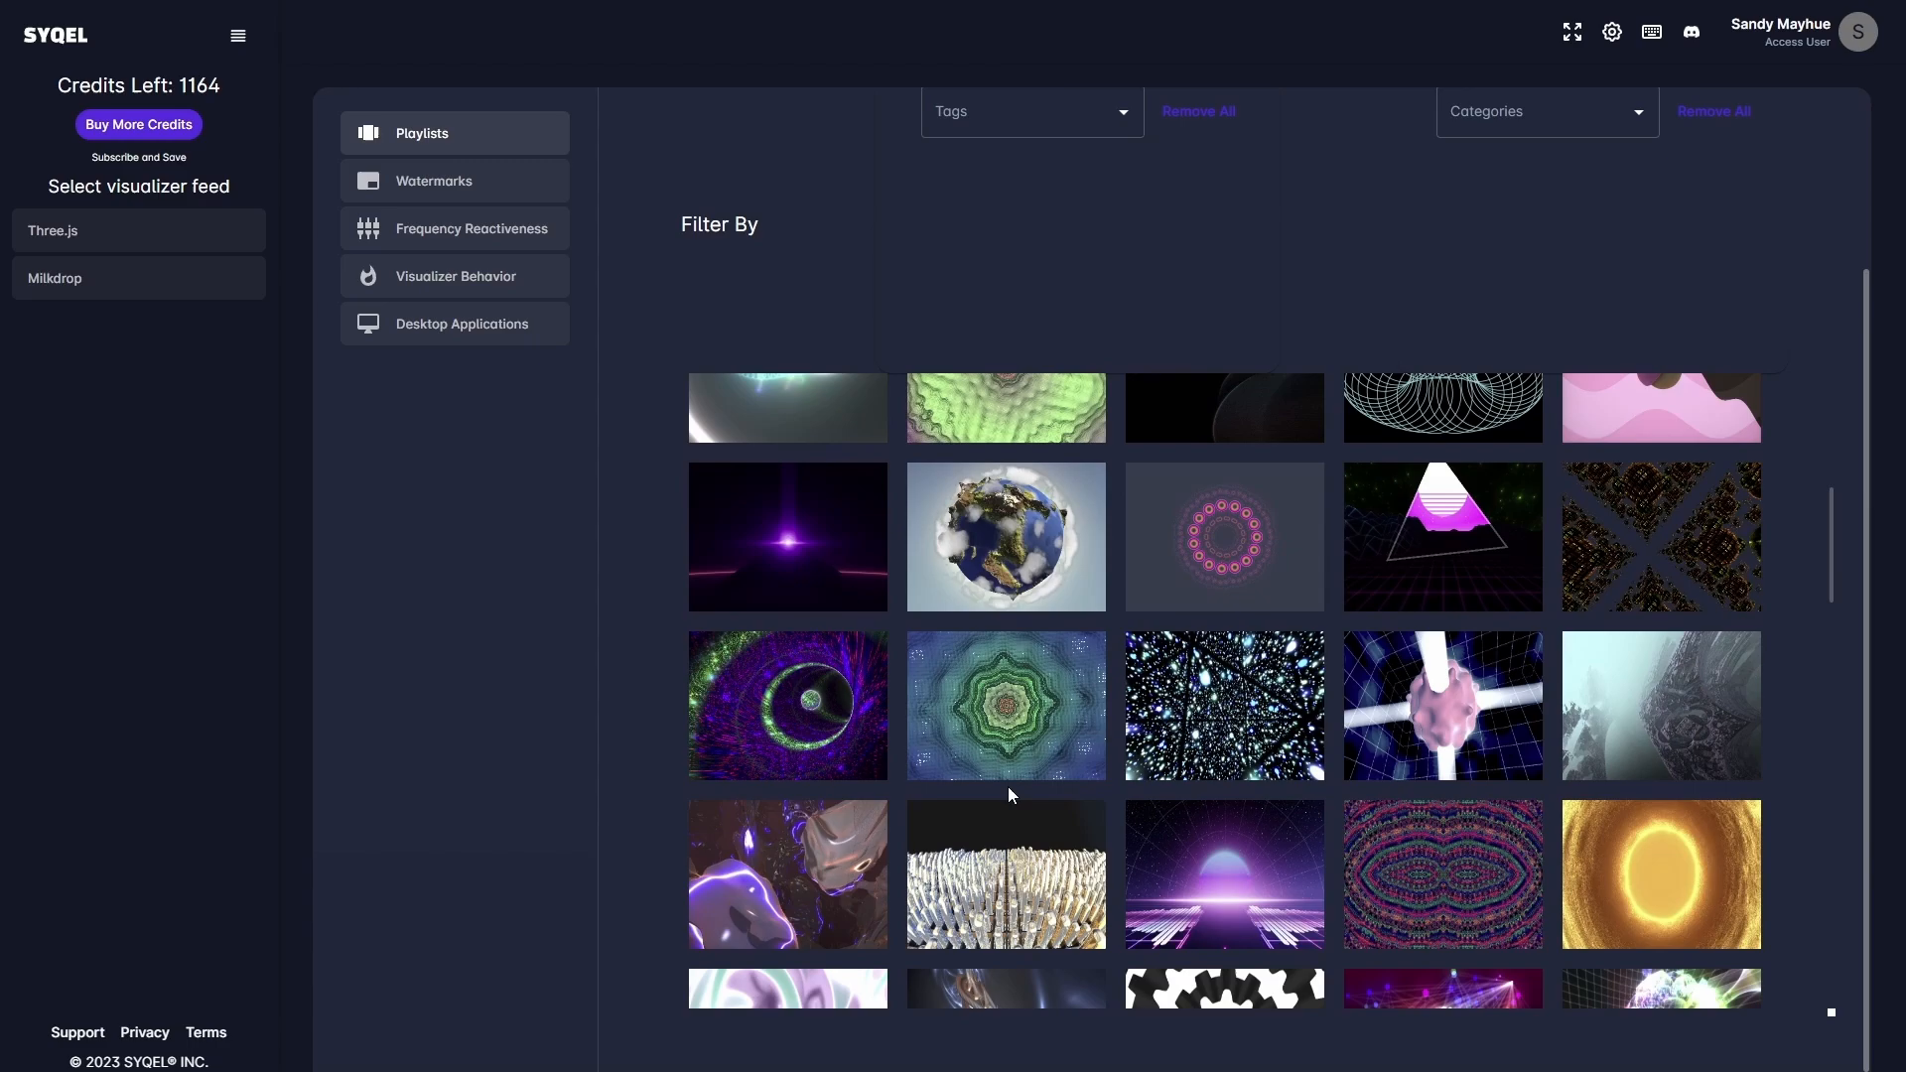
scroll("down", 3)
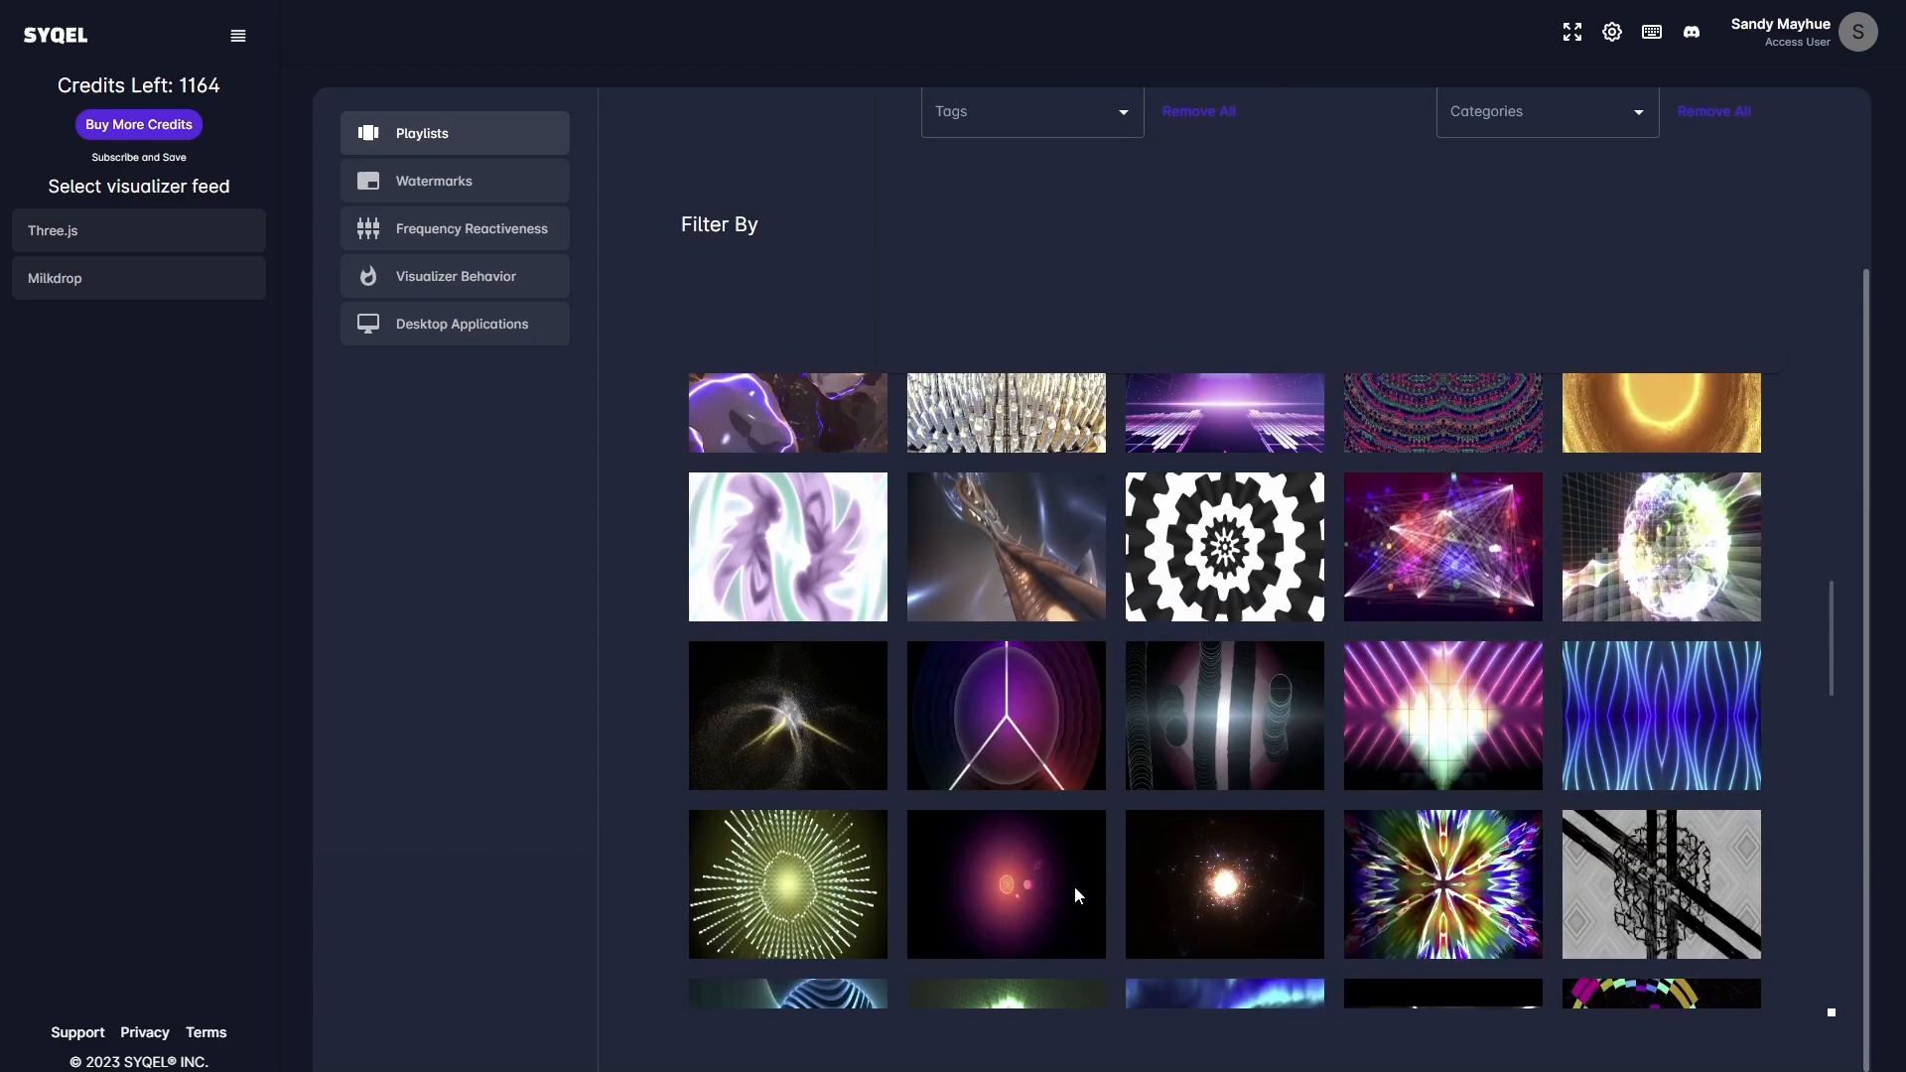
scroll("up", 3)
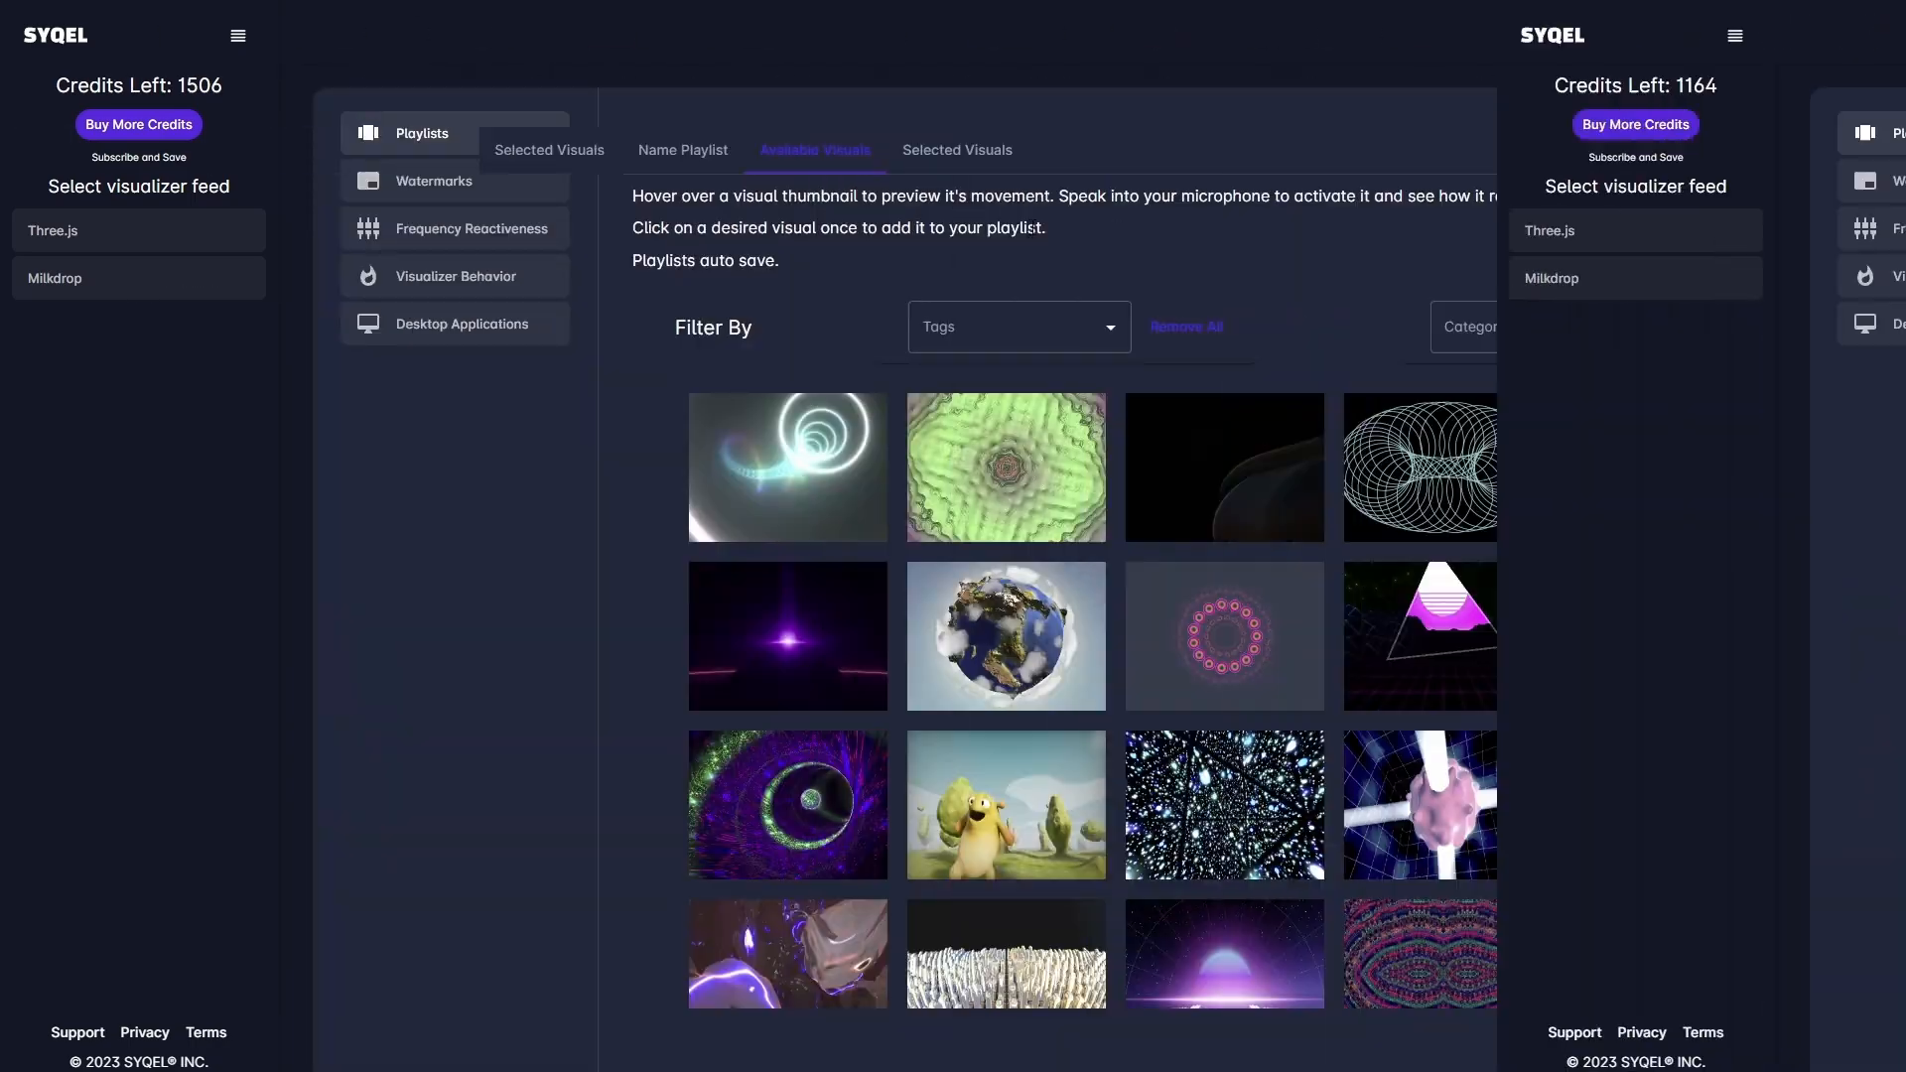
Step: List the playlist's Selected Visuals and remove one visual, confirming with OK
left_click(957, 150)
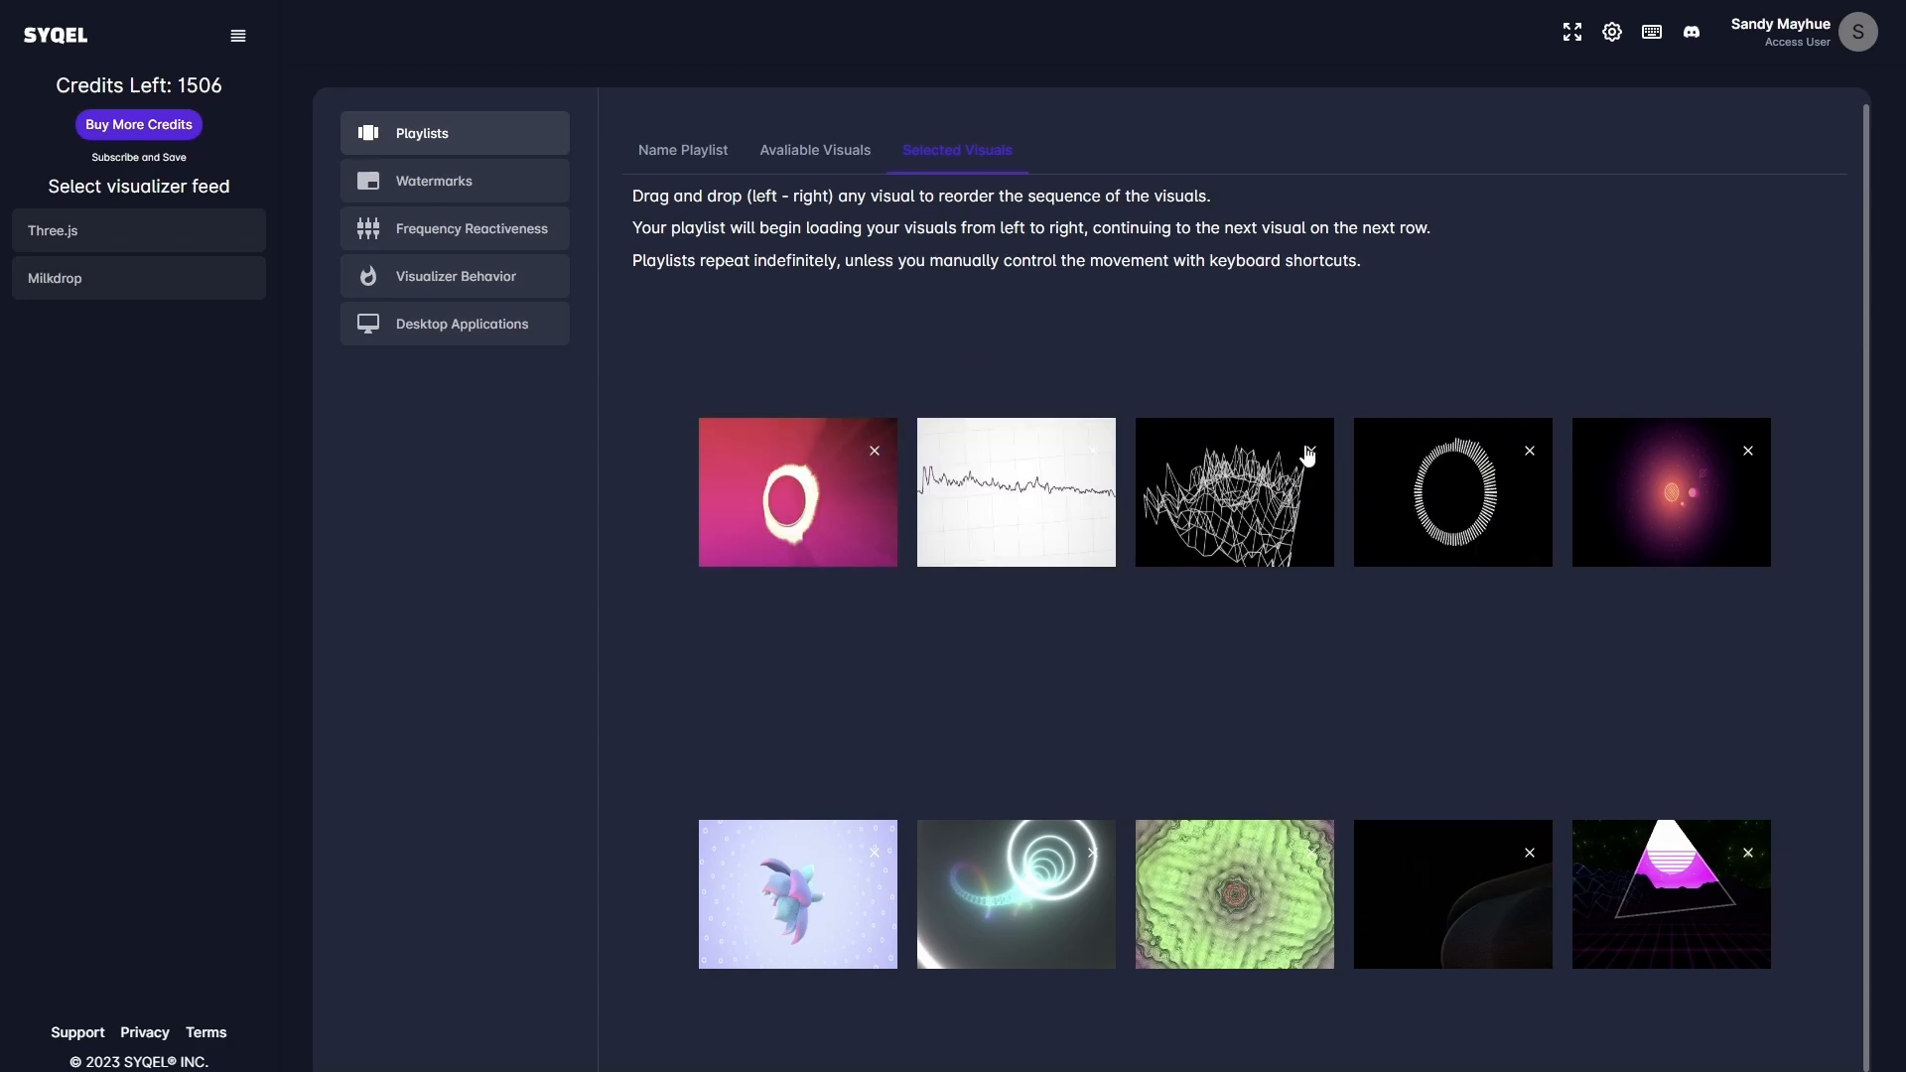
left_click(1312, 451)
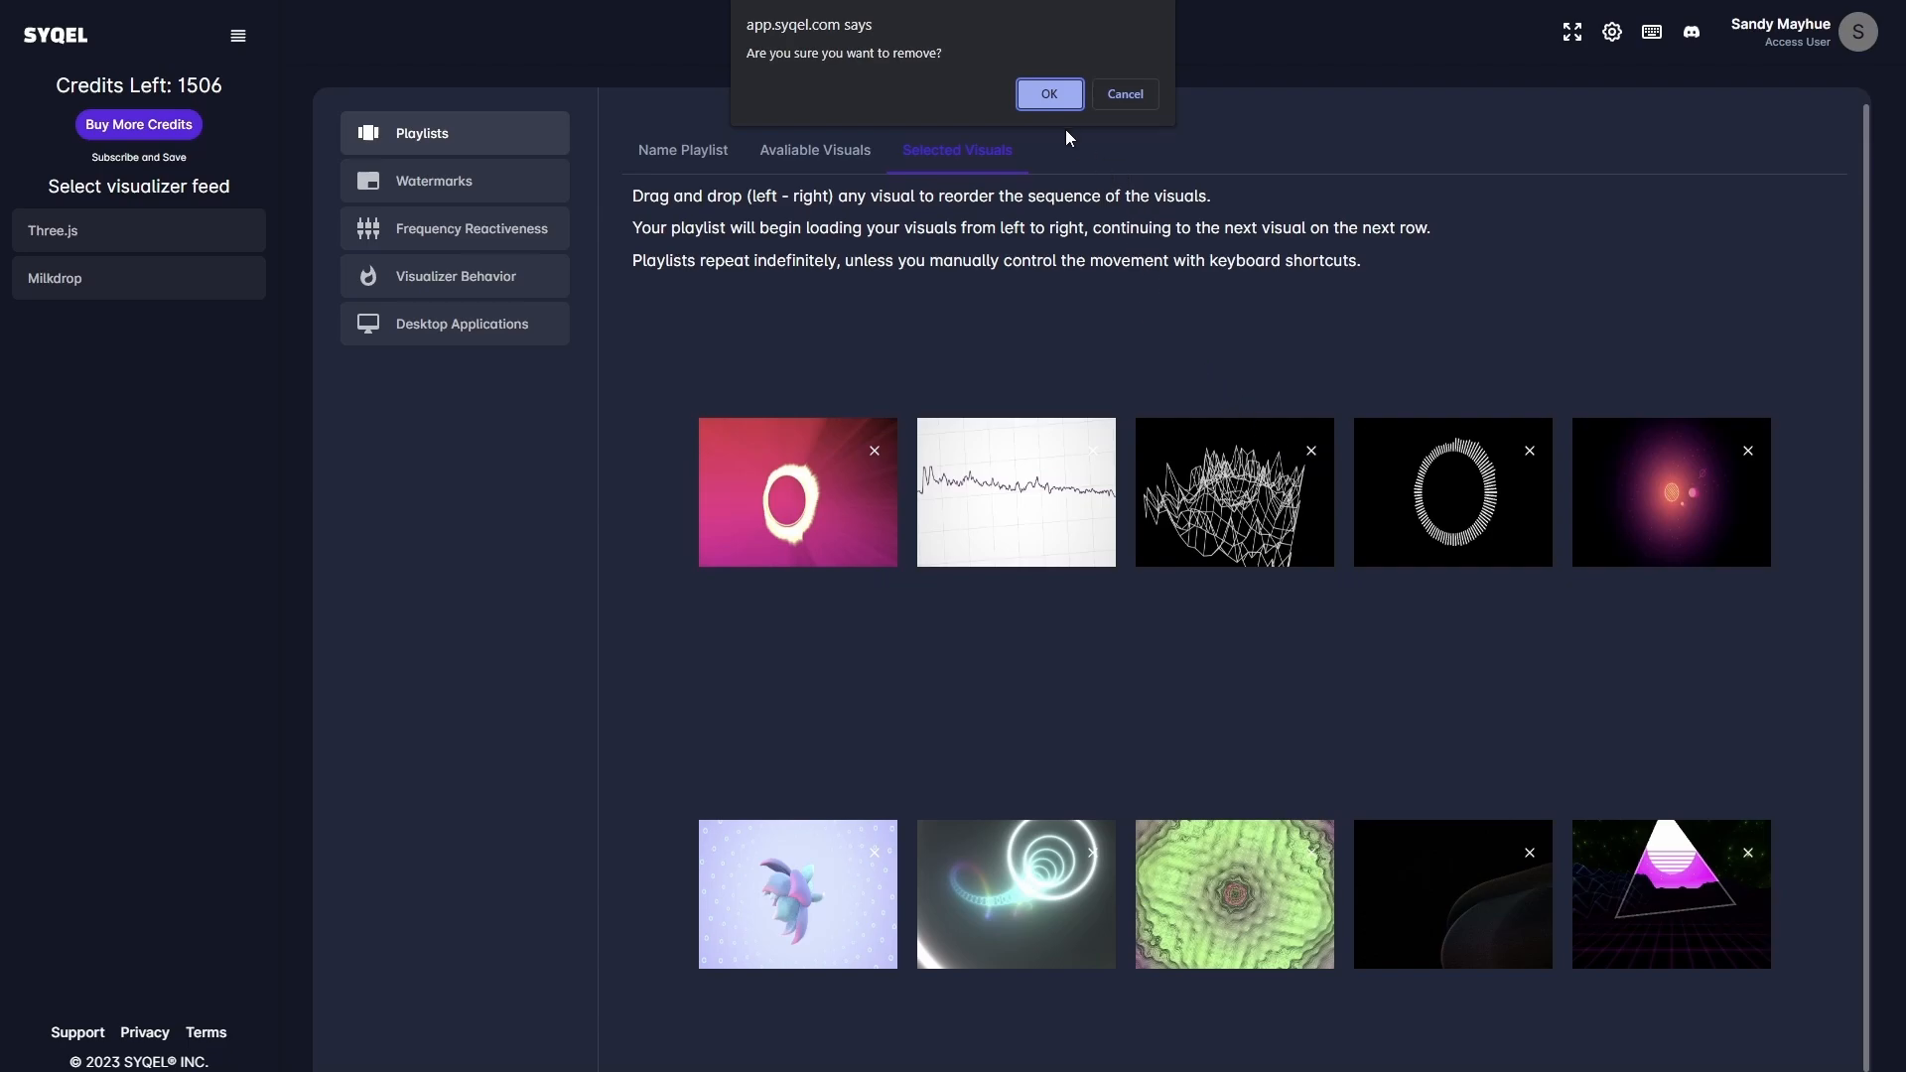
left_click(1048, 93)
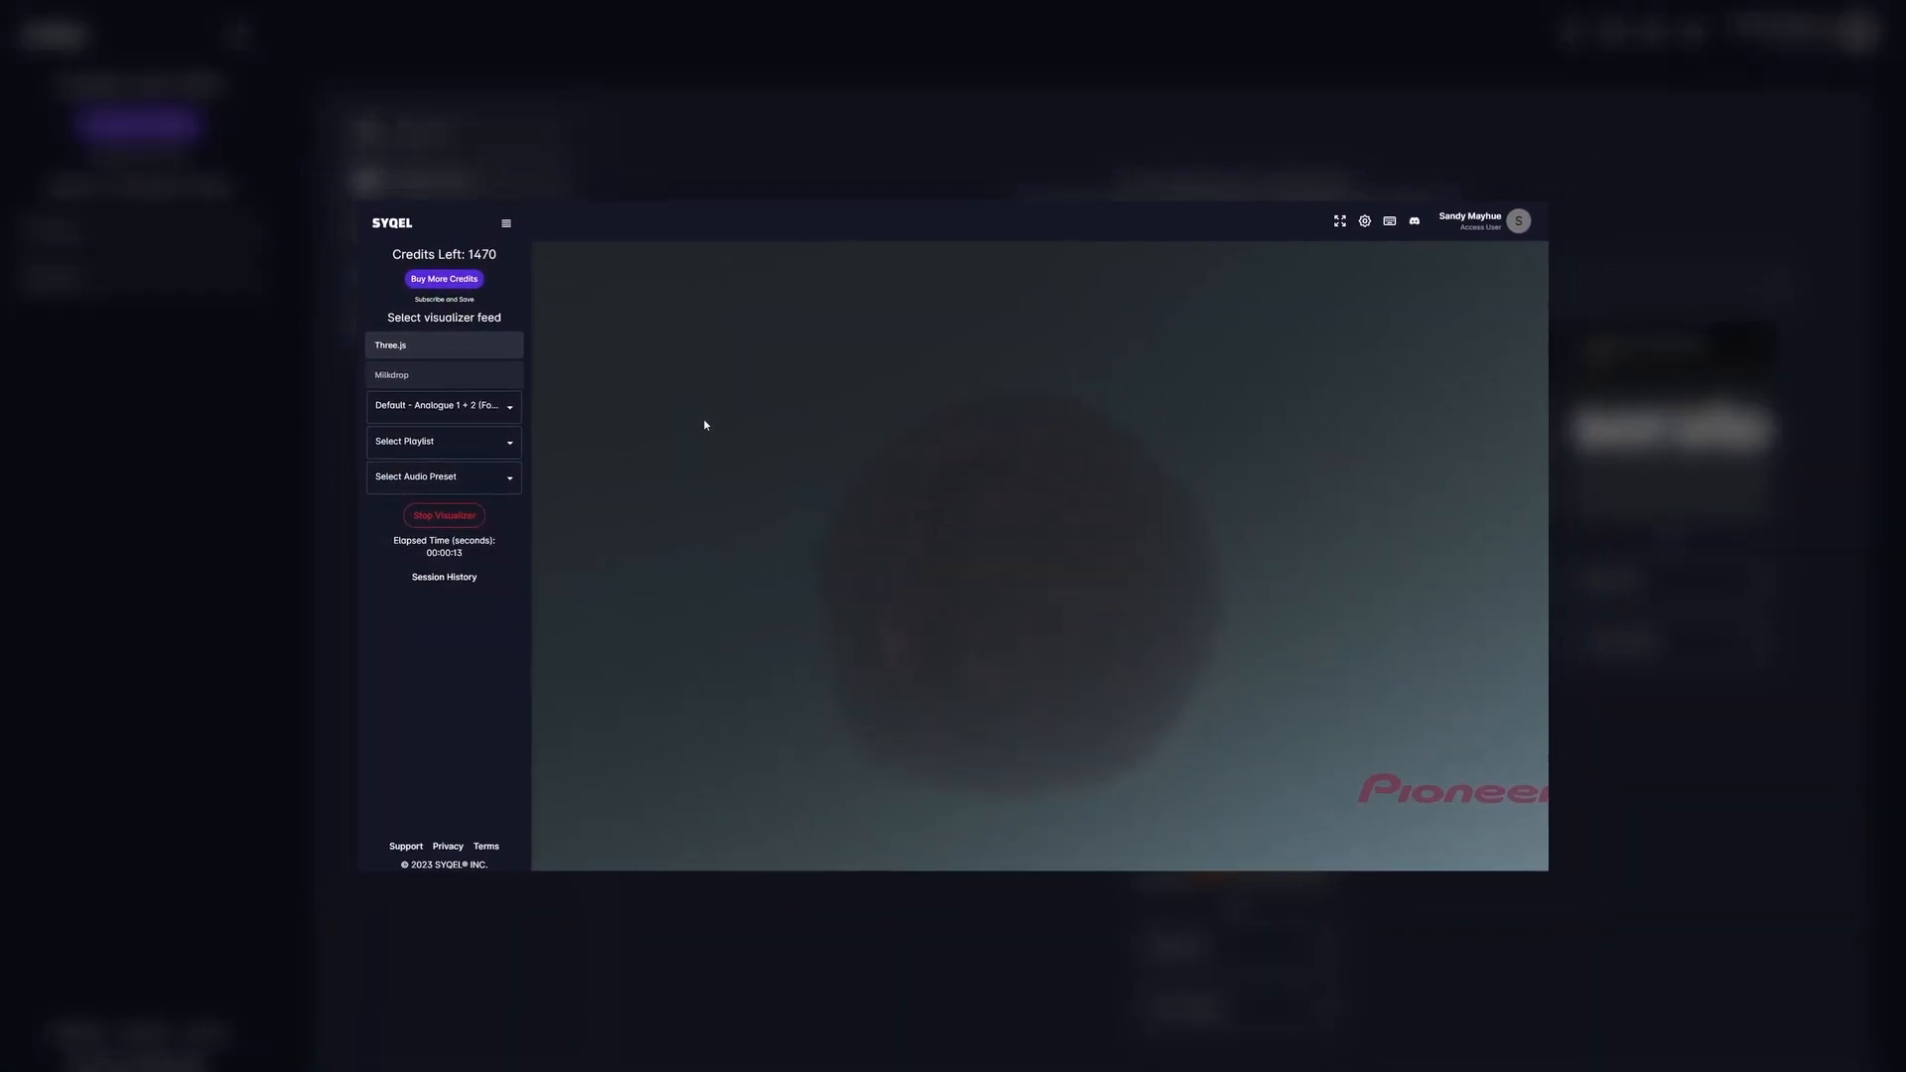
Step: Make the SYQEL logo watermark Medium at Top-Center and save watermark settings
left_click(1364, 222)
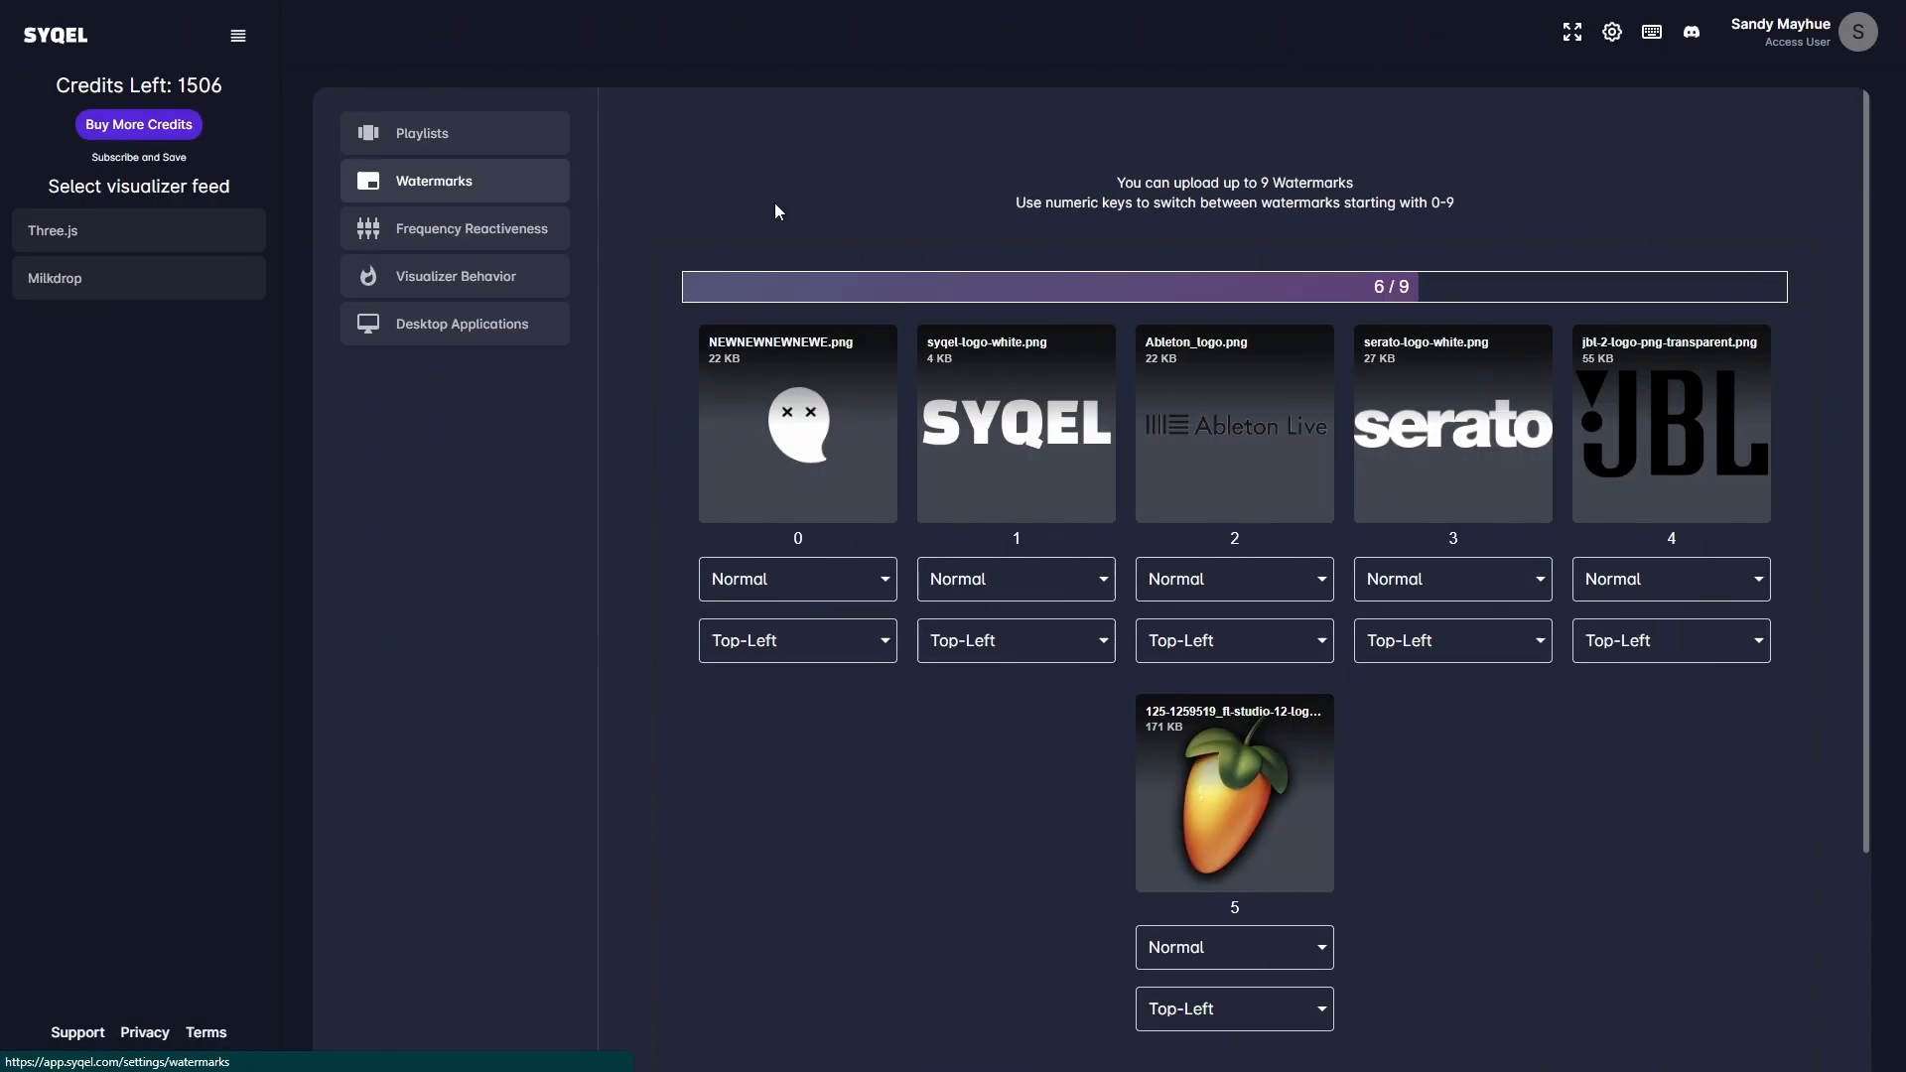
mouse_move(883, 220)
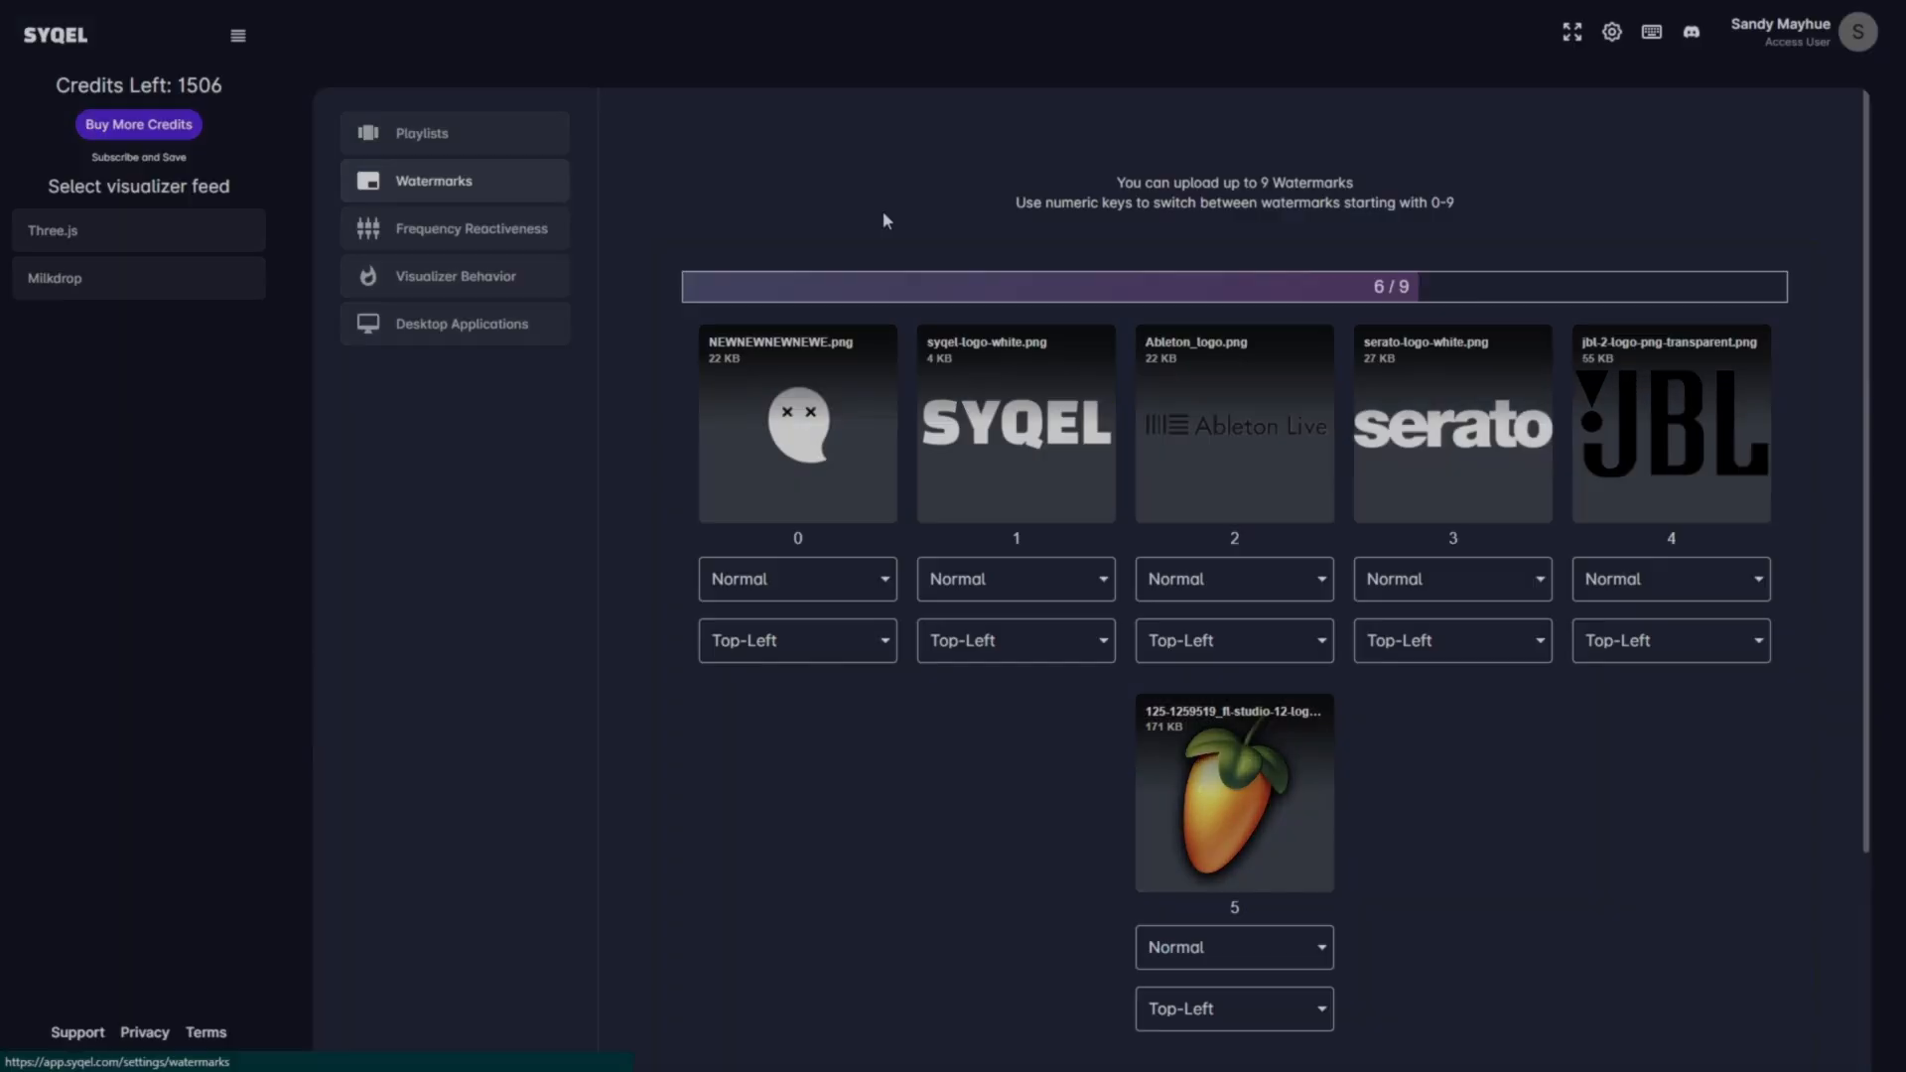
left_click(1014, 579)
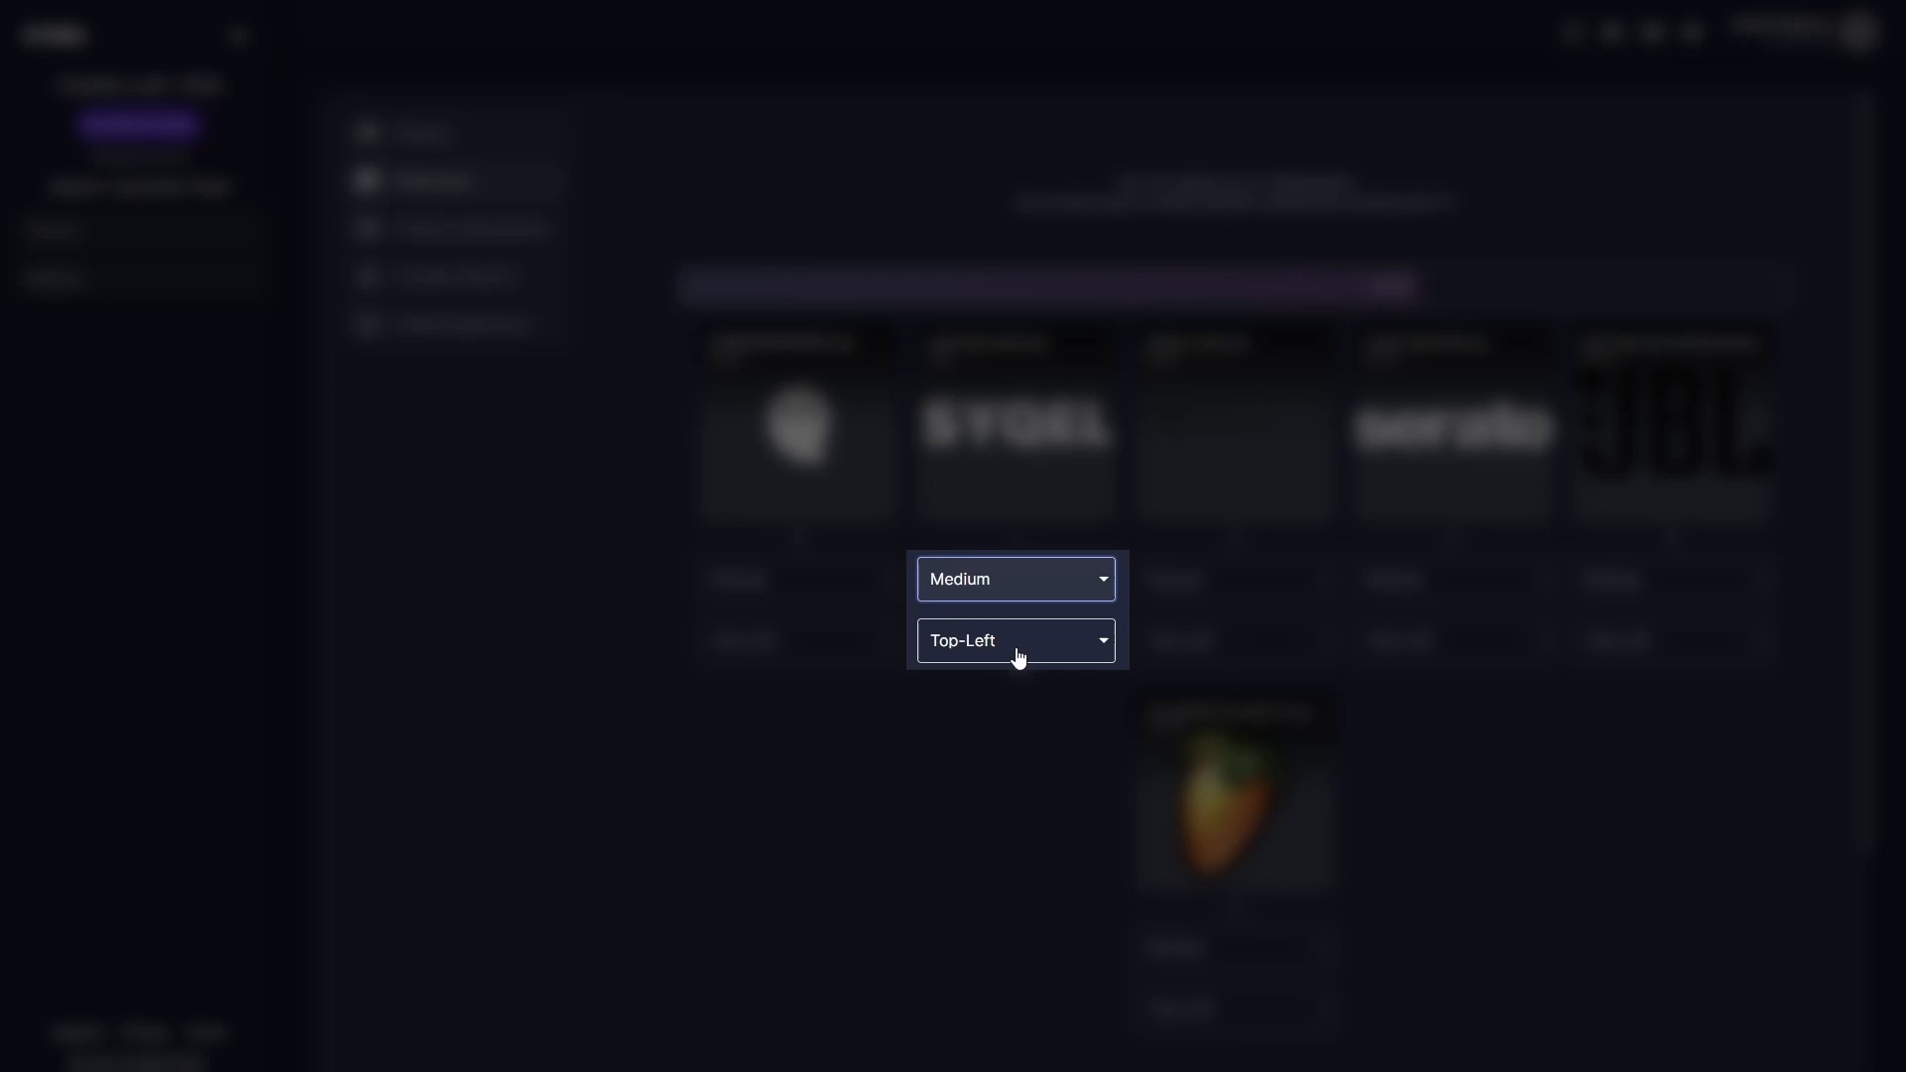
left_click(1015, 641)
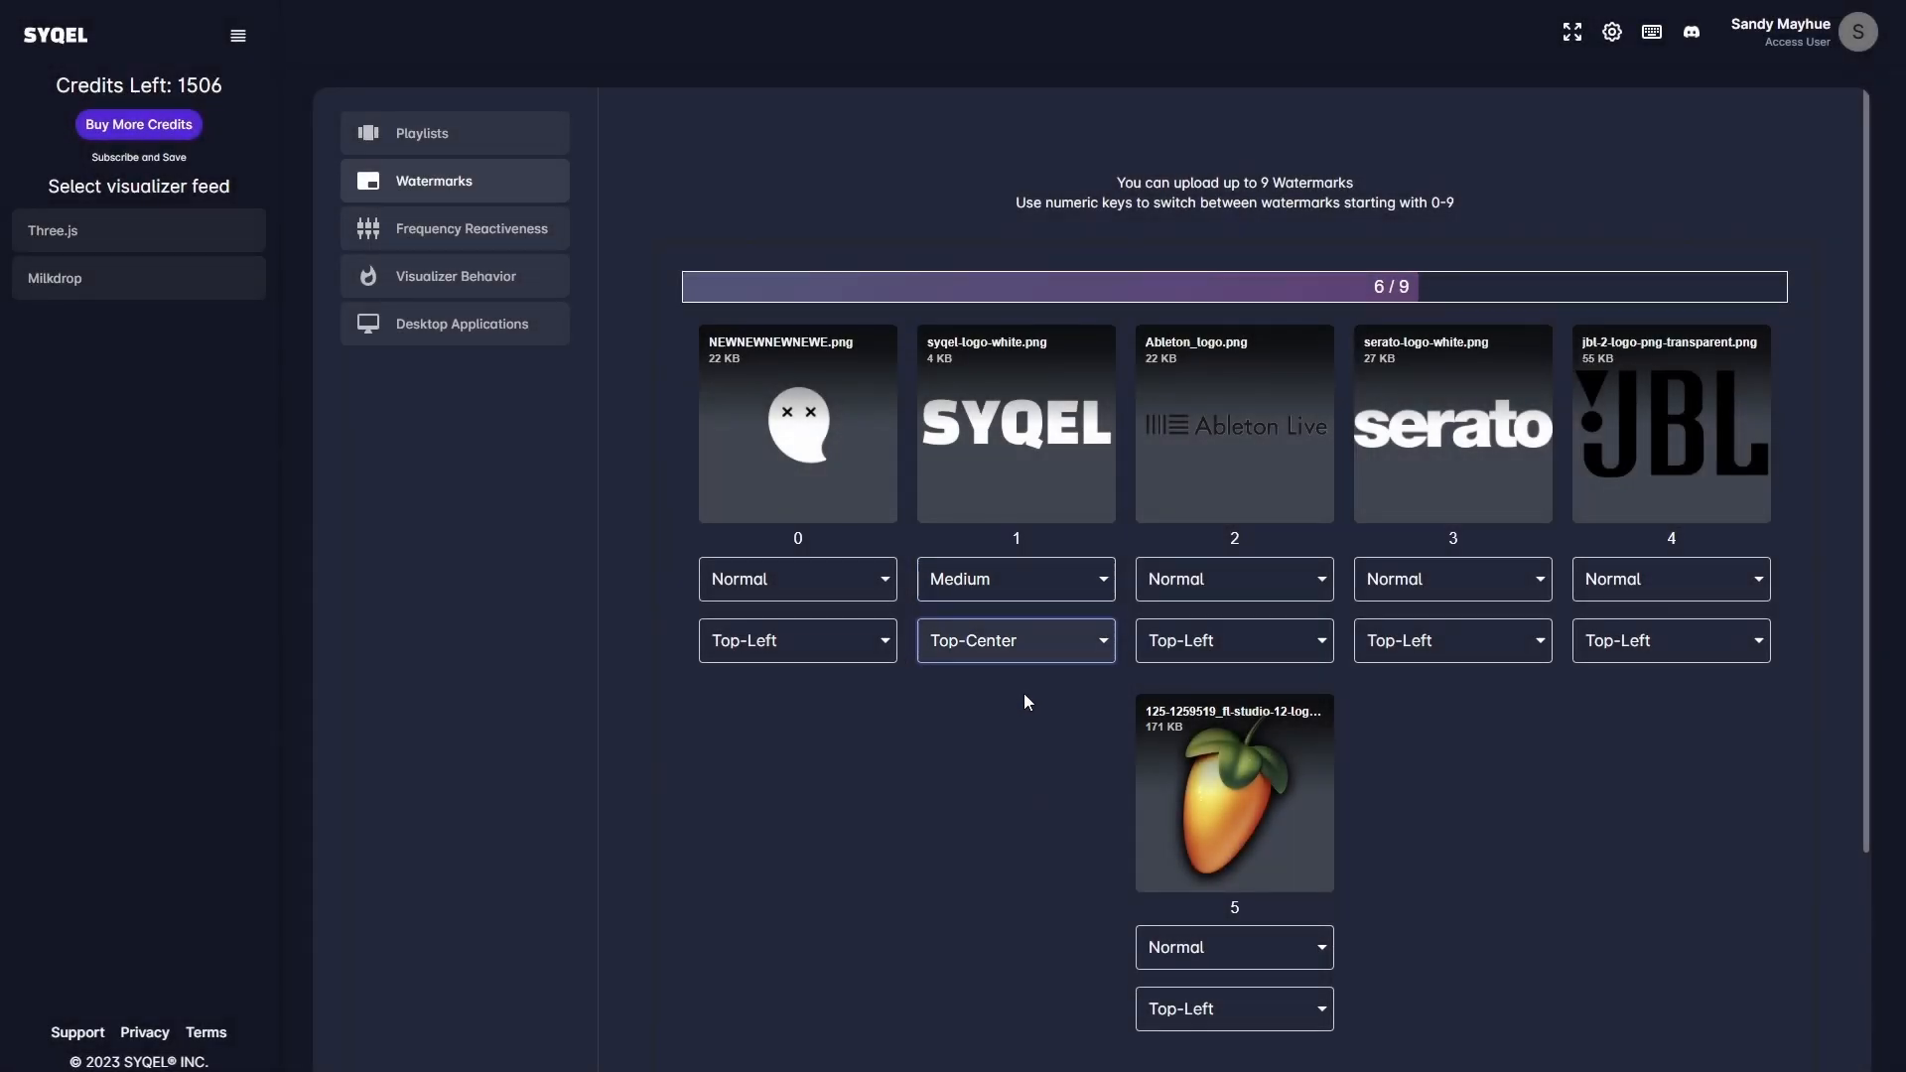
left_click(1233, 965)
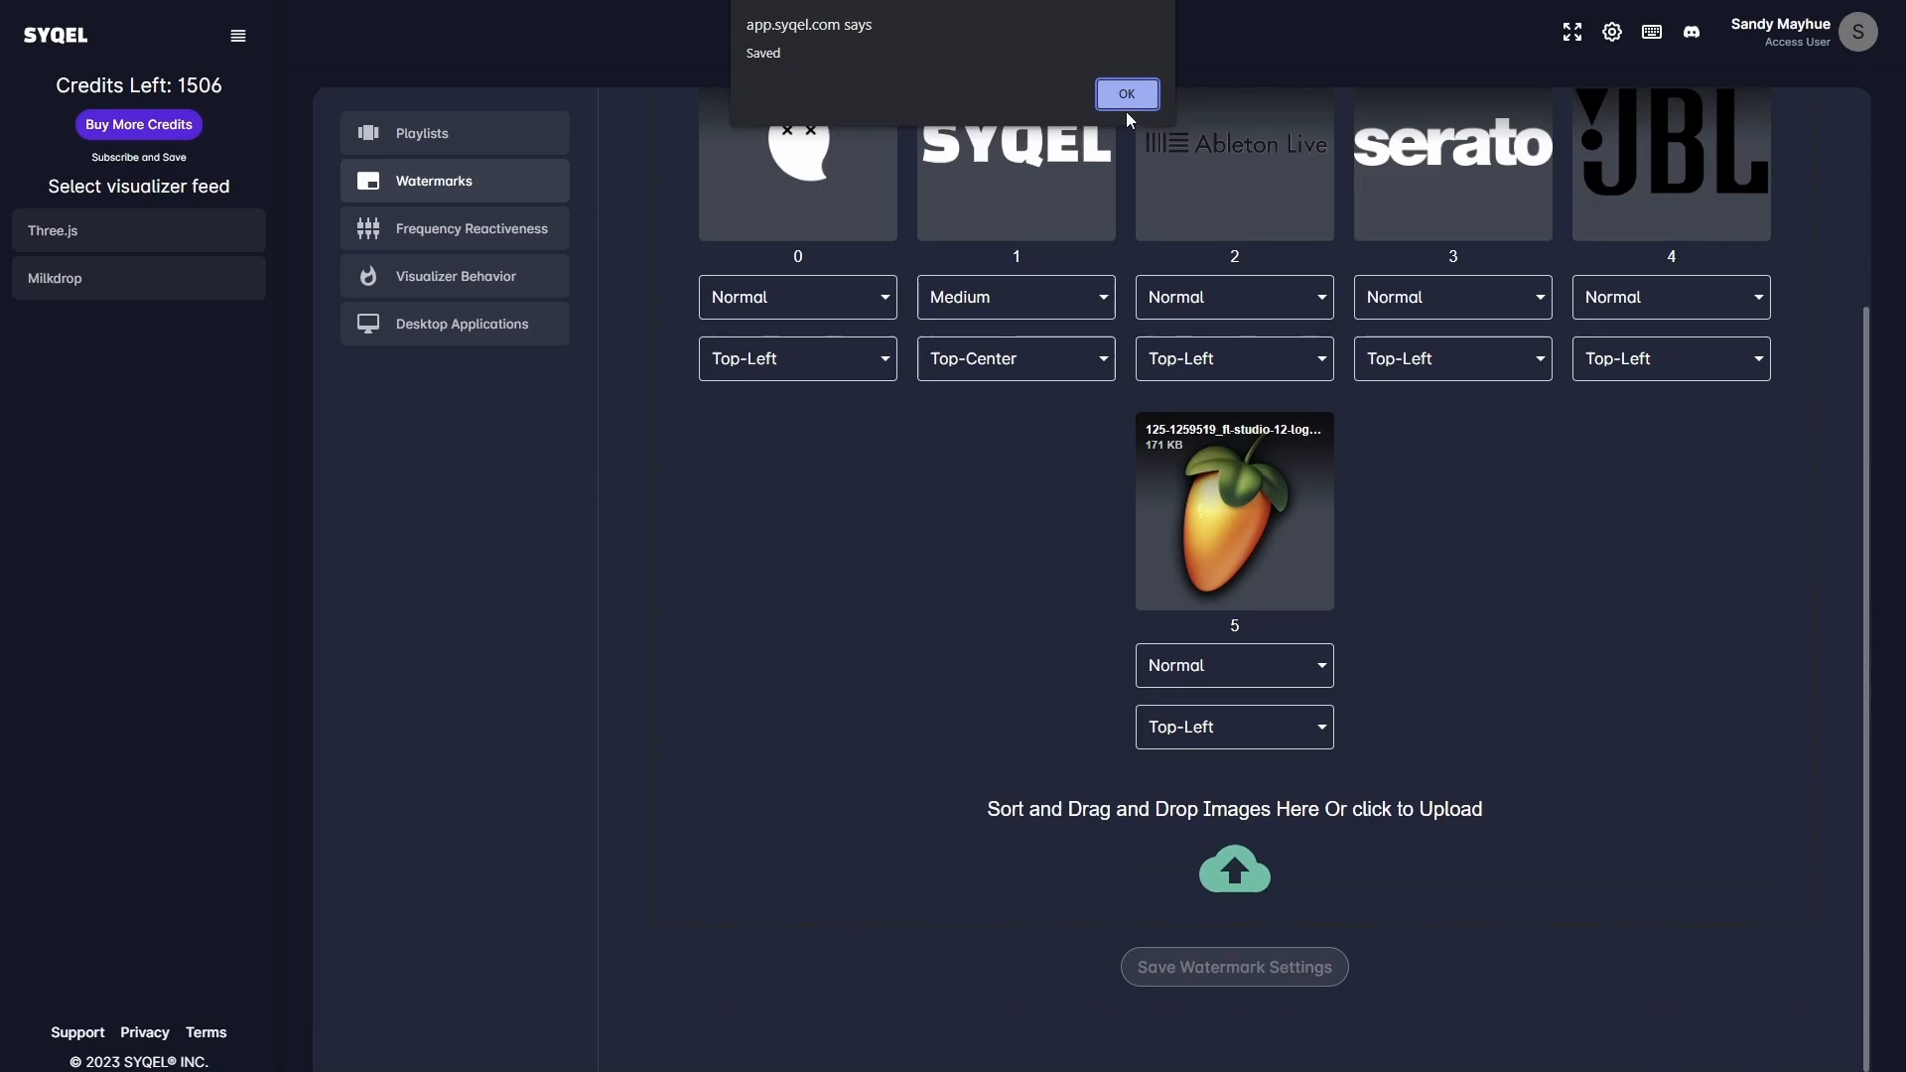
left_click(1123, 96)
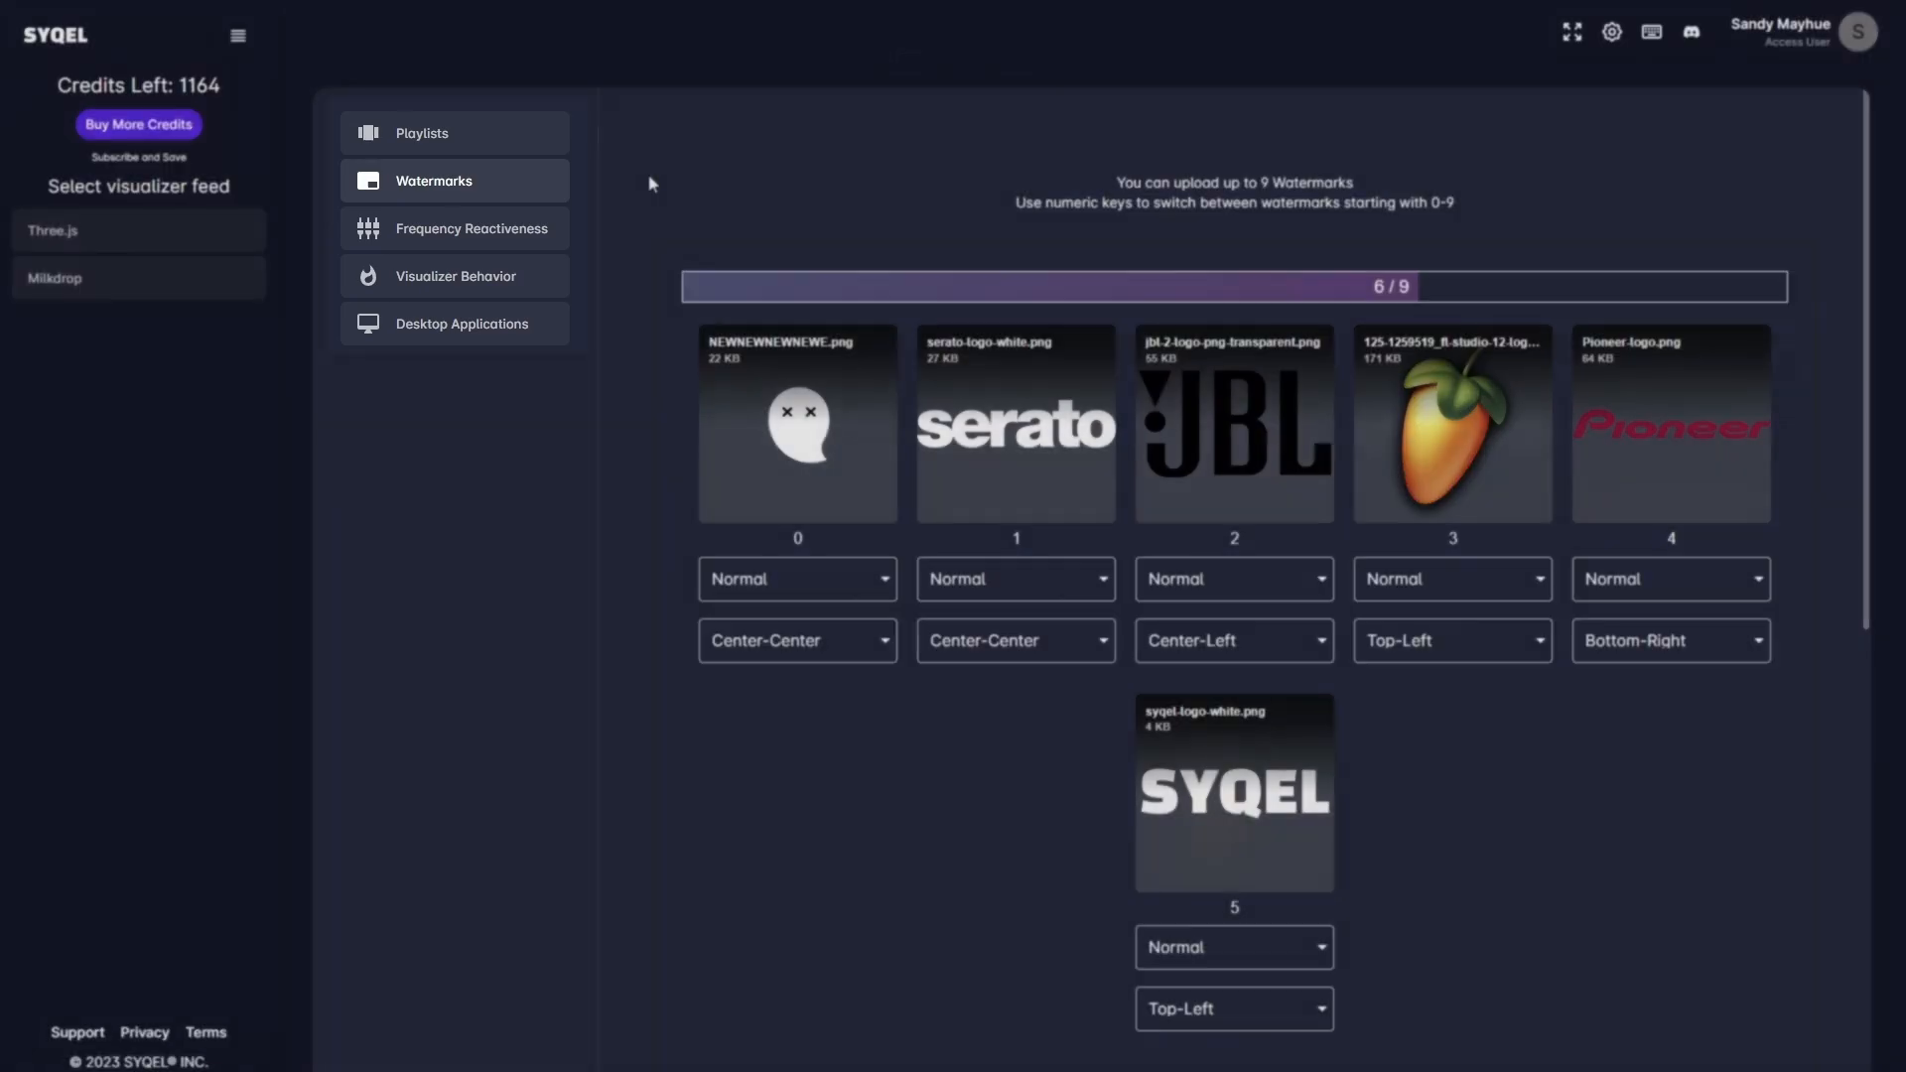
Step: Open Frequency Reactiveness and play the test WAV through the EQ
left_click(471, 228)
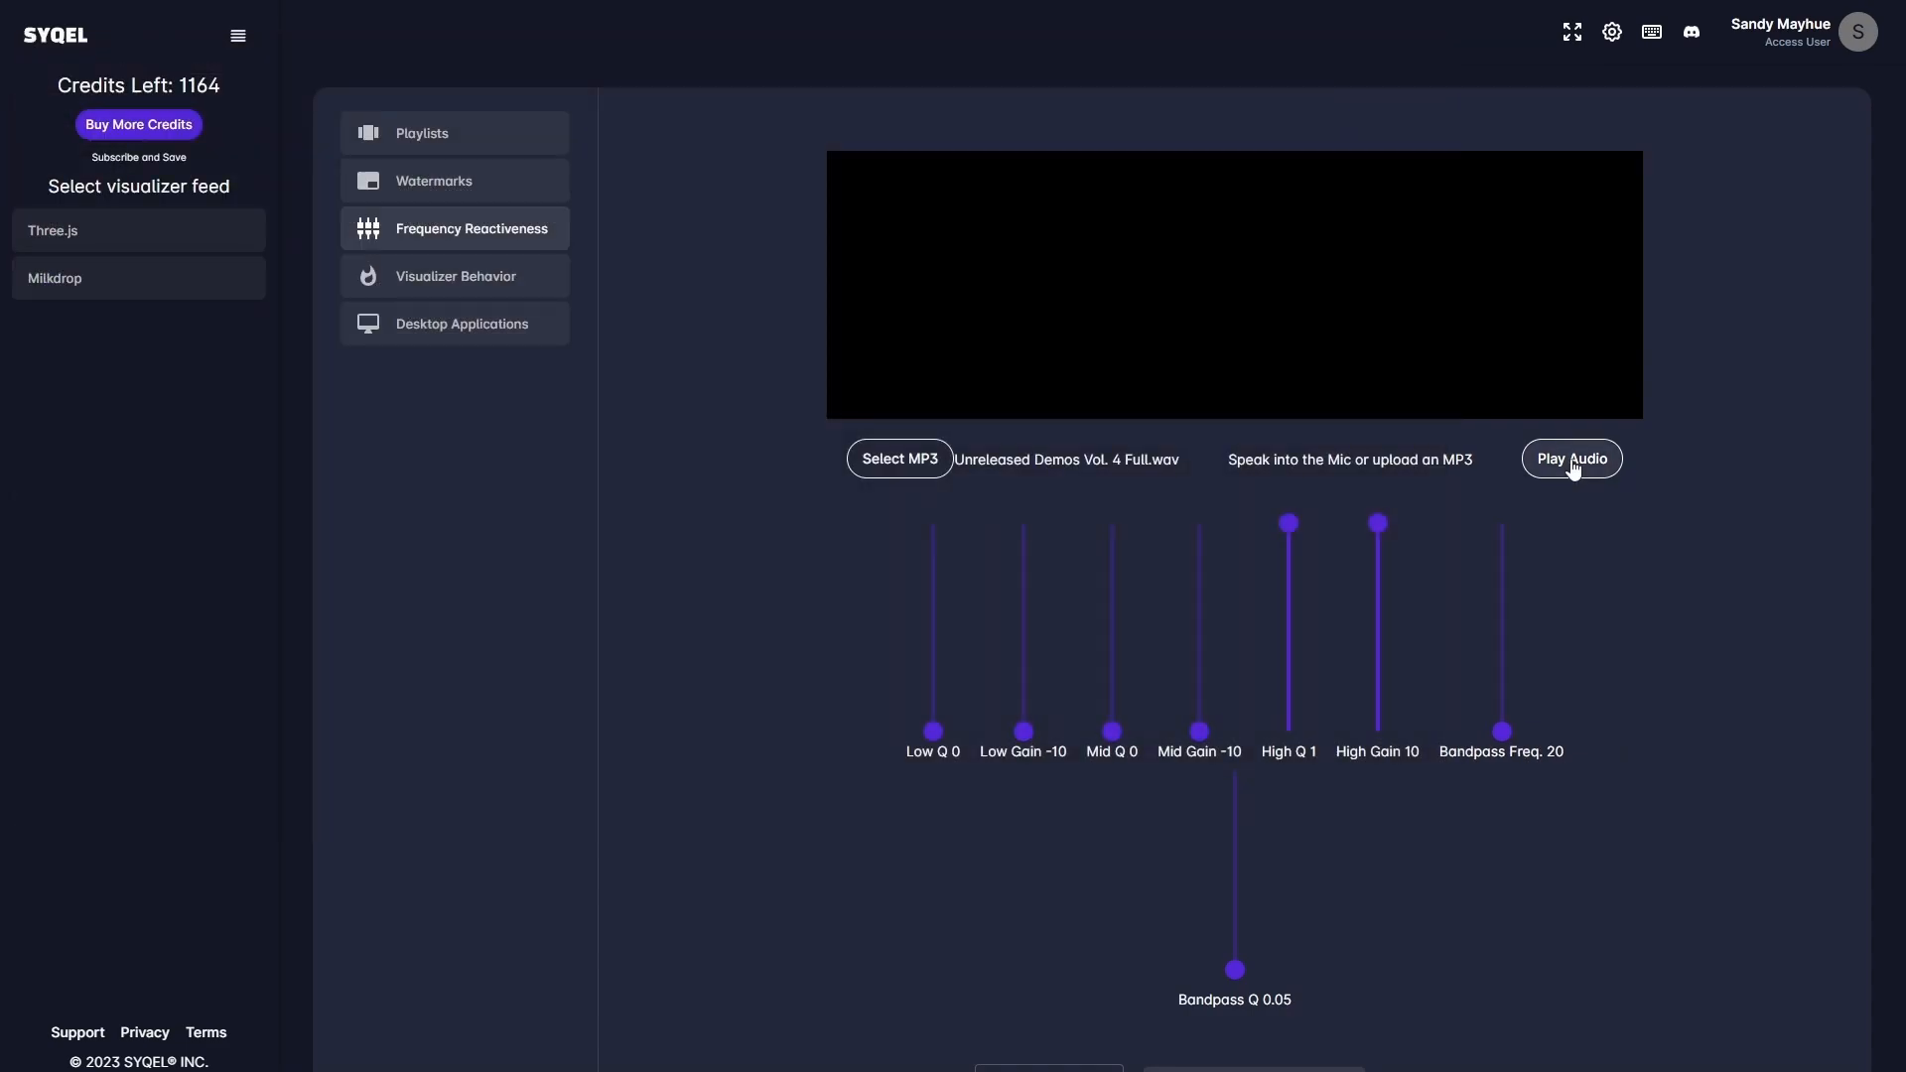
left_click(1569, 458)
type("Sam From SYQEL")
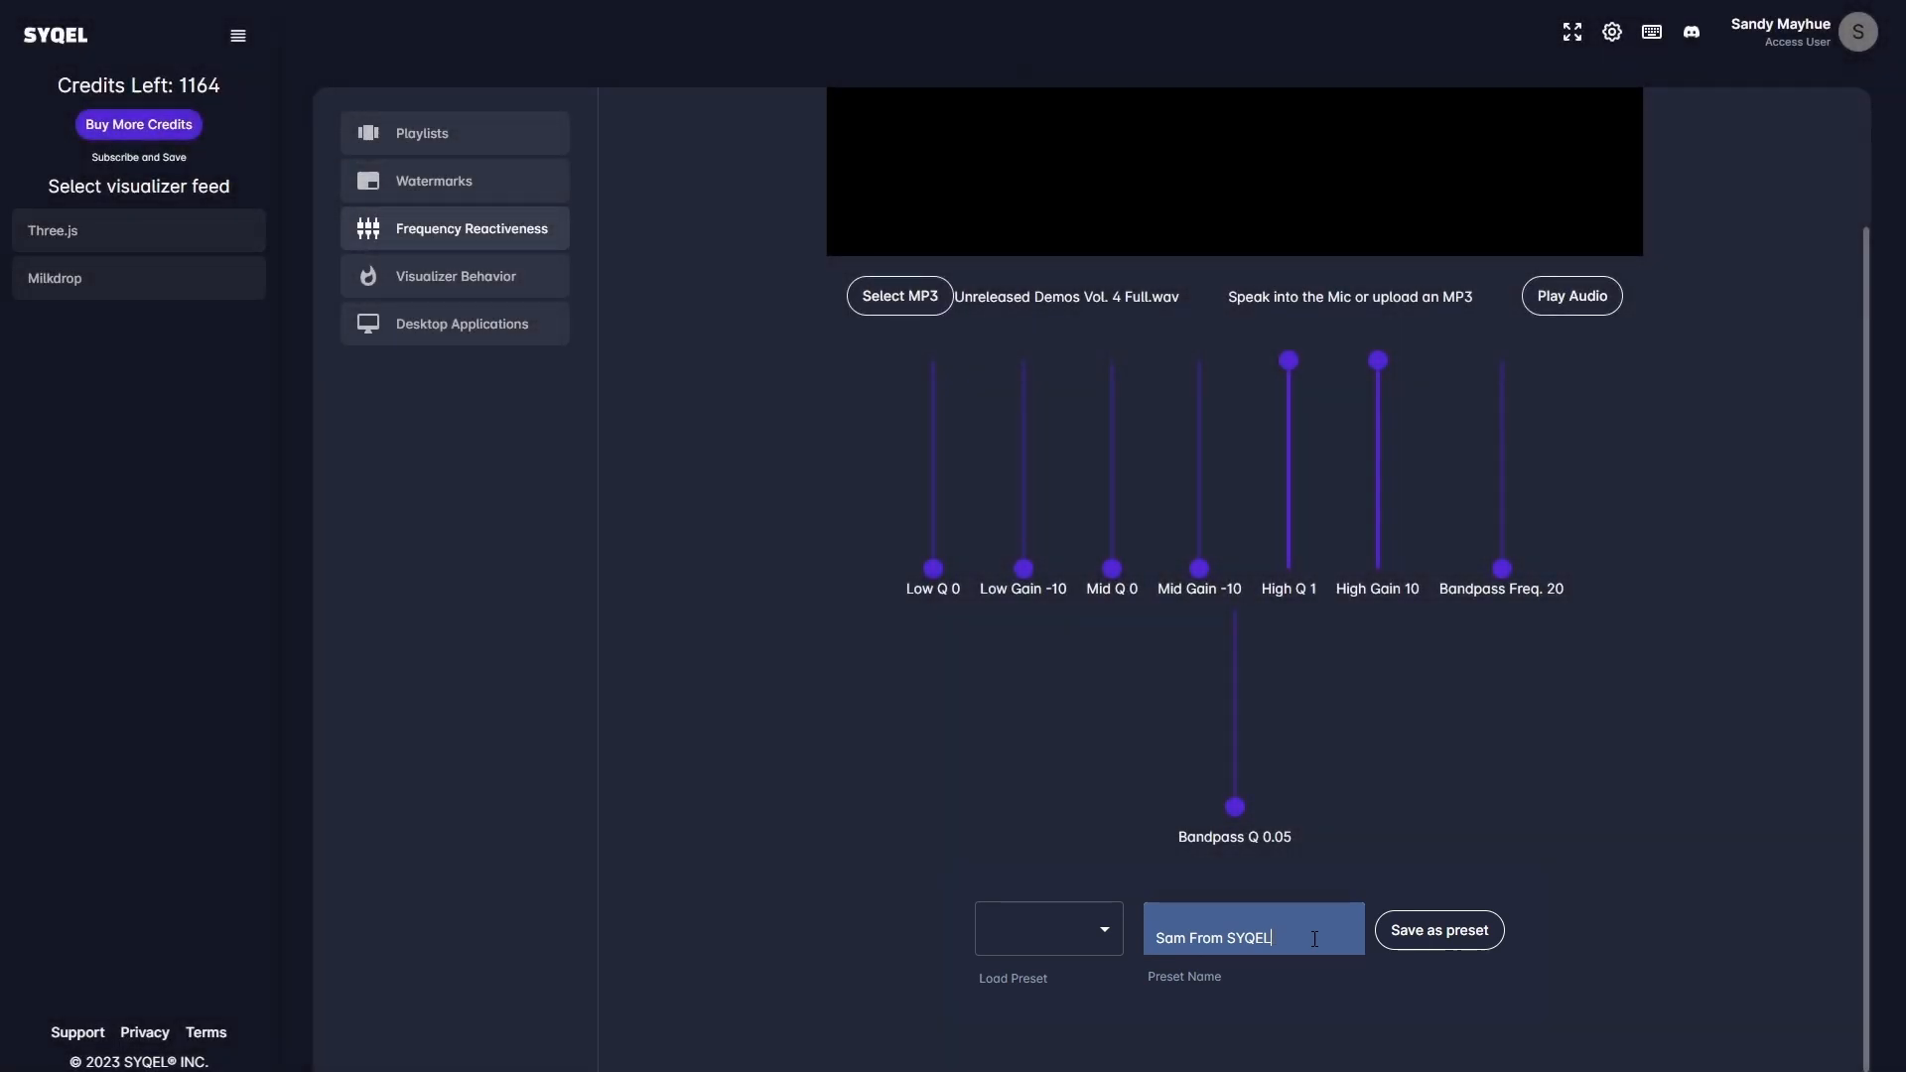
Step: Save Visualizer Behavior at 60 fps, 10-second visuals and 2-second transitions
left_click(456, 276)
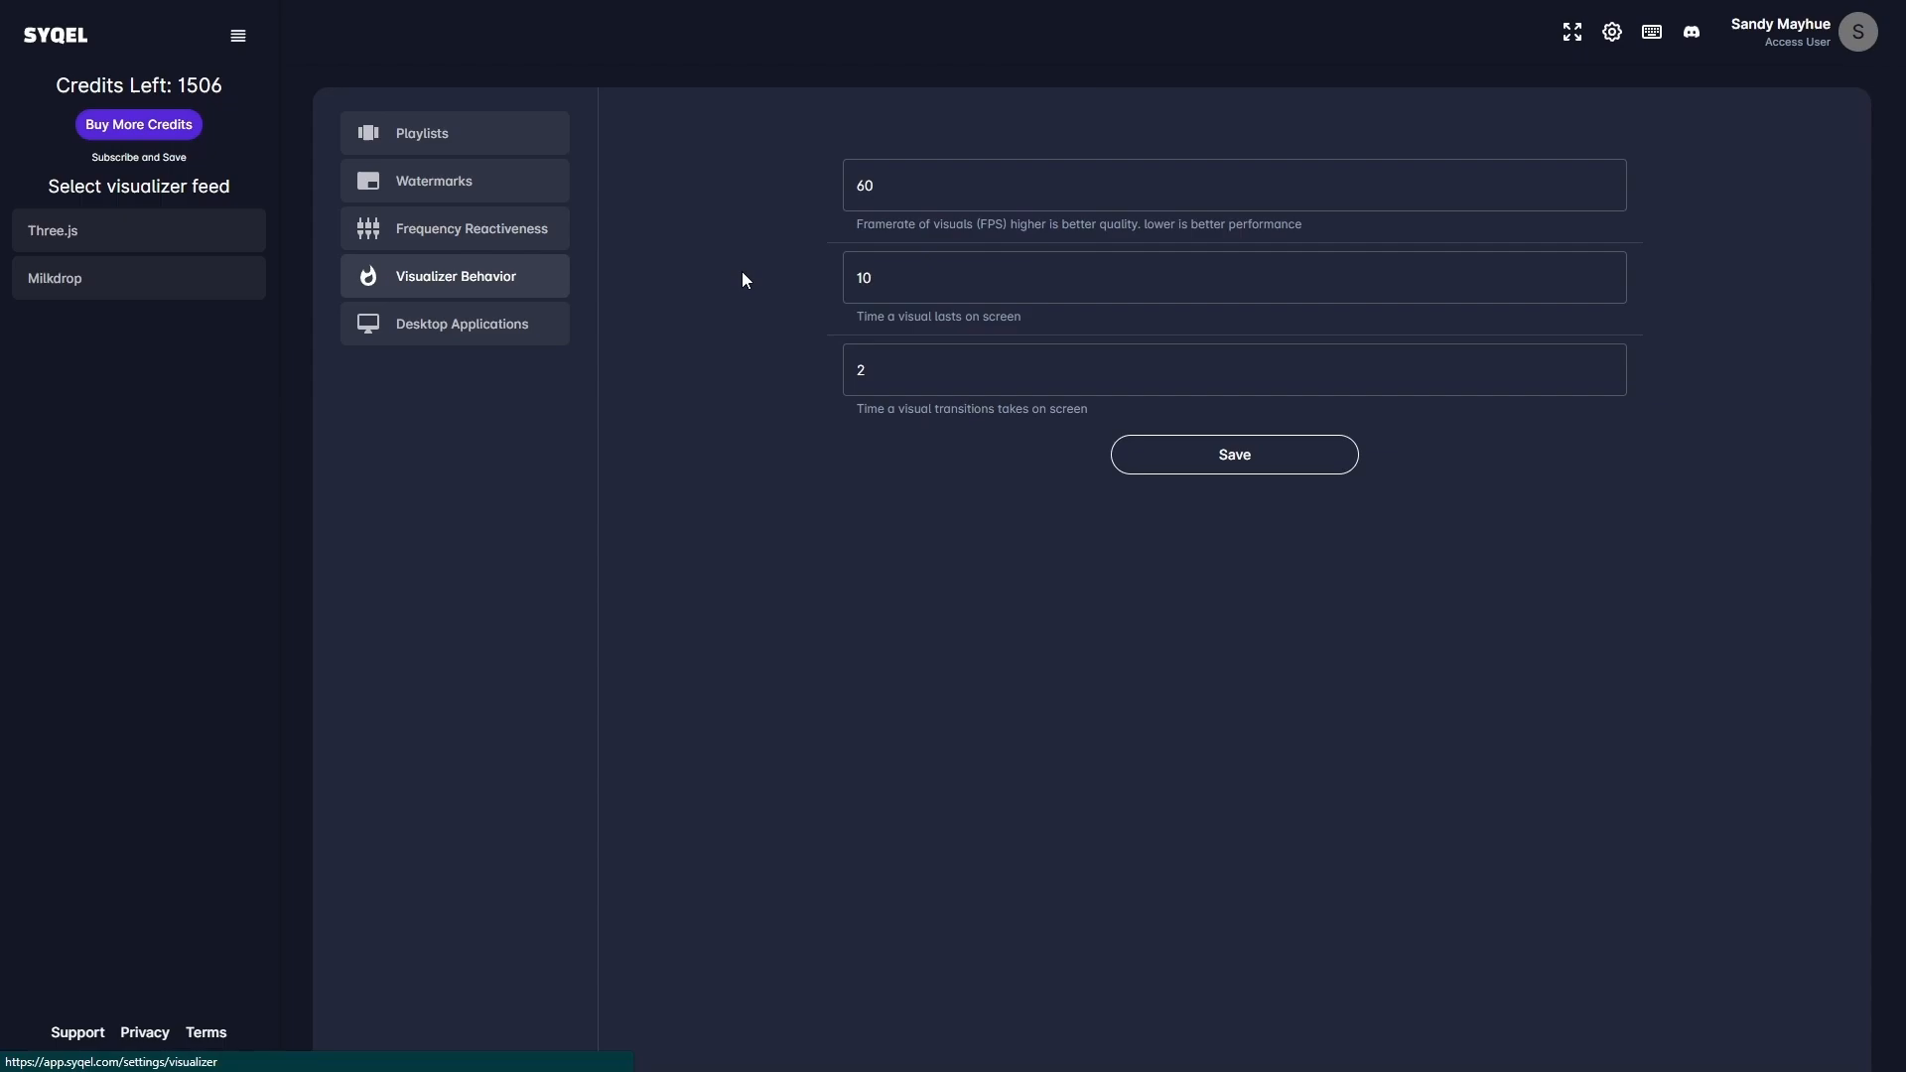
mouse_move(754, 271)
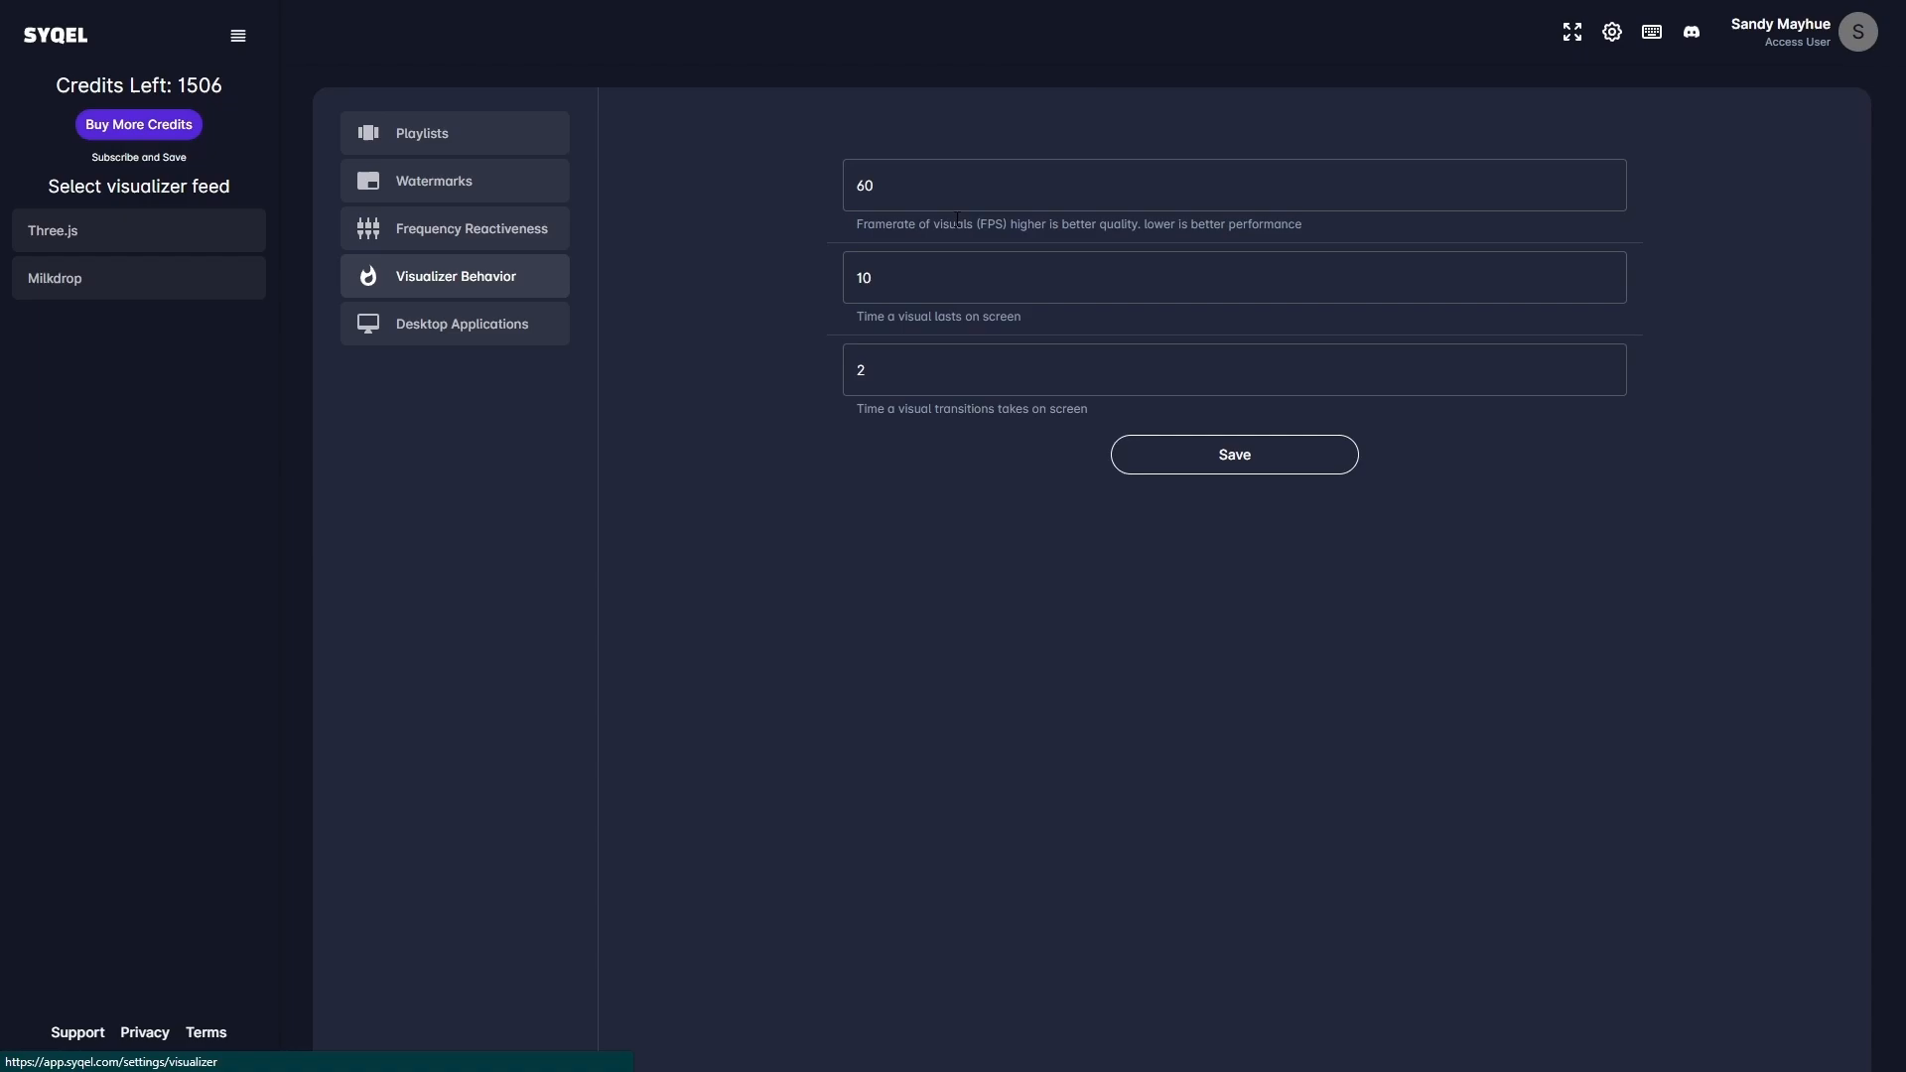
mouse_move(1018, 76)
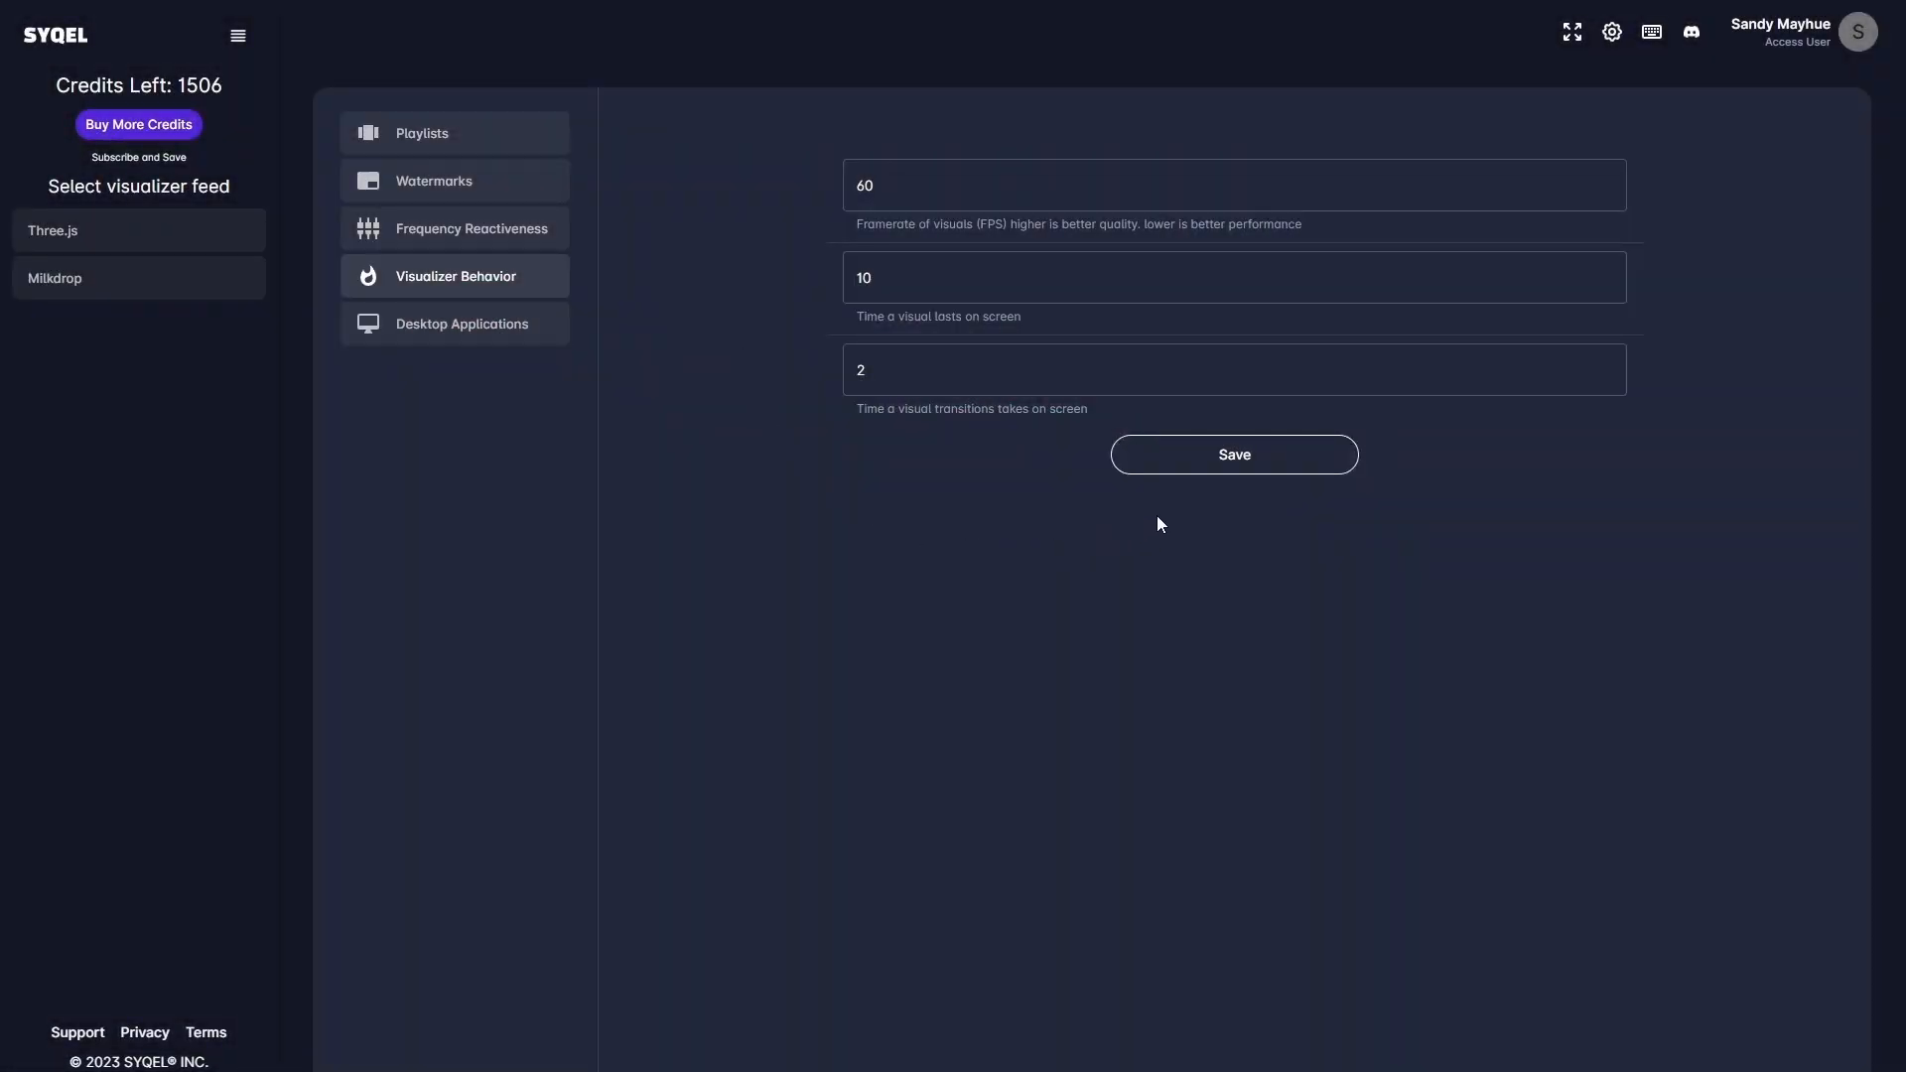
left_click(1231, 454)
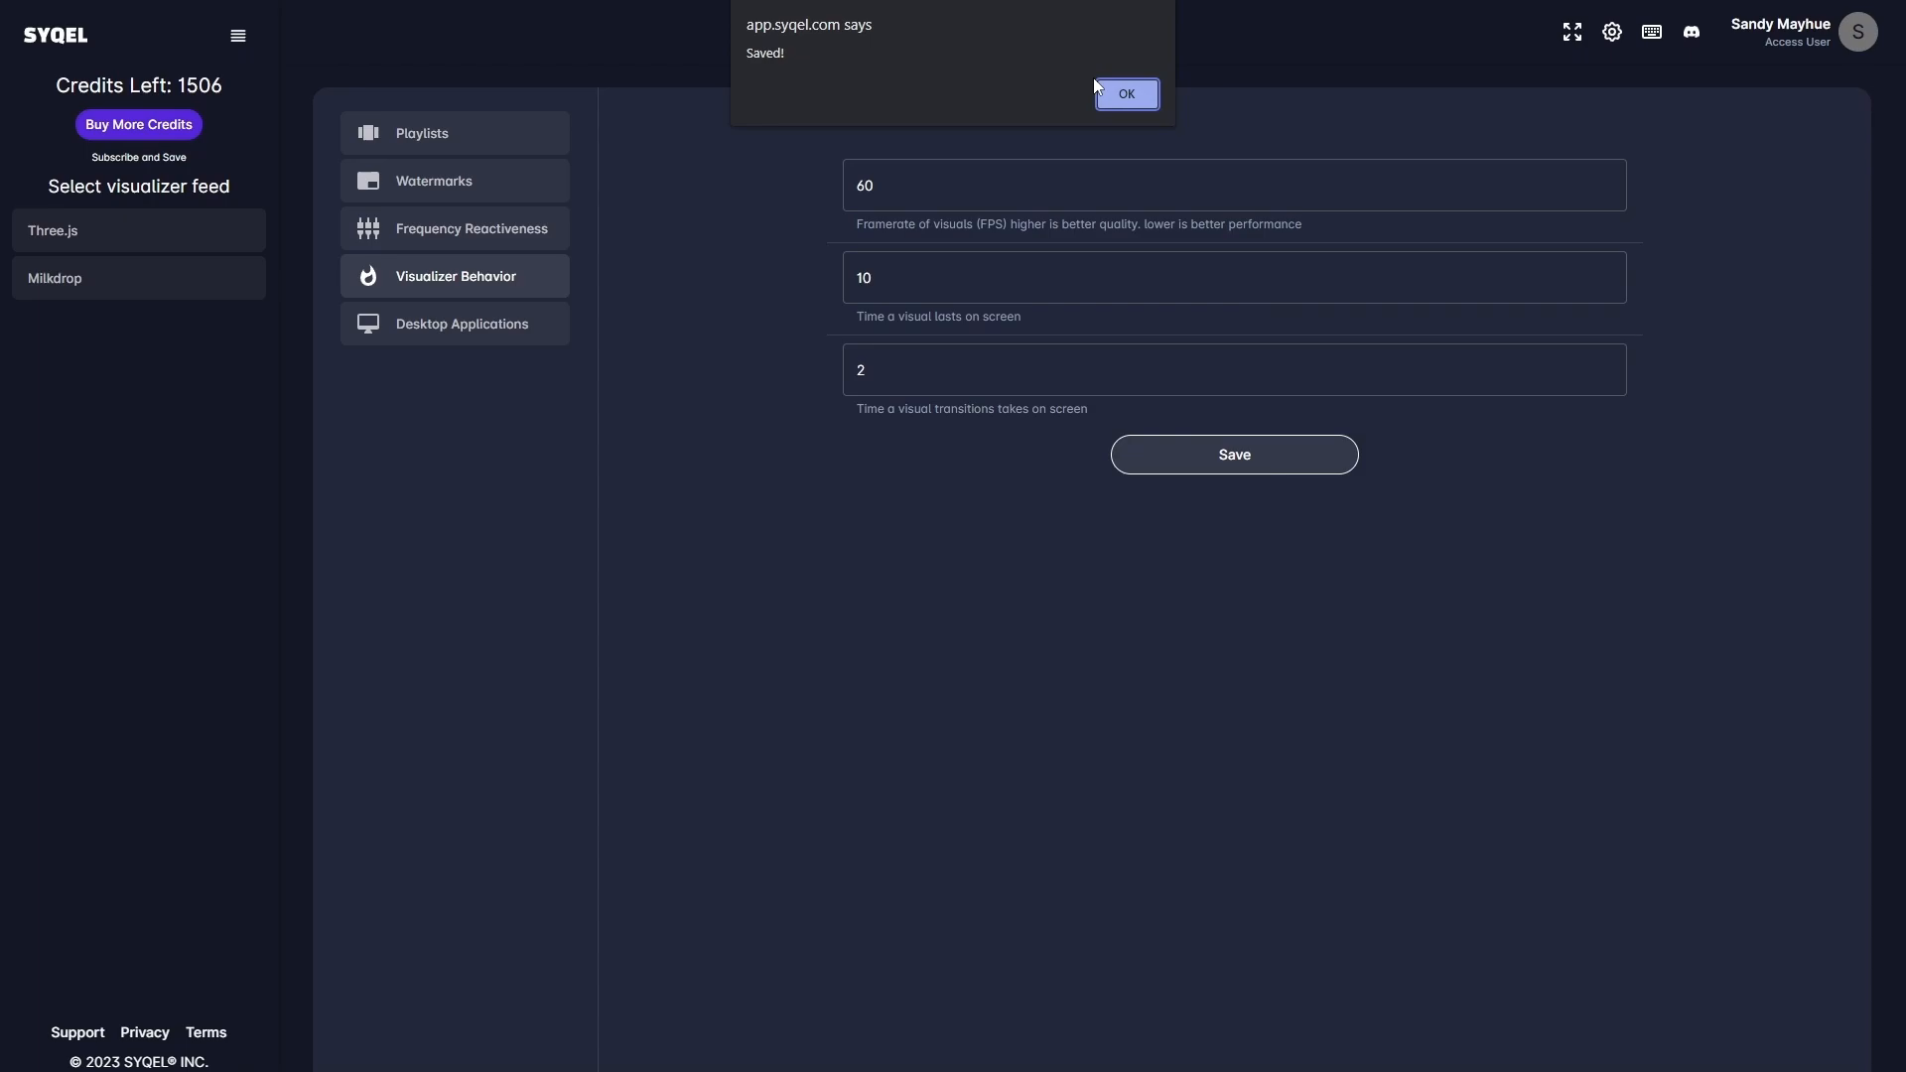
Step: Dismiss the Saved alert and choose the Three.js feed in the sidebar
left_click(1124, 93)
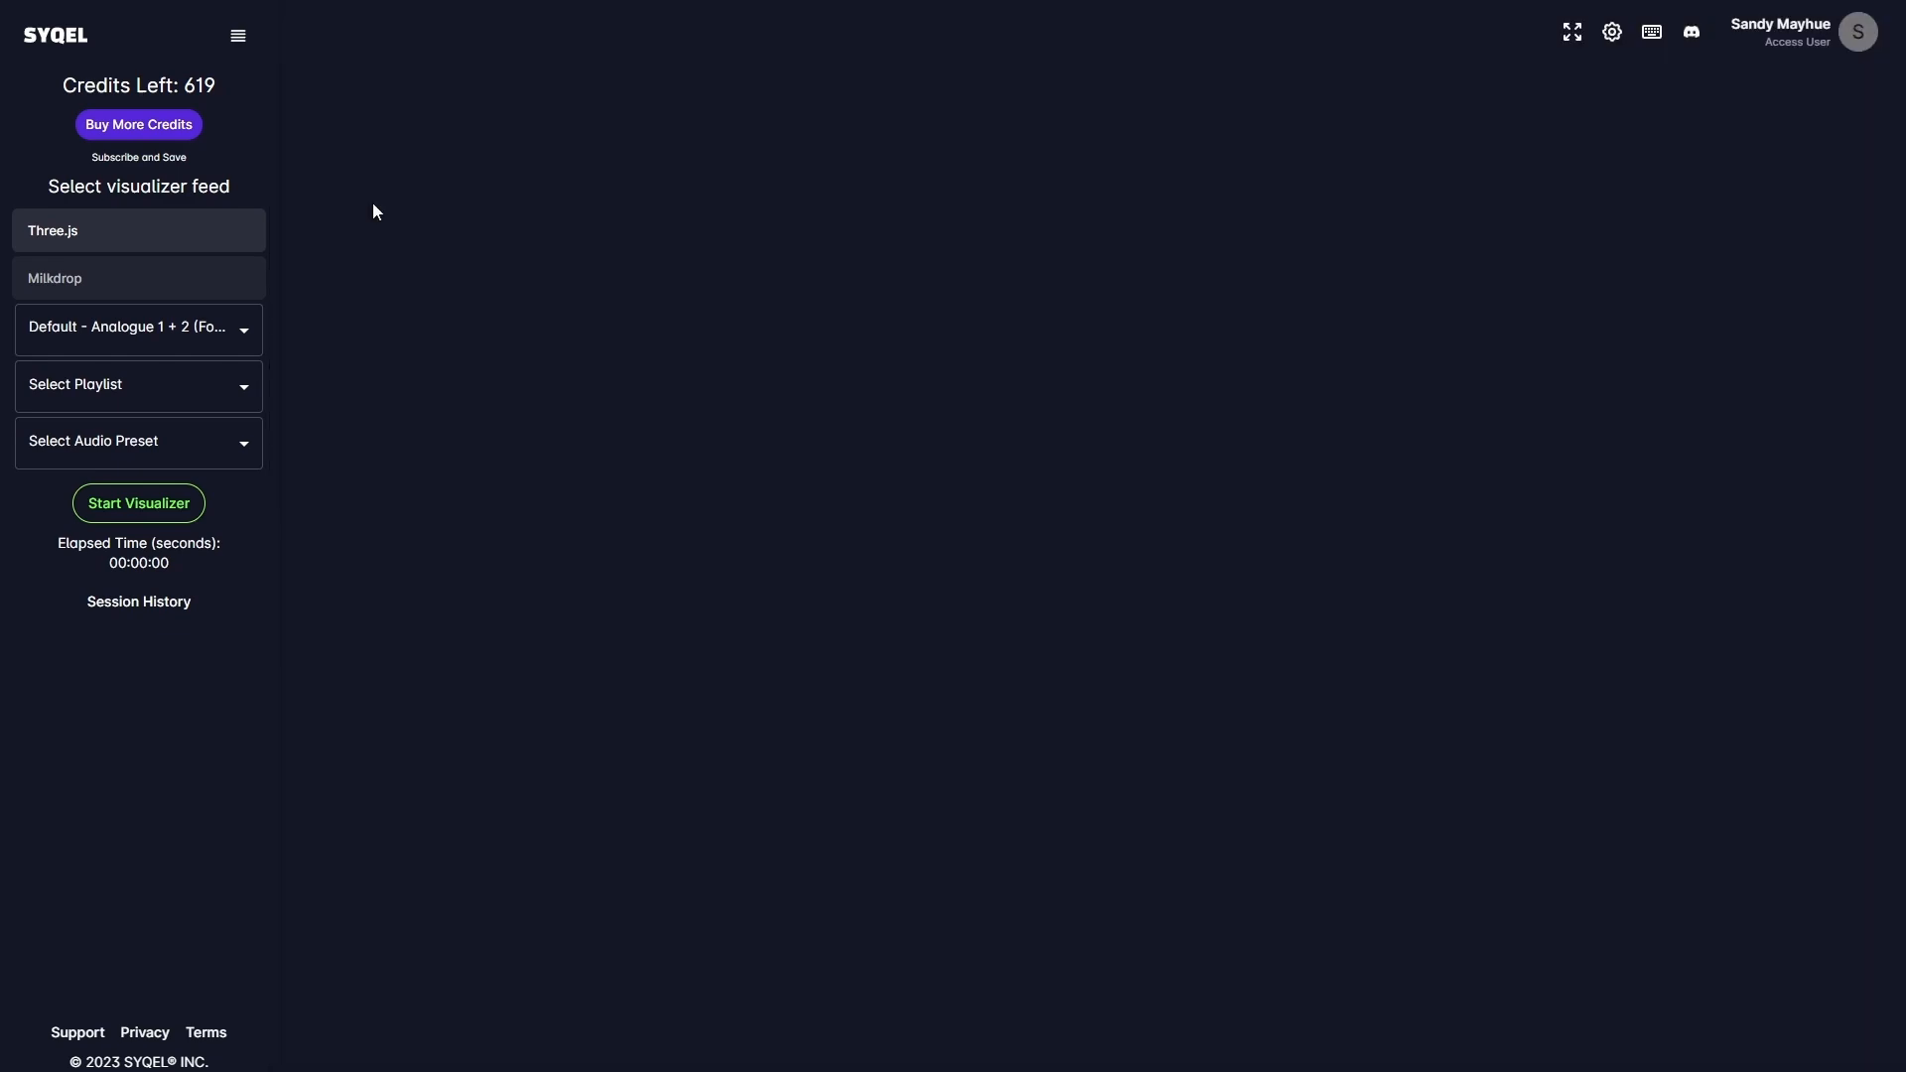
left_click(137, 384)
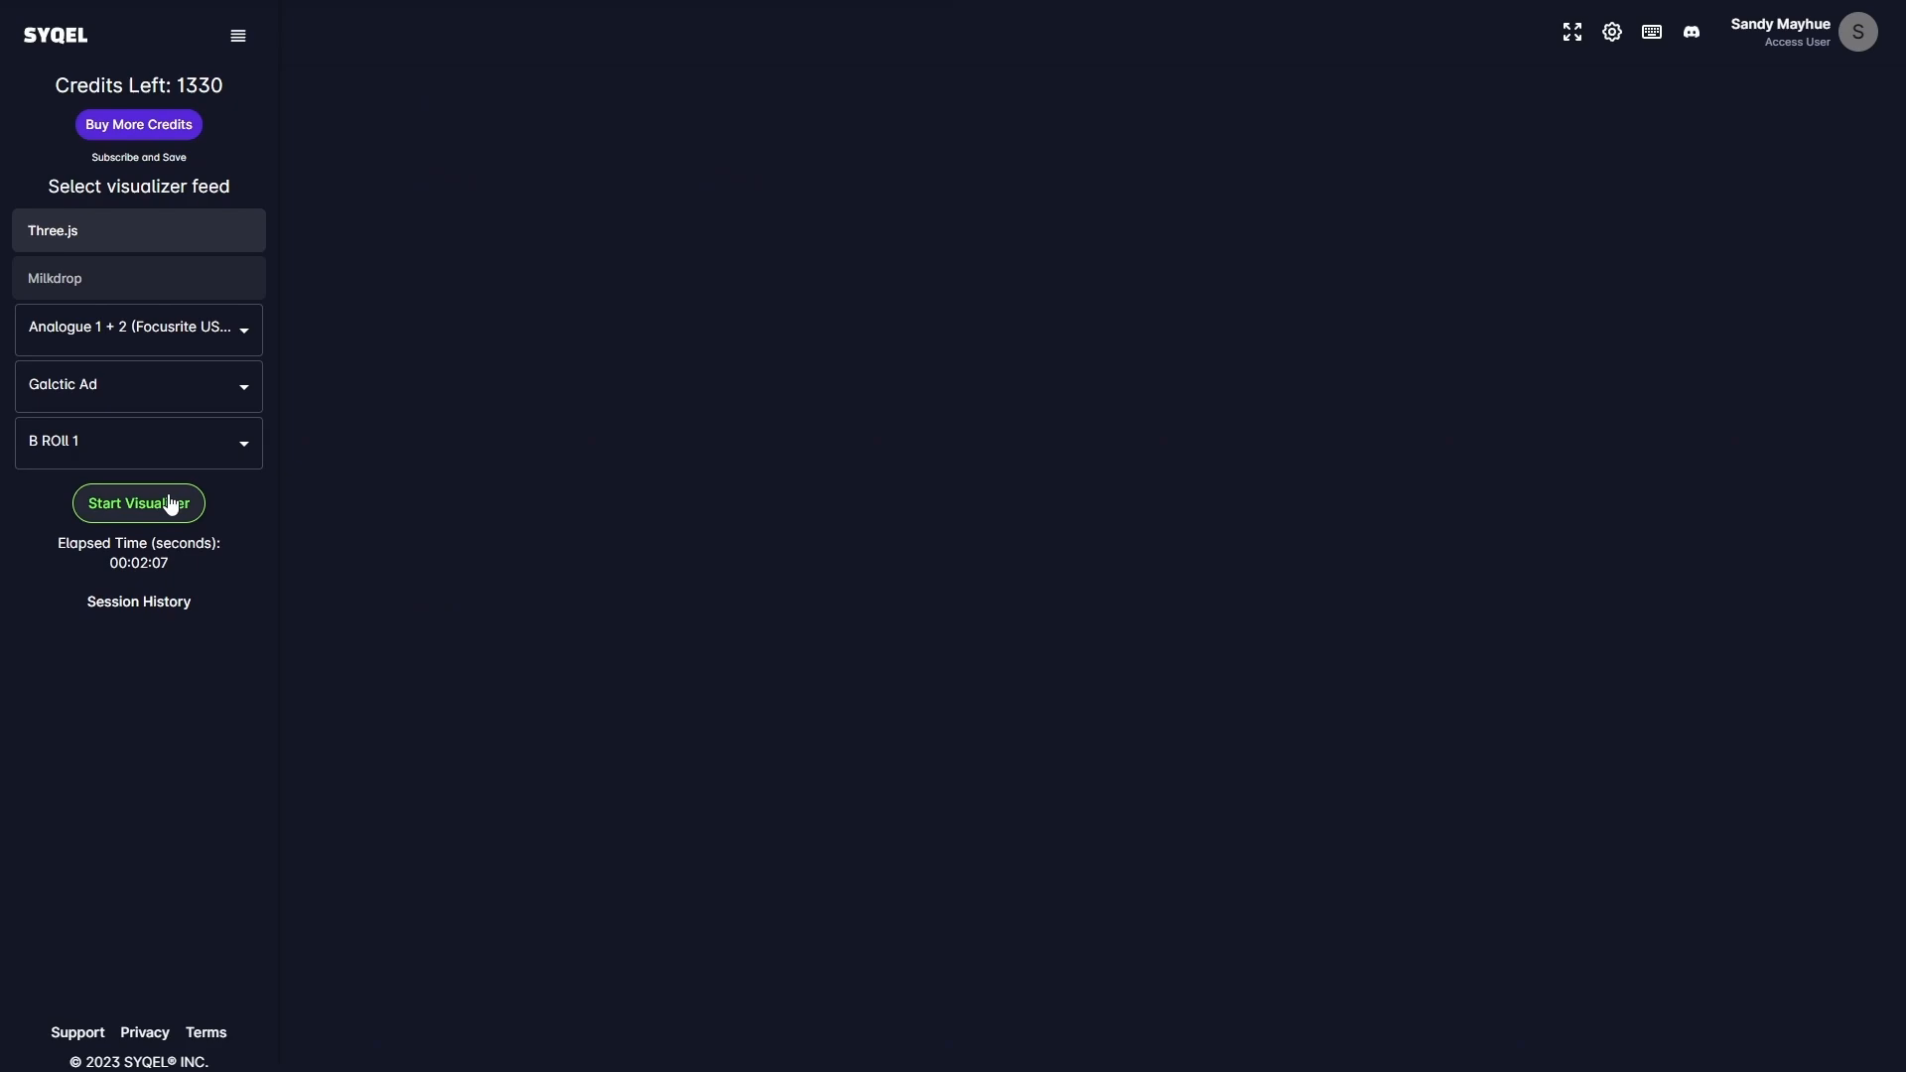
Step: Start the Three.js visualizer on live audio with the Galctic Ad playlist
left_click(137, 502)
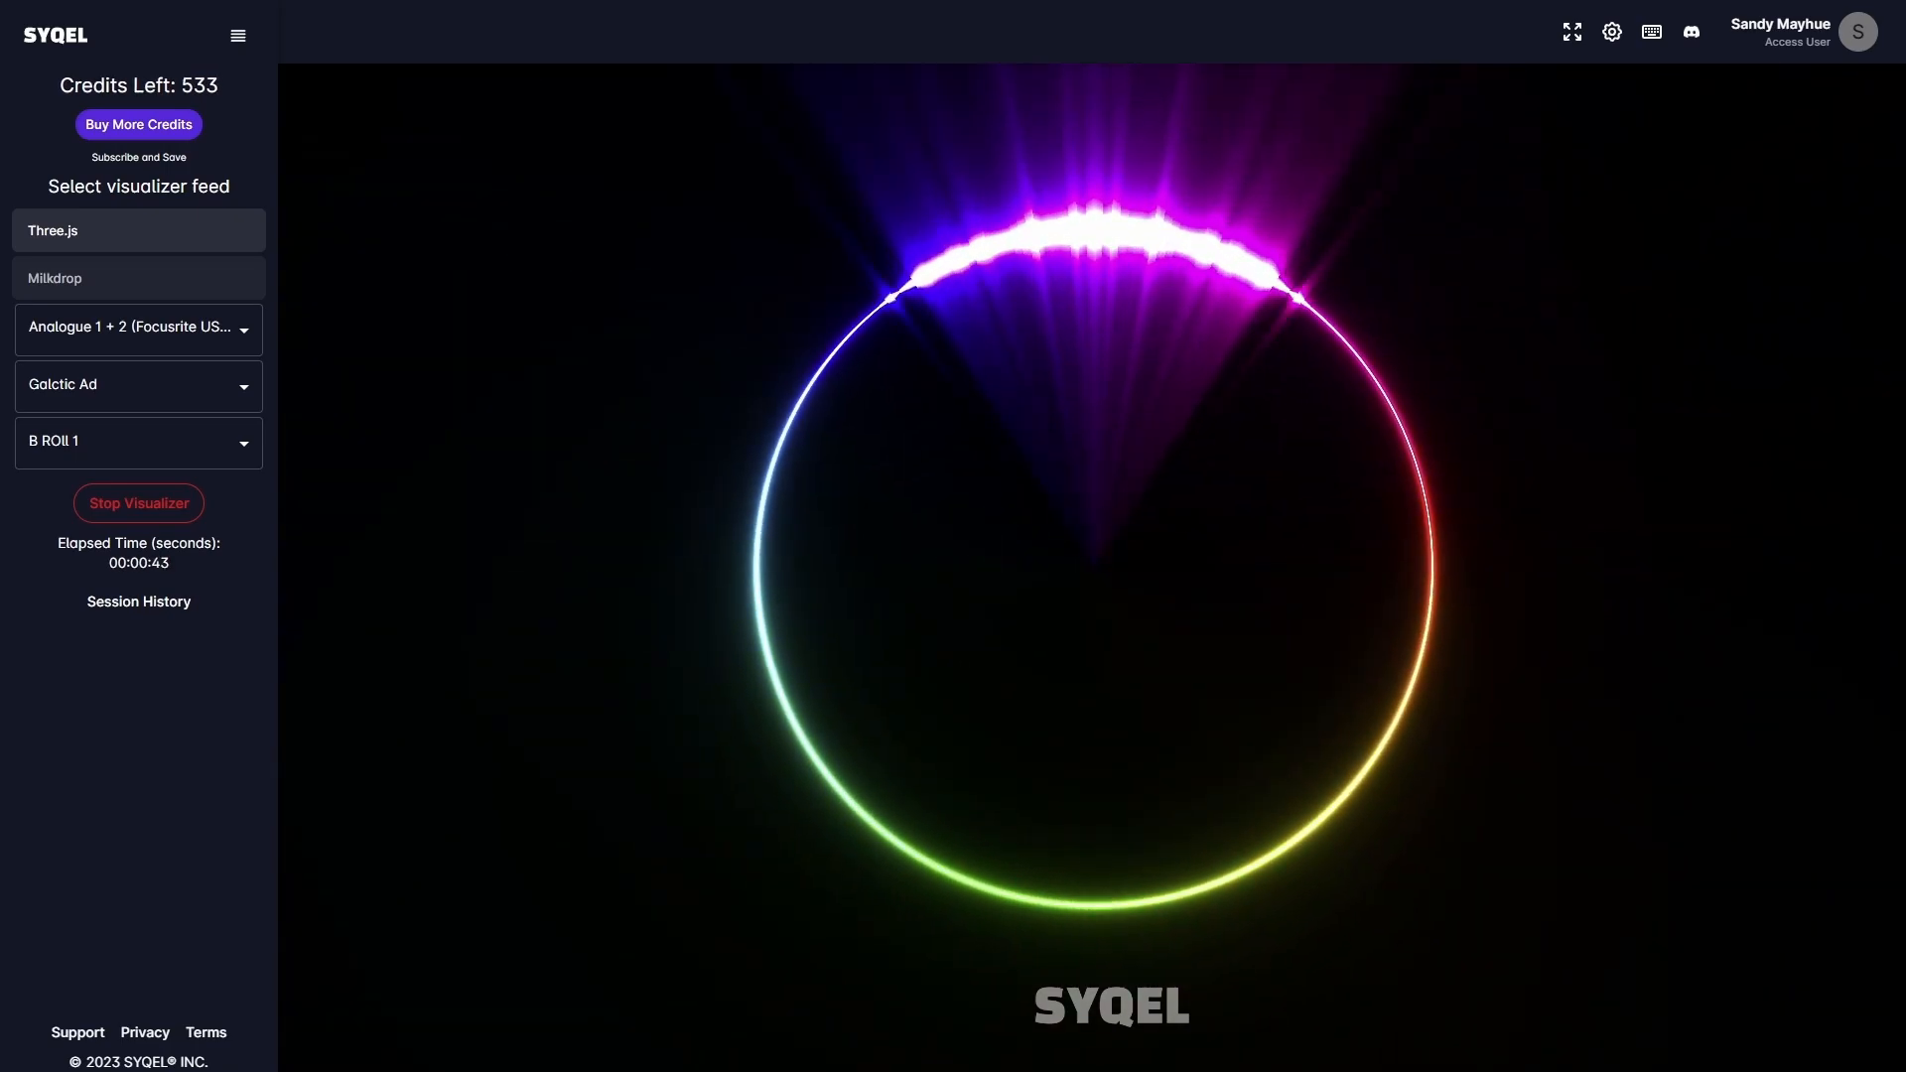
left_click(1650, 31)
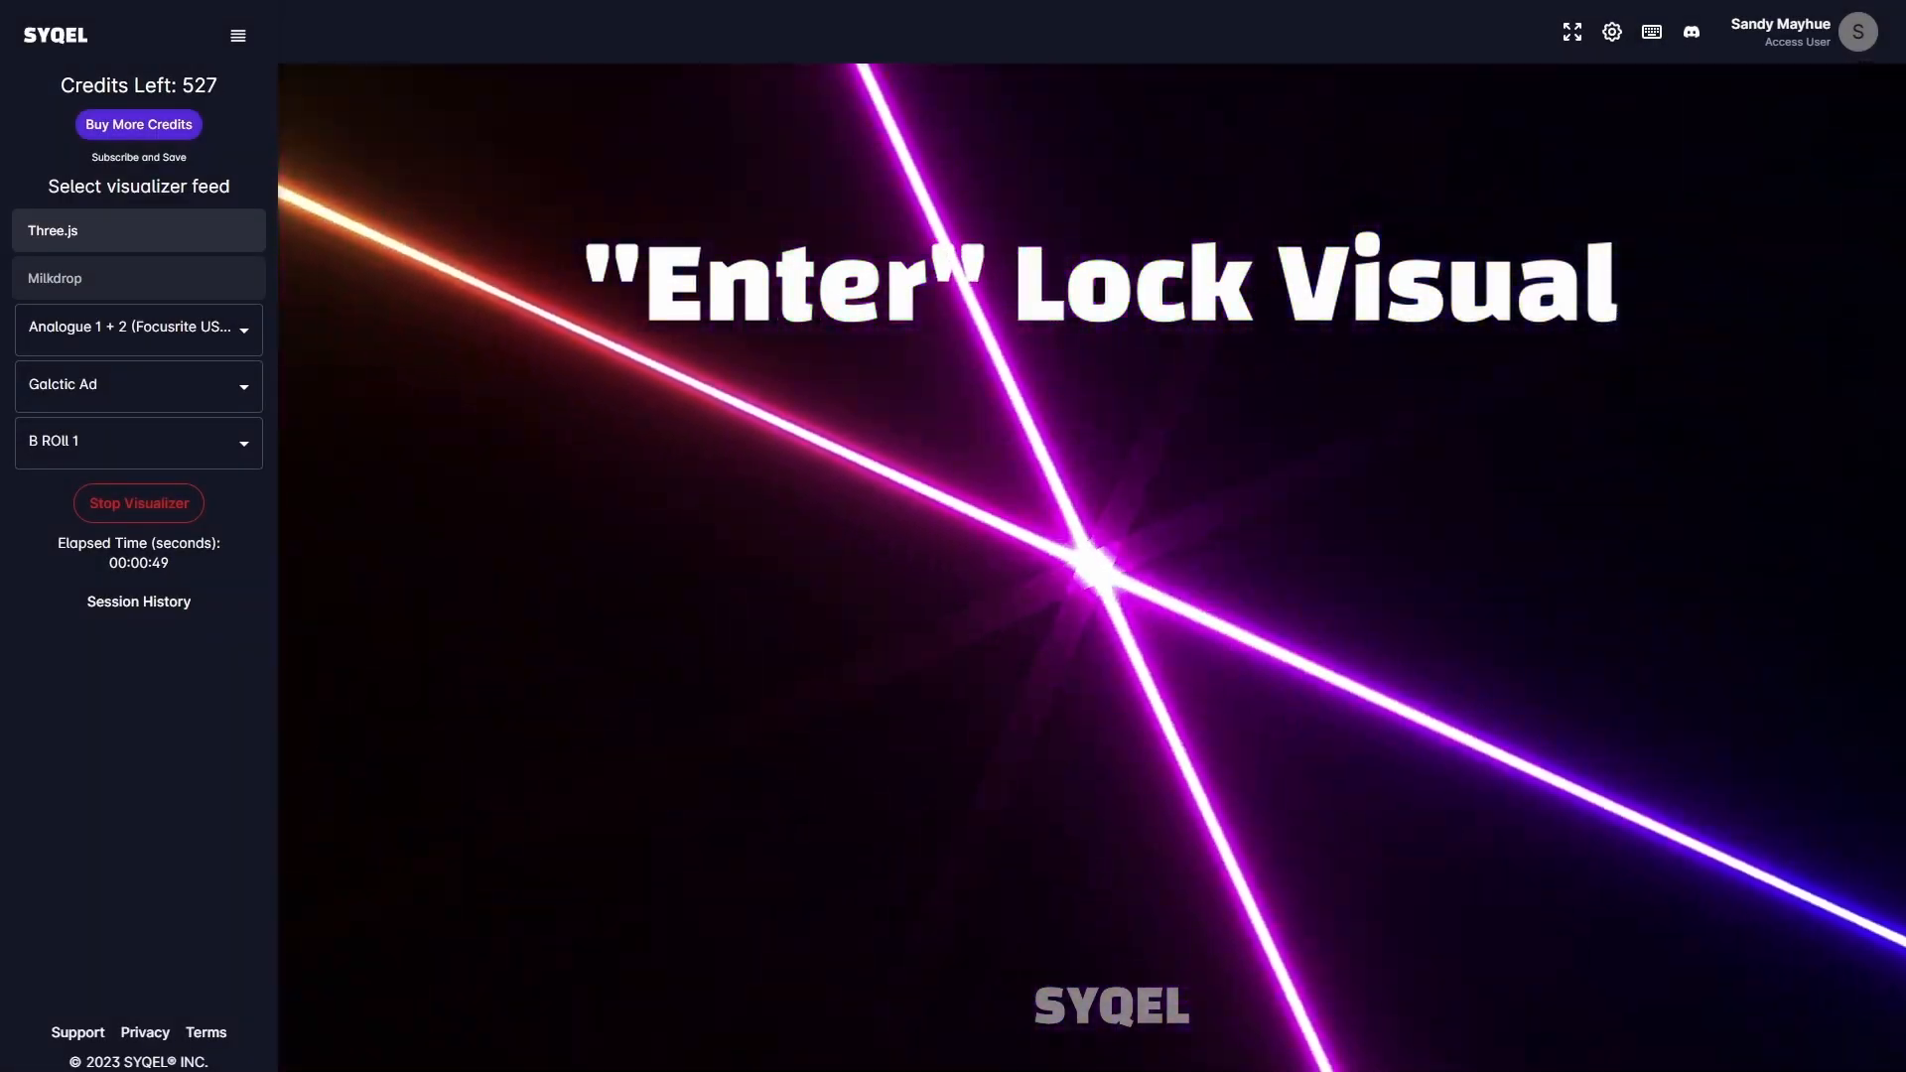
Step: Lock the current visual, then skip ahead to the next visual
key("space")
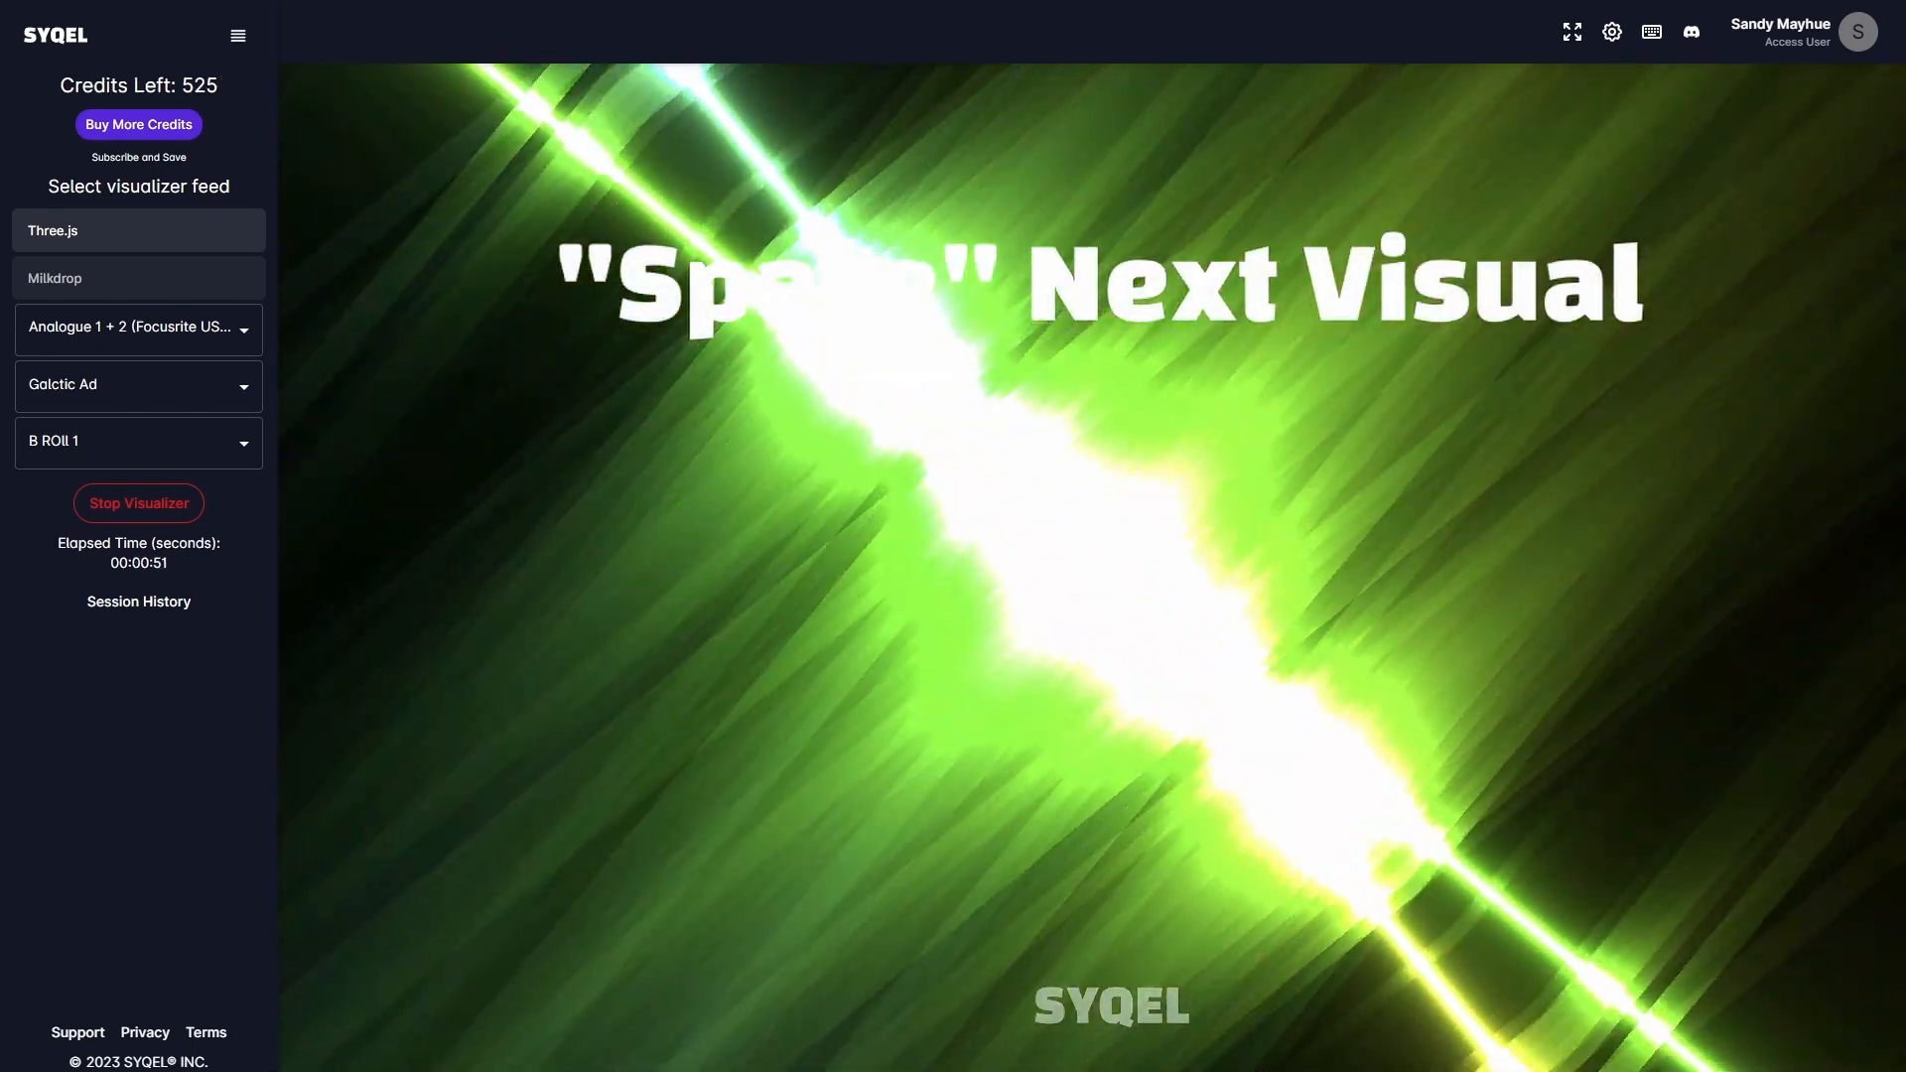
key("Backspace")
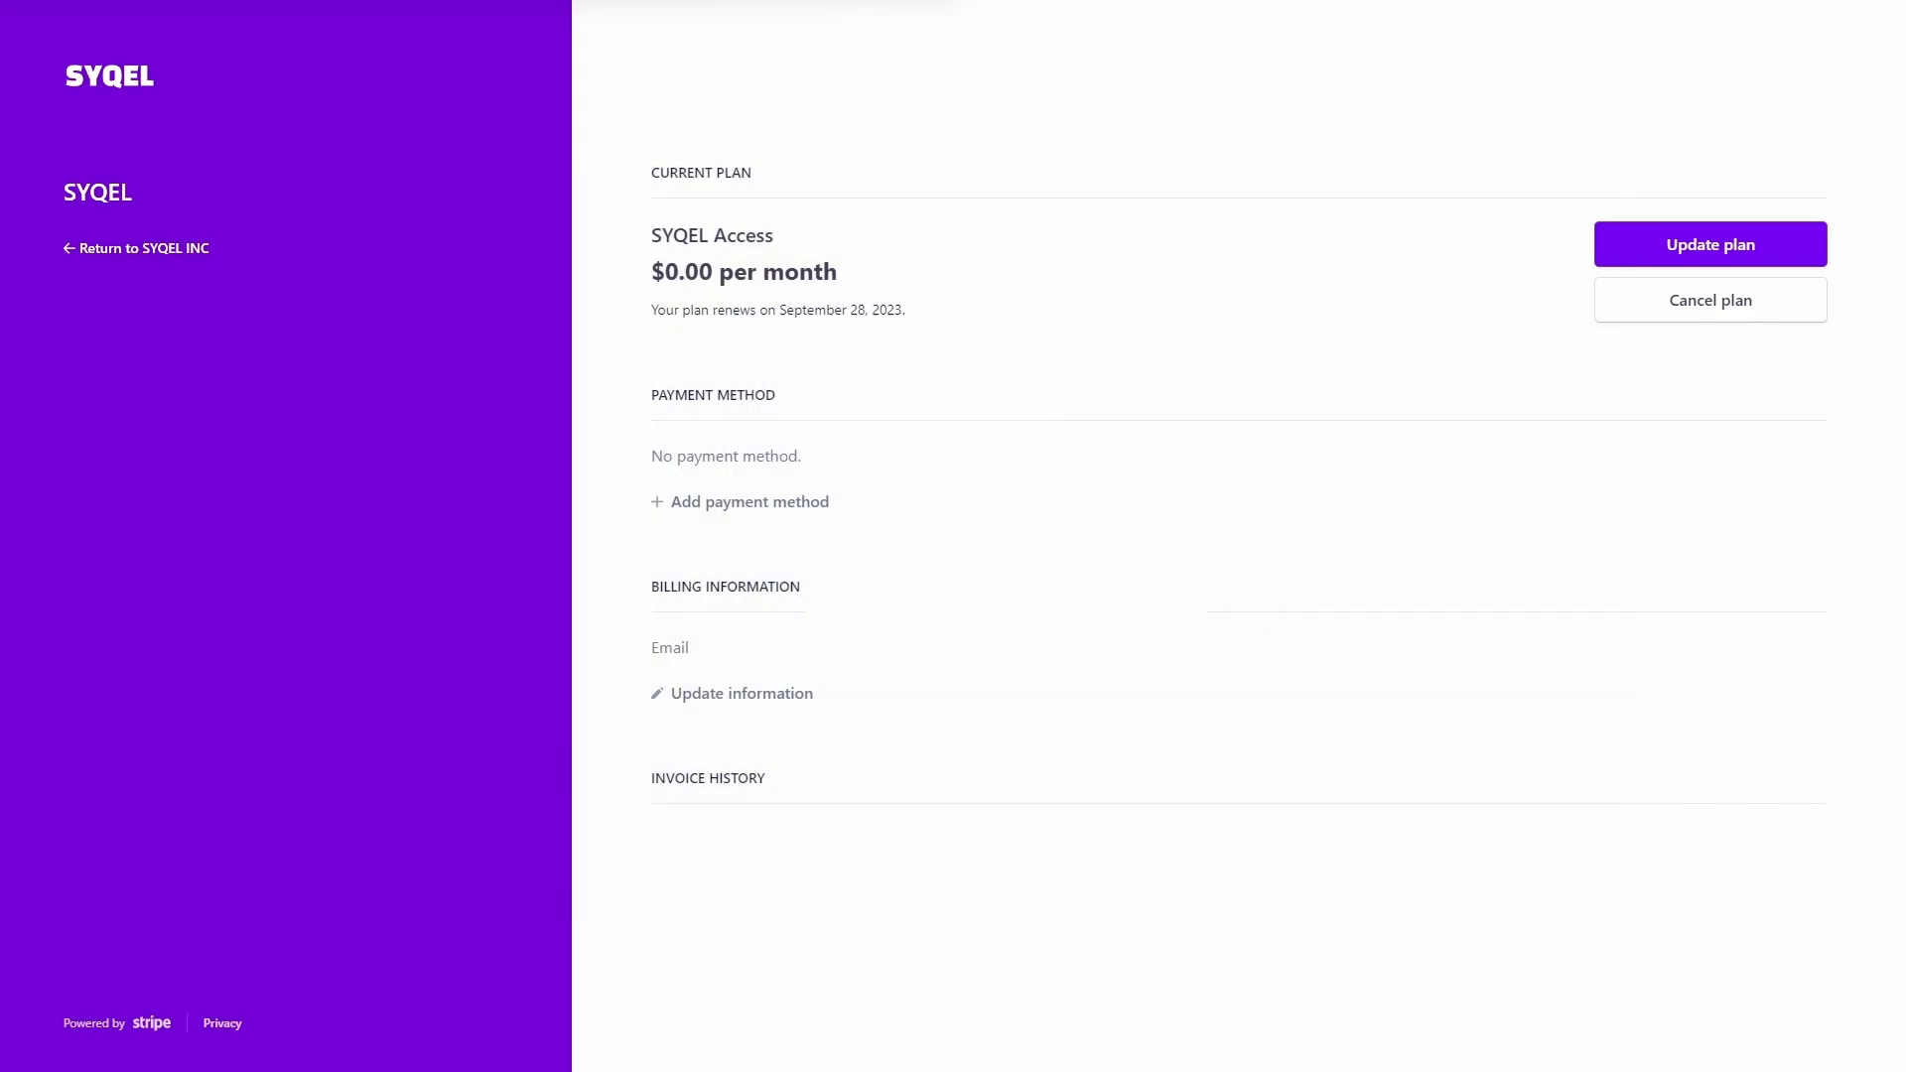
Step: Return from the Stripe billing page to the visualizer running the Test 4 playlist
left_click(145, 248)
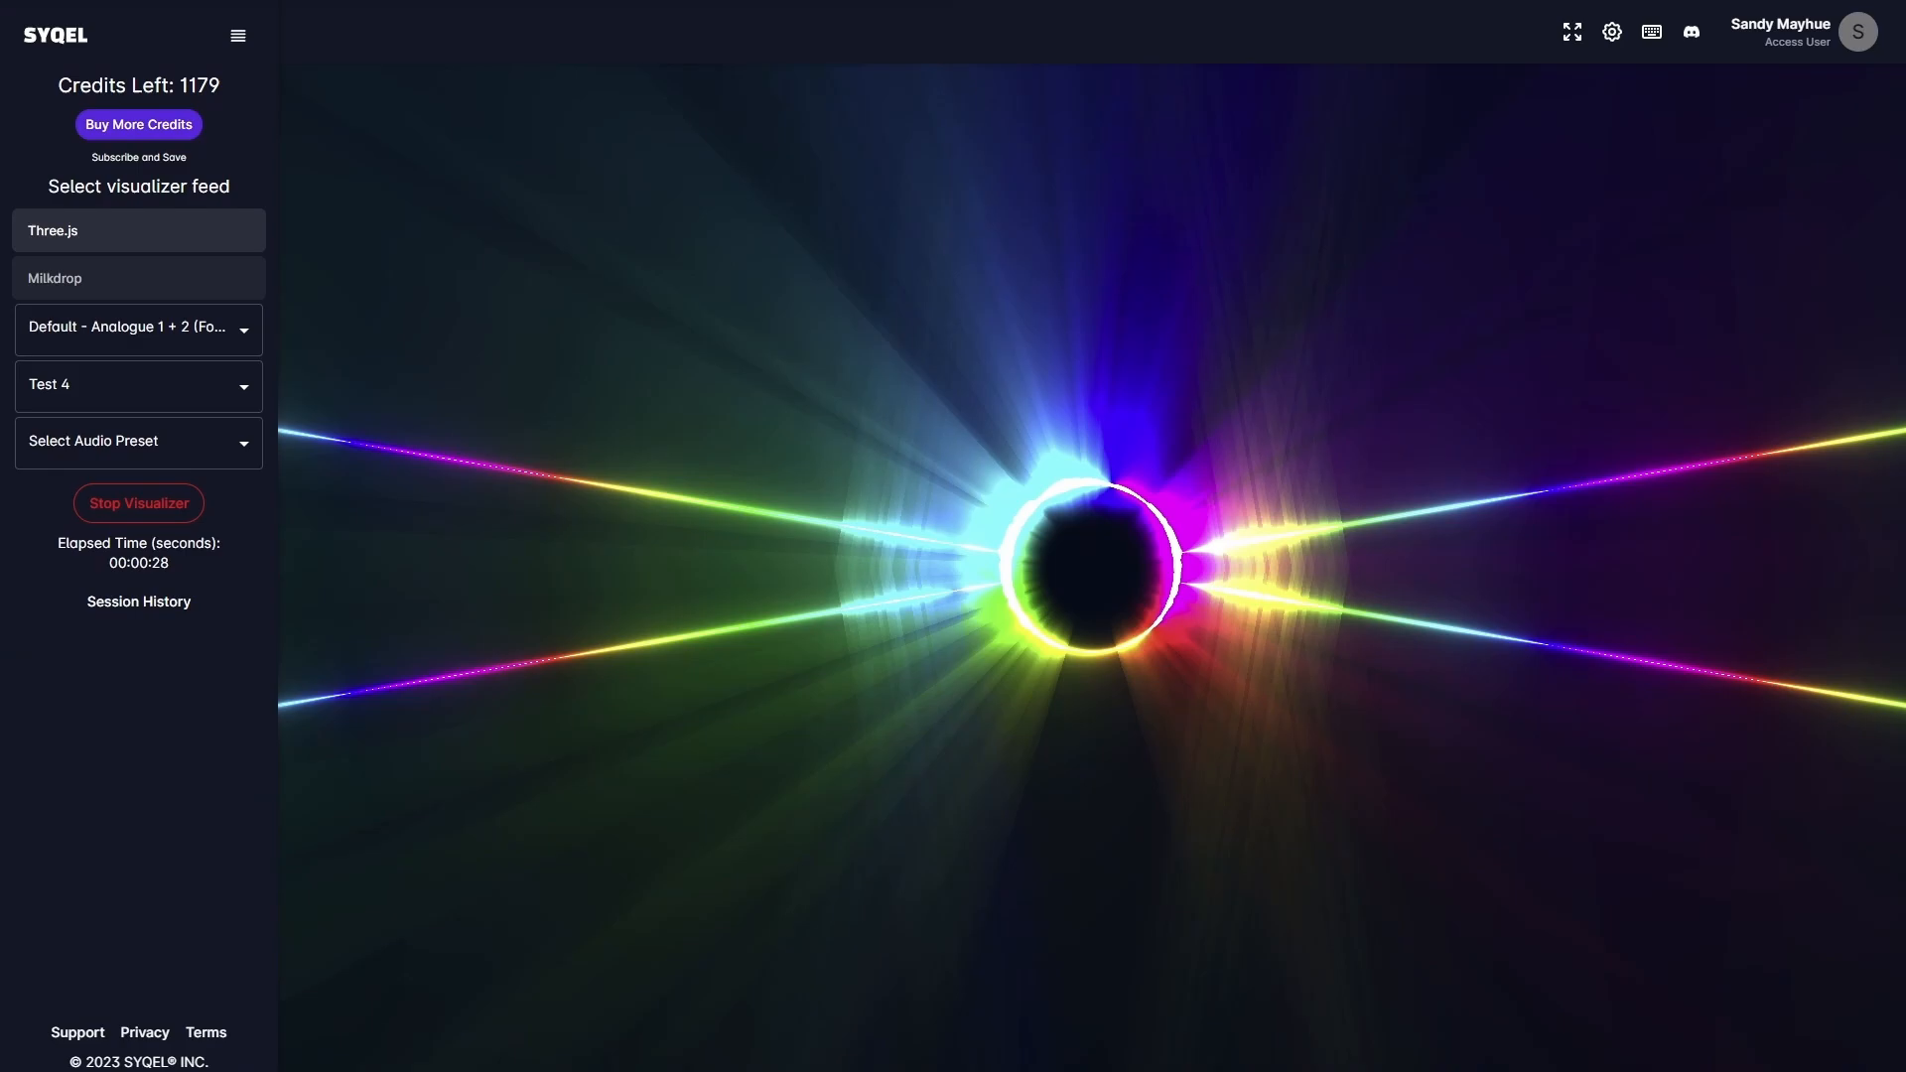